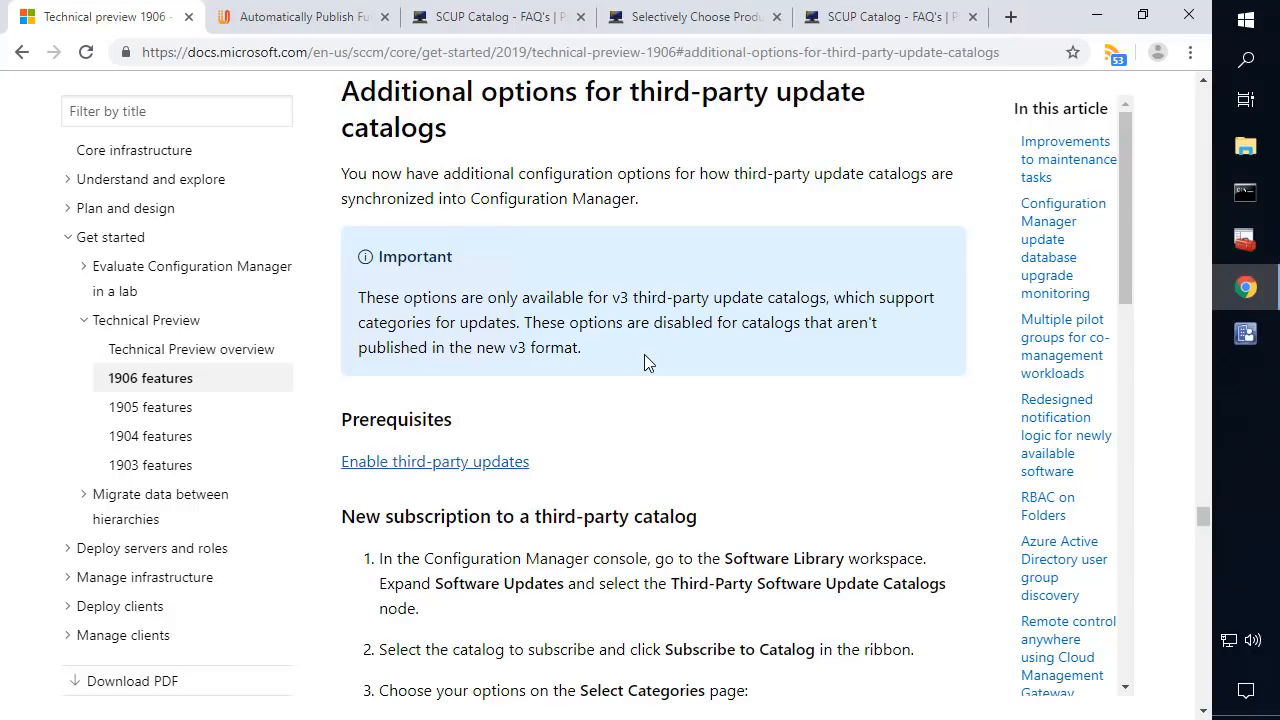
mouse_move(324, 218)
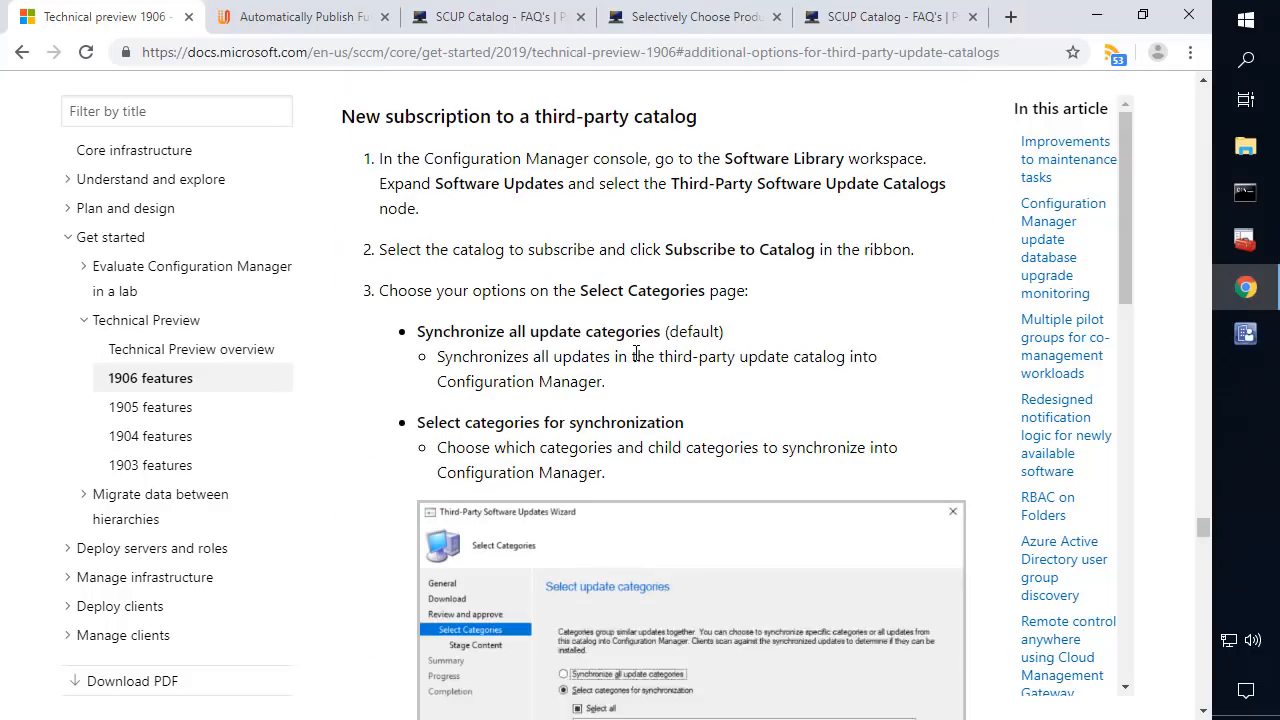
Switch to the UserVoice idea 'Automatically Publish Full Content for Third Party Software Updates'
scroll(down, 3)
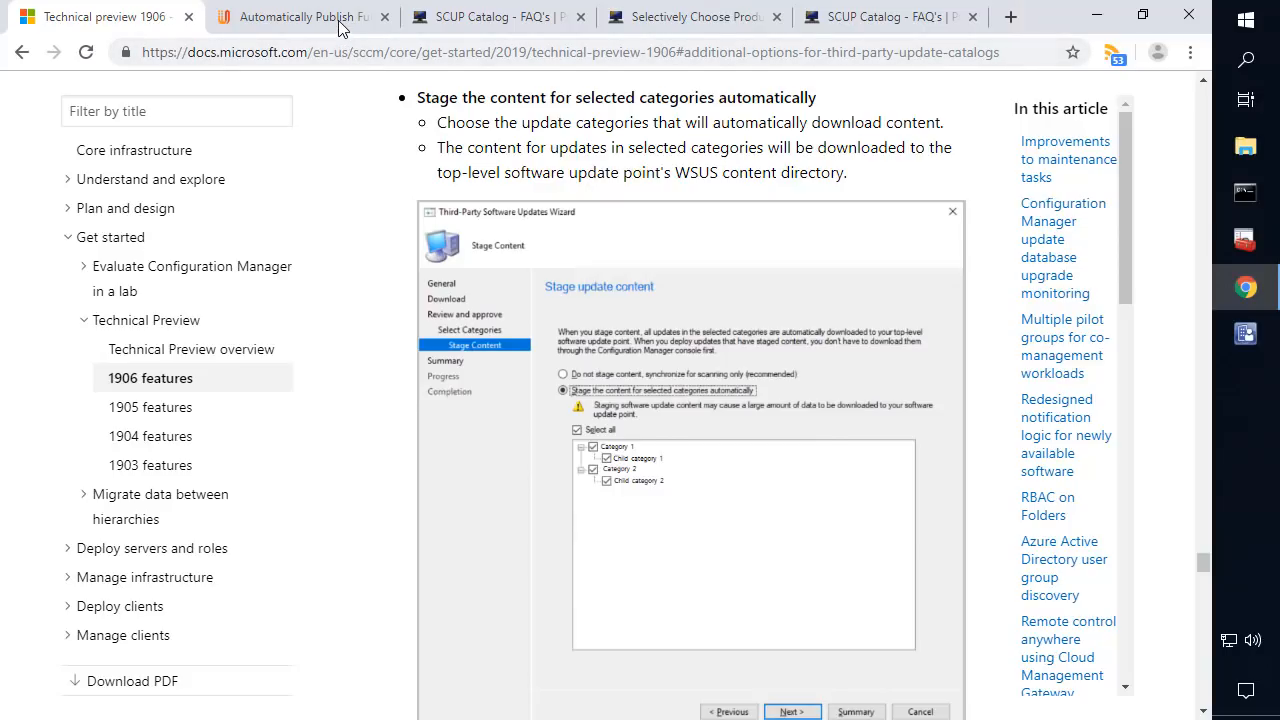
click(300, 16)
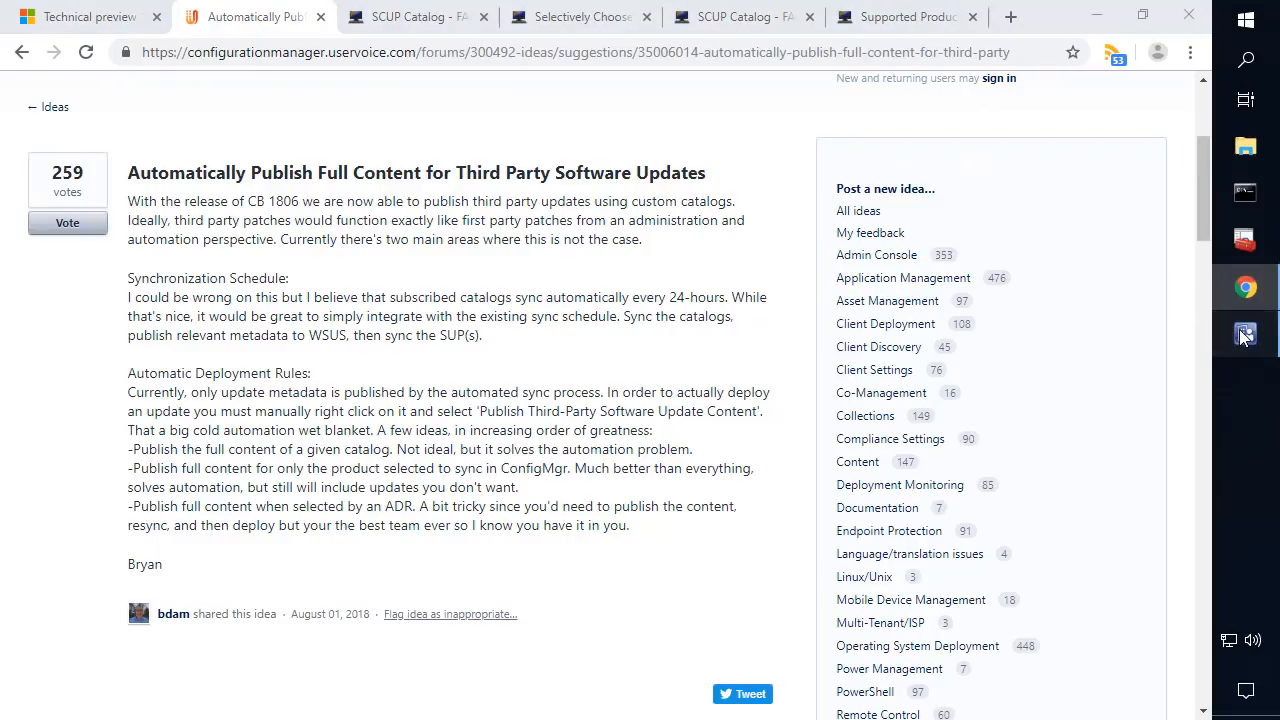
Return to the console and expand Software Updates to reach Third-Party Software Update Catalogs
click(1244, 334)
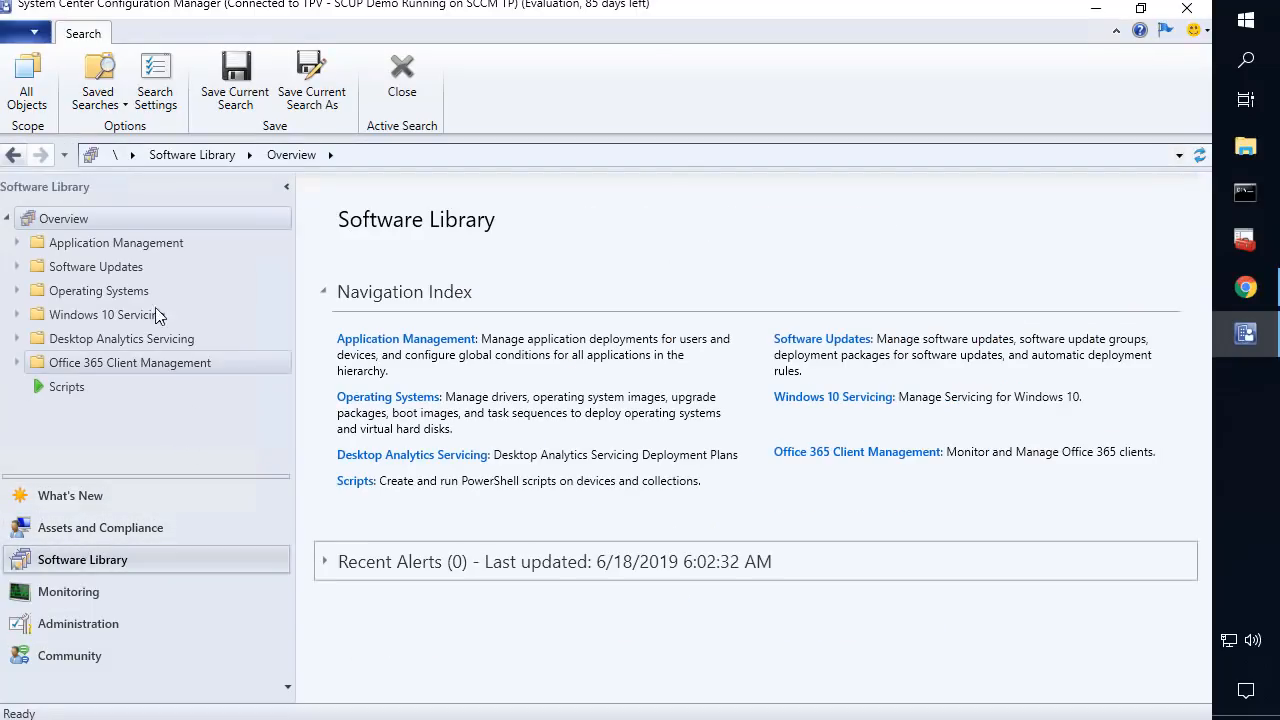
mouse_move(106, 268)
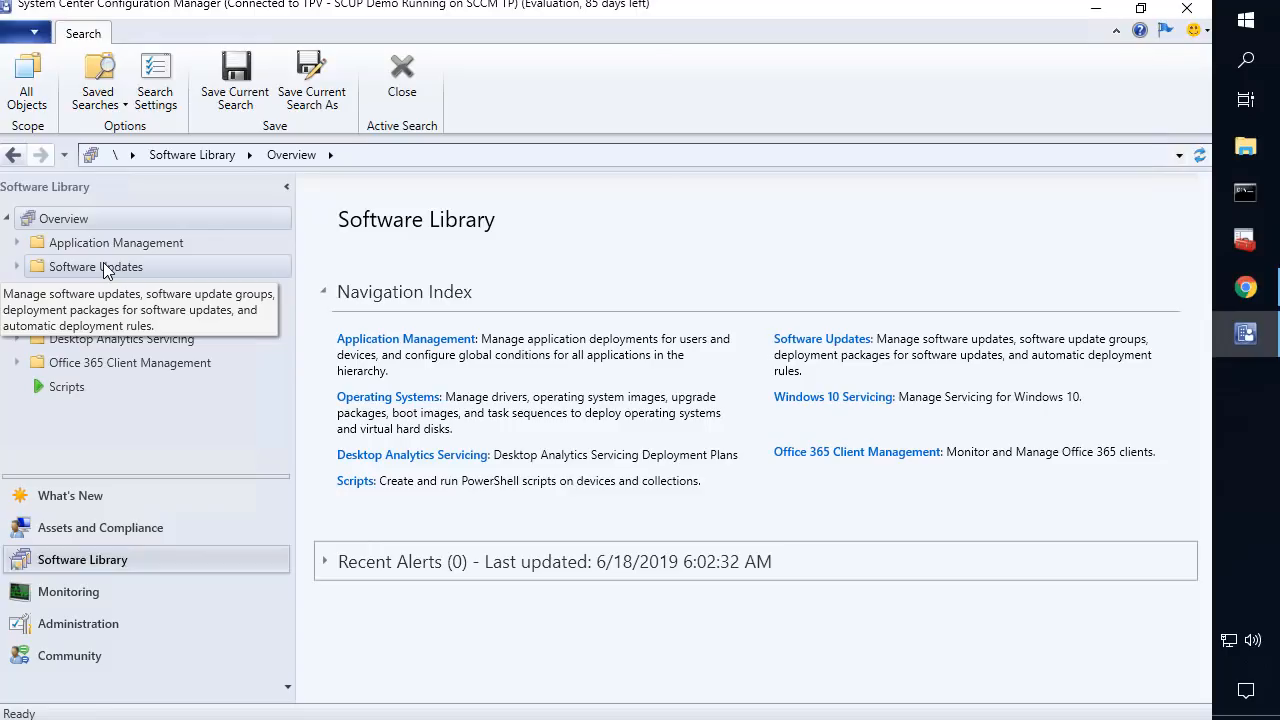
click(96, 266)
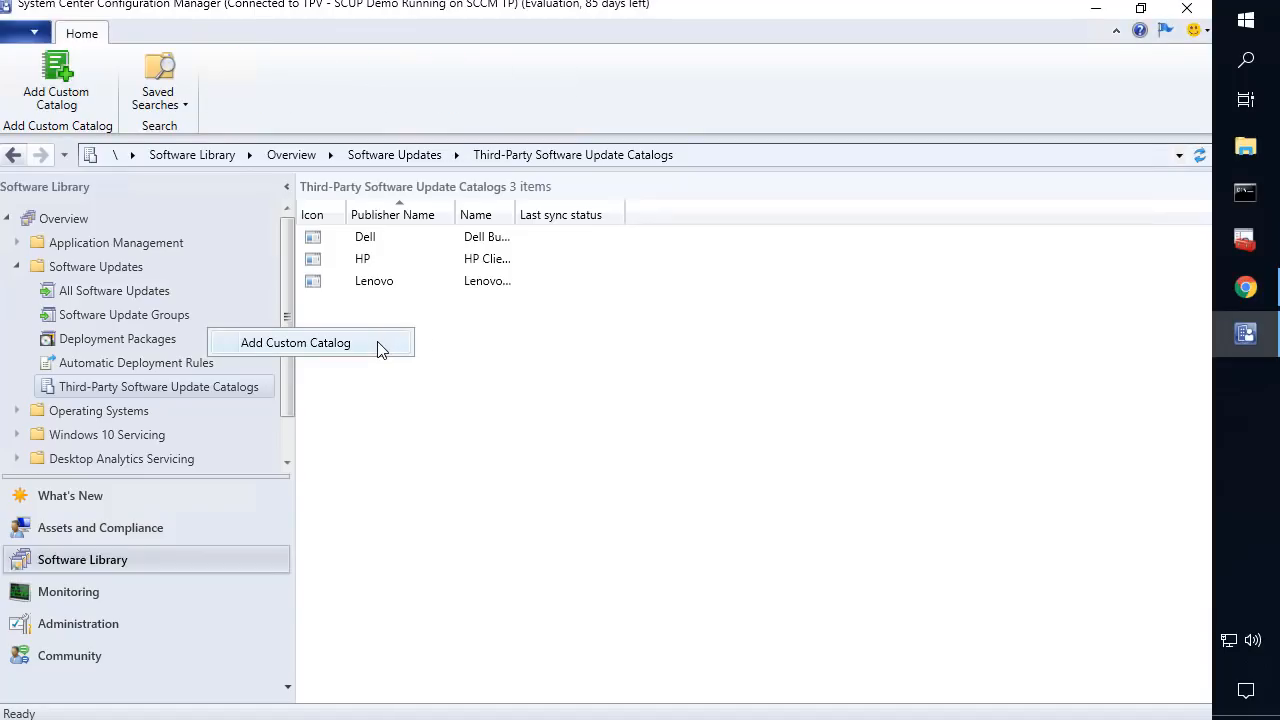
Add a custom catalog with the Patch My PC subscriber download URL and publisher details
click(296, 342)
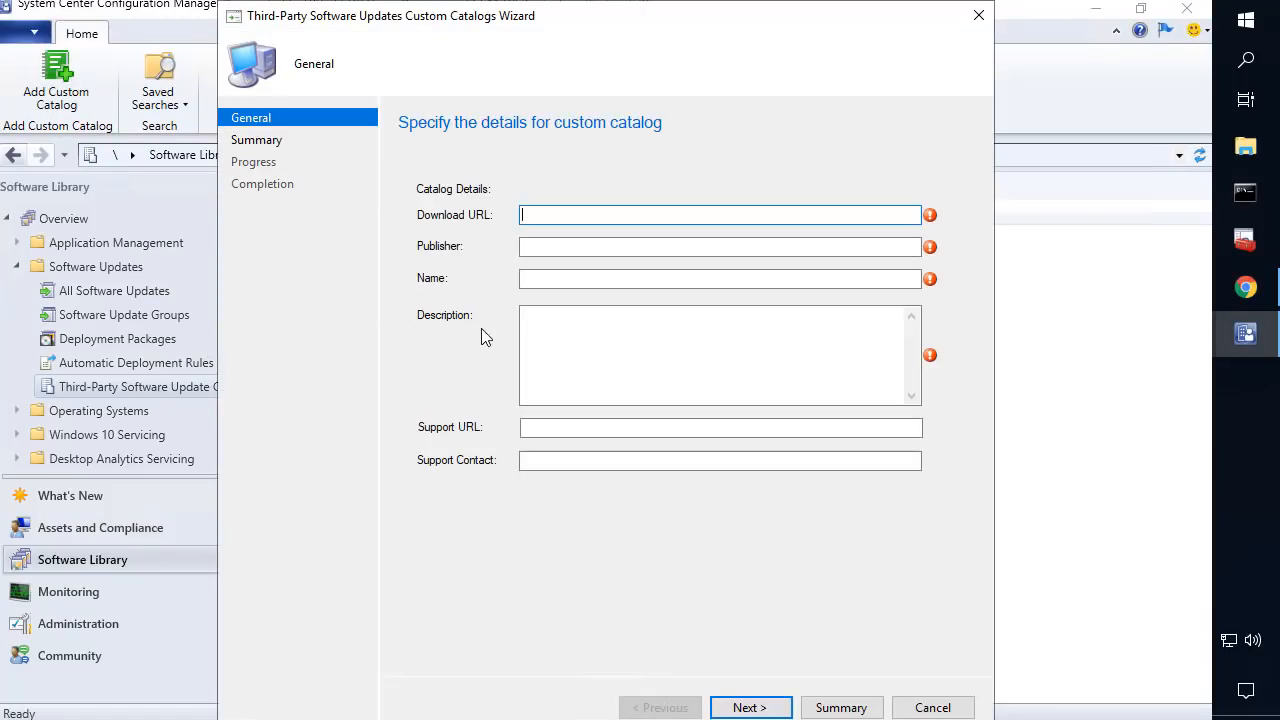
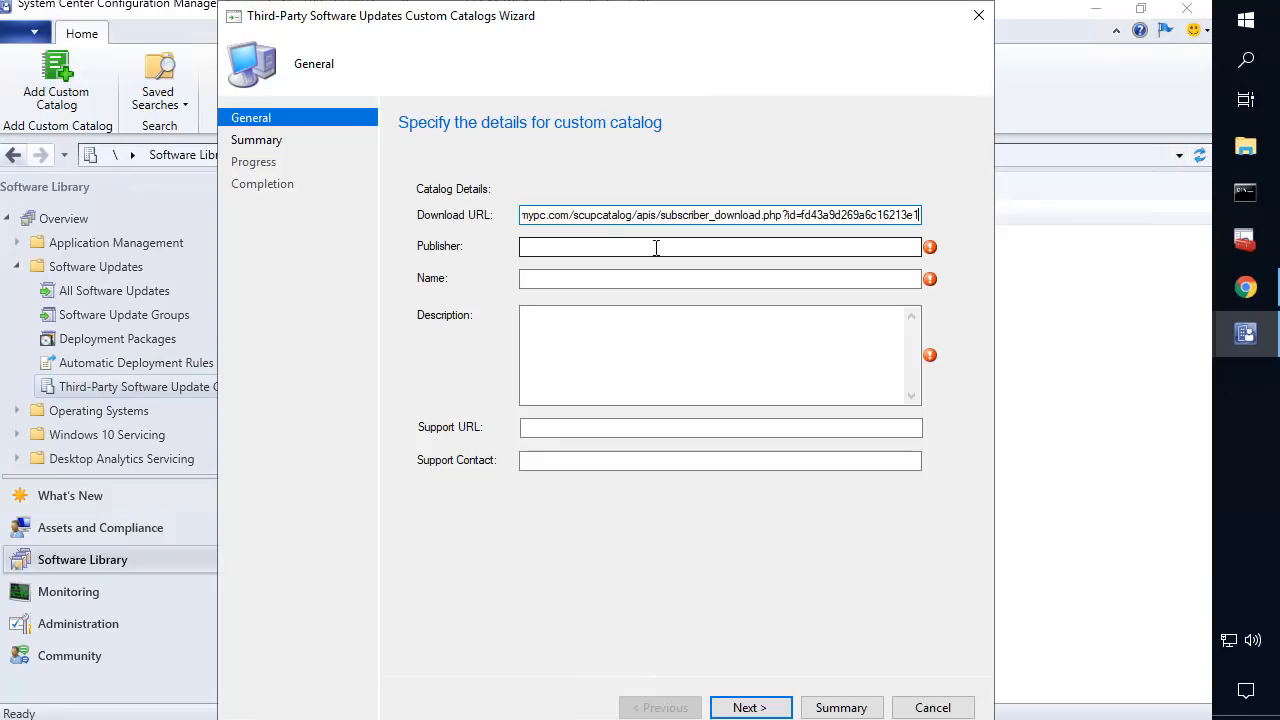
double_click(764, 214)
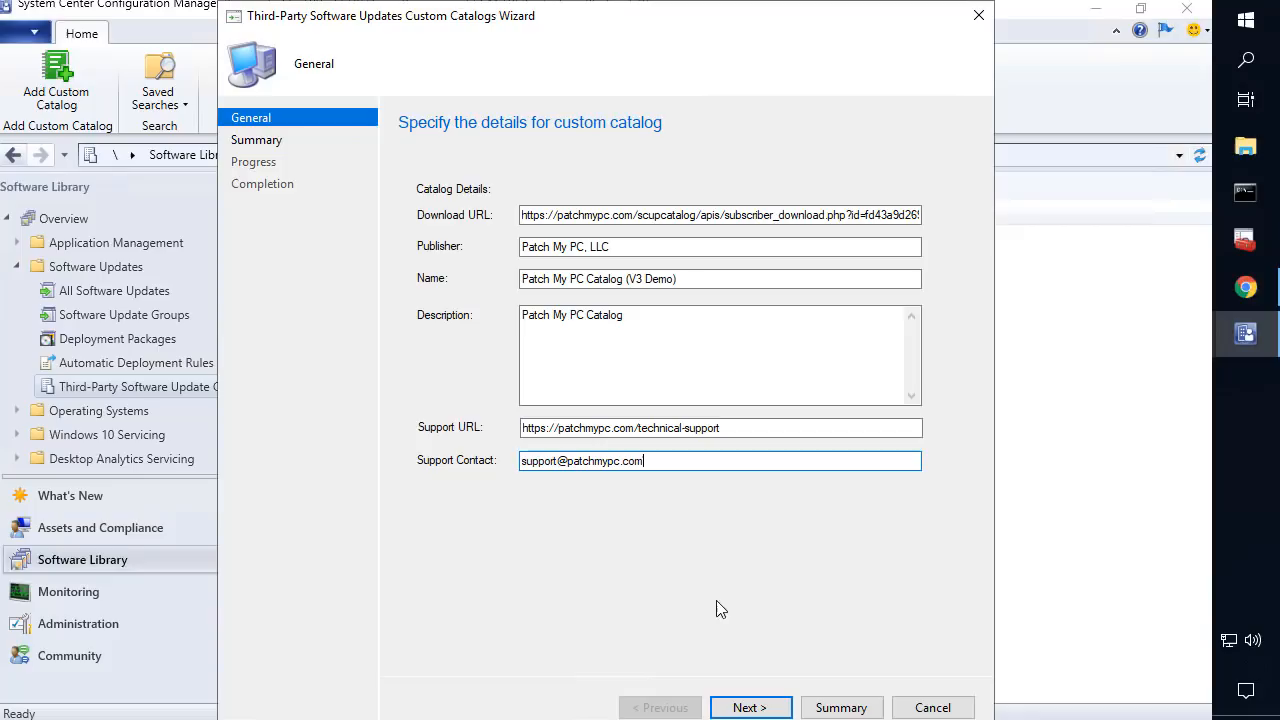
Confirm and apply the custom catalog settings, then close the finished wizard
click(750, 708)
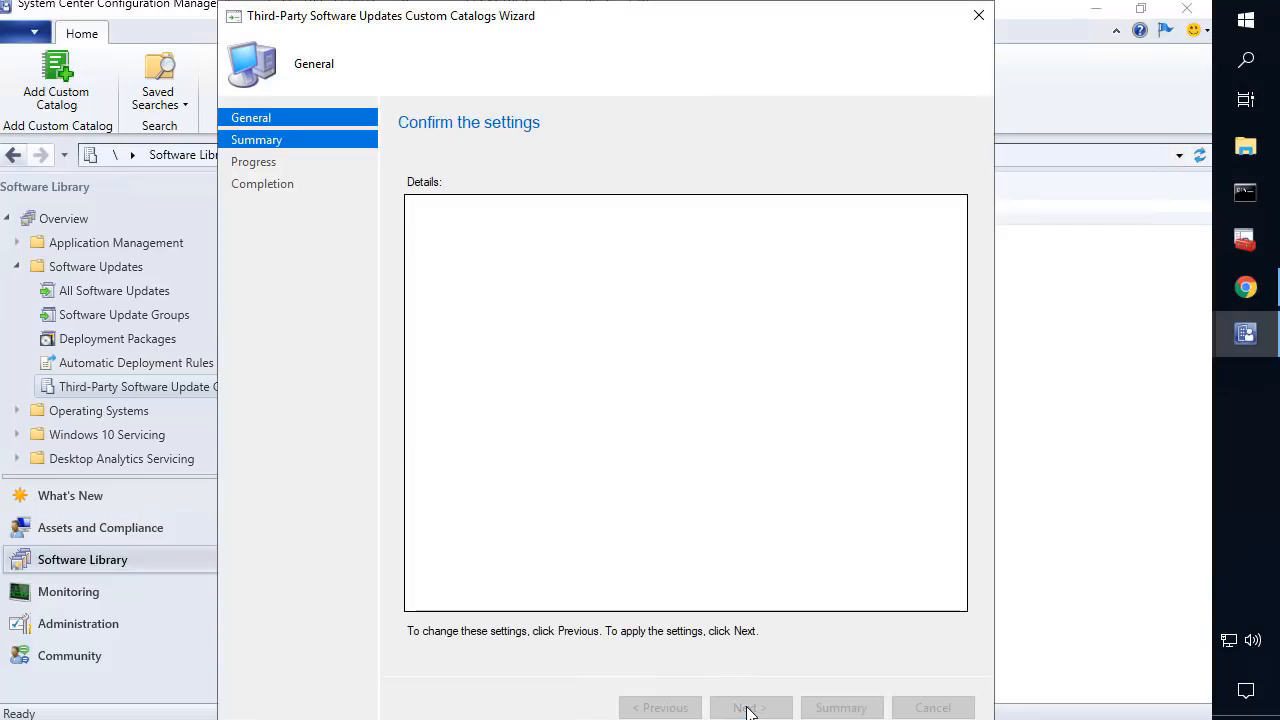
click(750, 708)
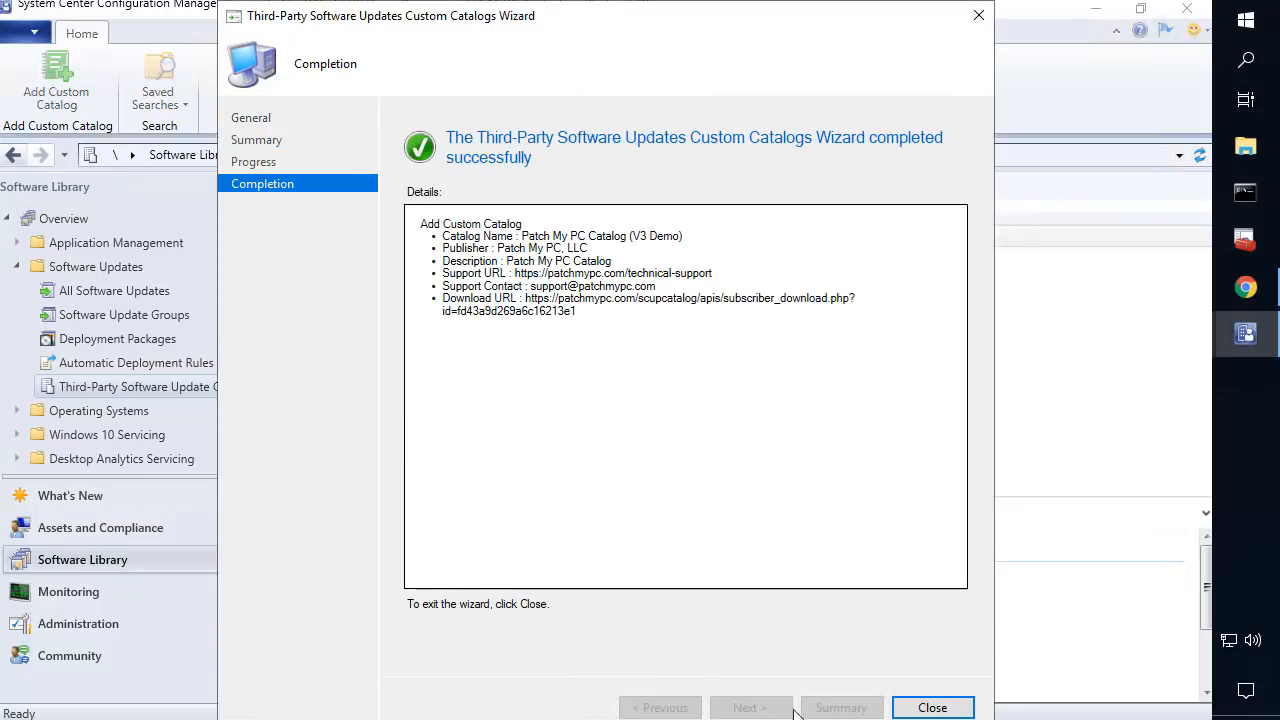
click(932, 708)
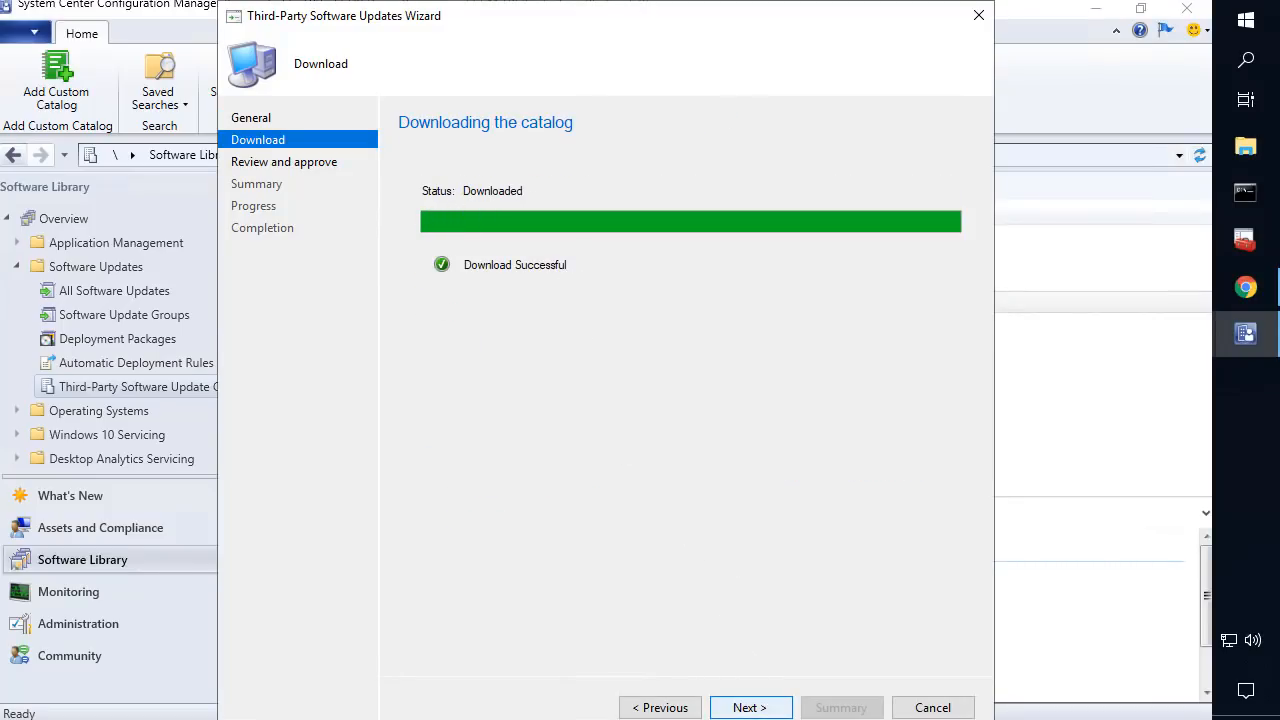
Review the Patch My PC signing certificate and acknowledge the third-party trust warning
click(750, 708)
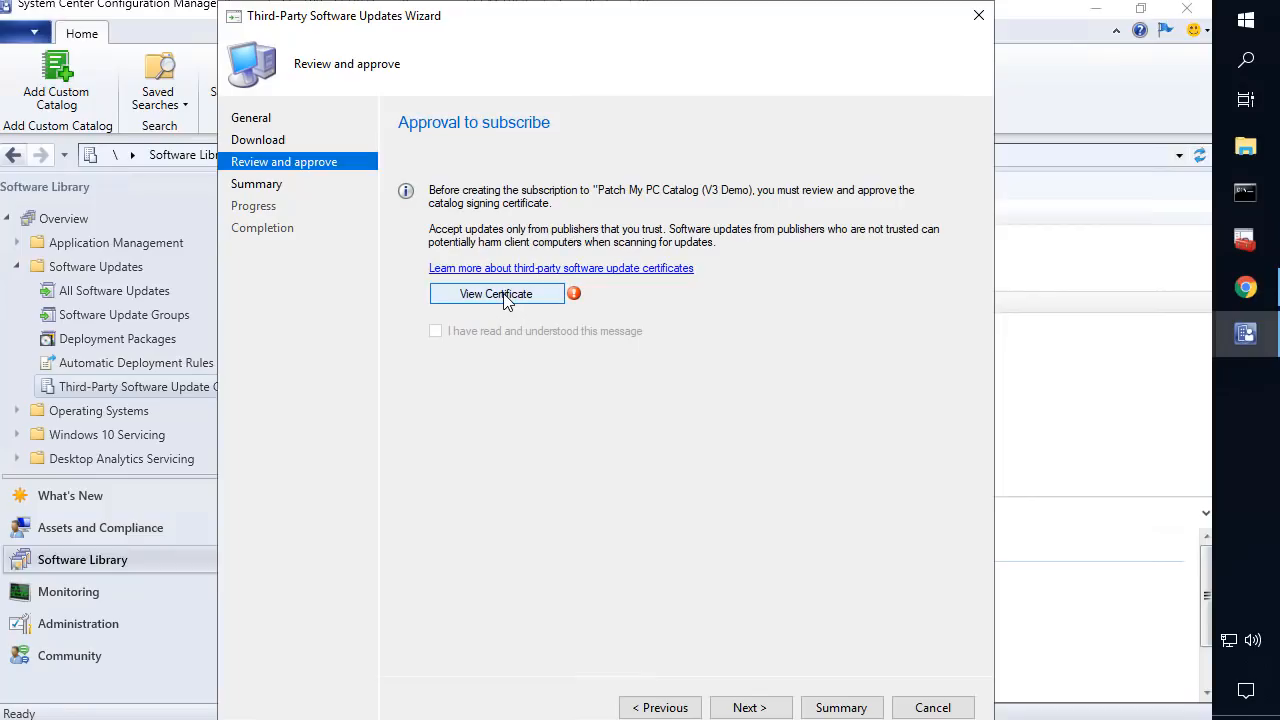
click(496, 292)
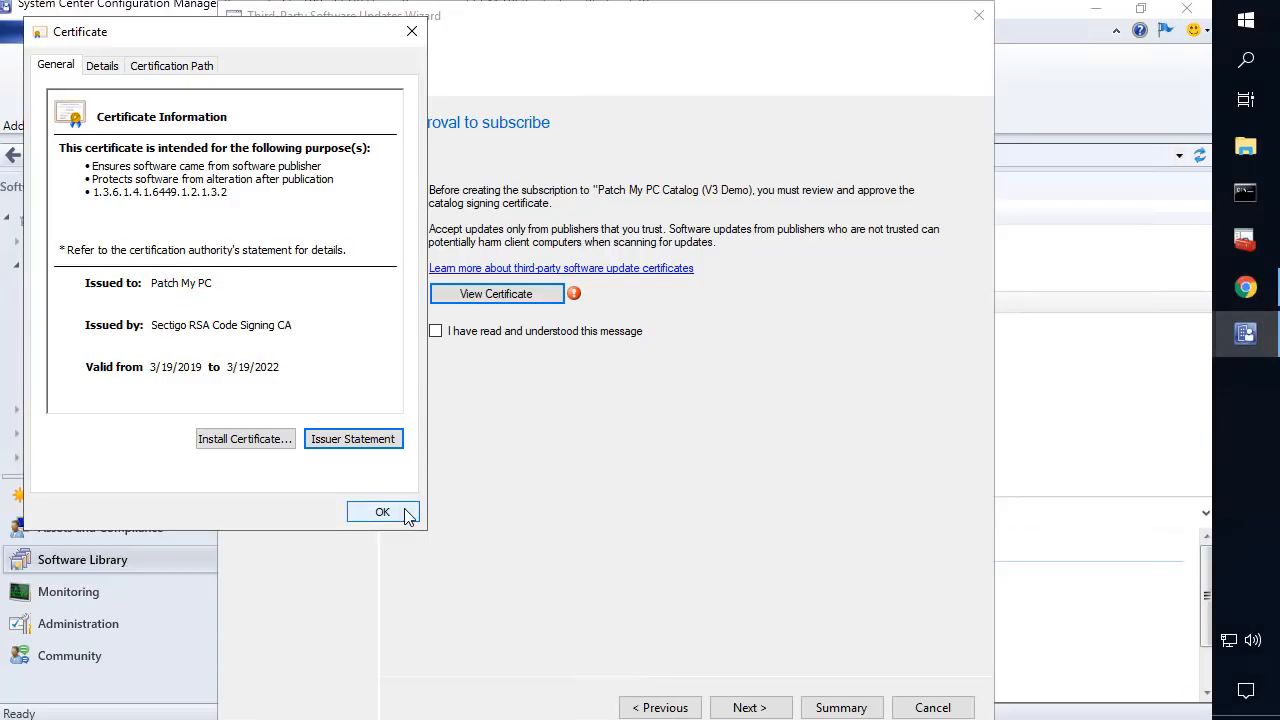
click(382, 512)
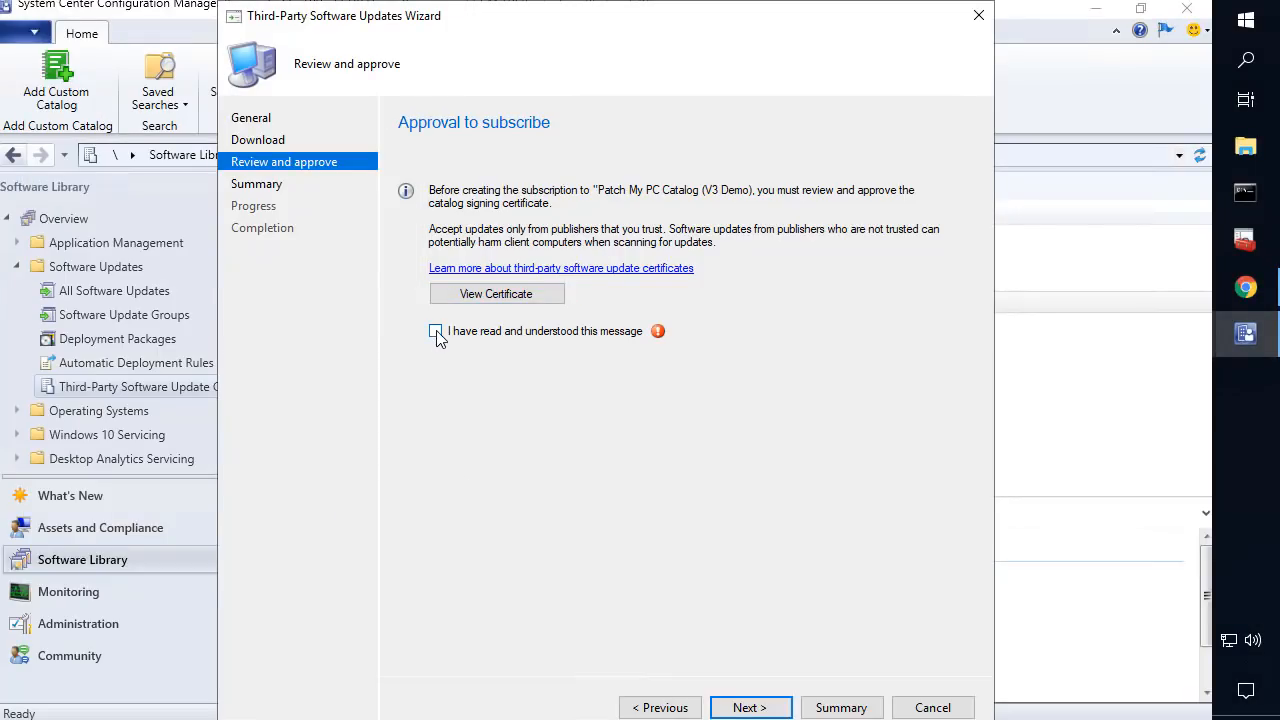
click(436, 332)
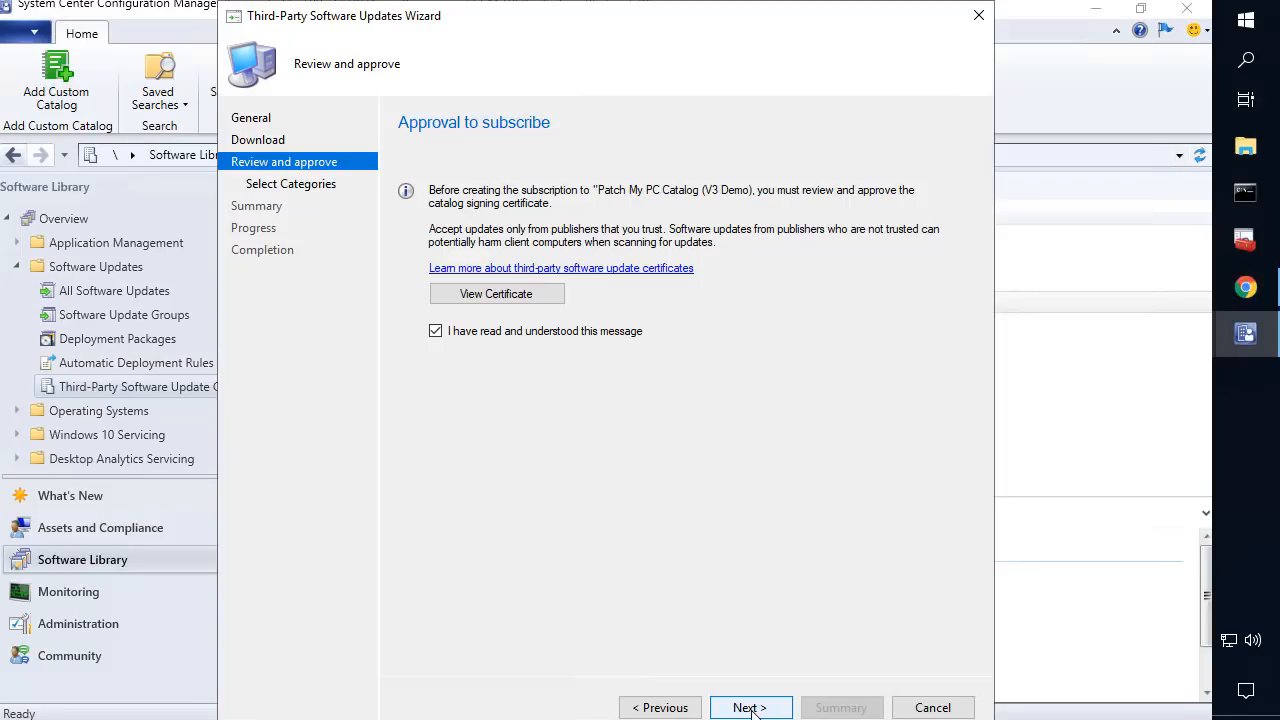
Continue to category selection and choose 'Select categories for synchronization'
click(750, 708)
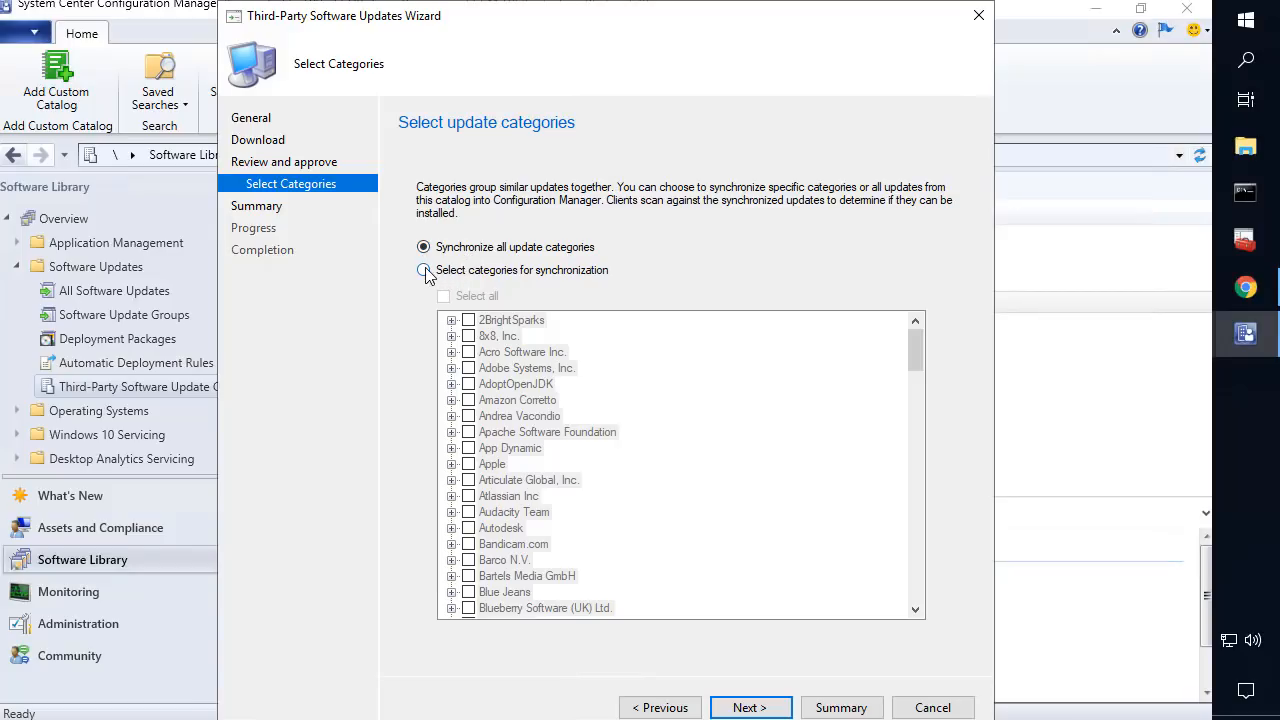
click(424, 270)
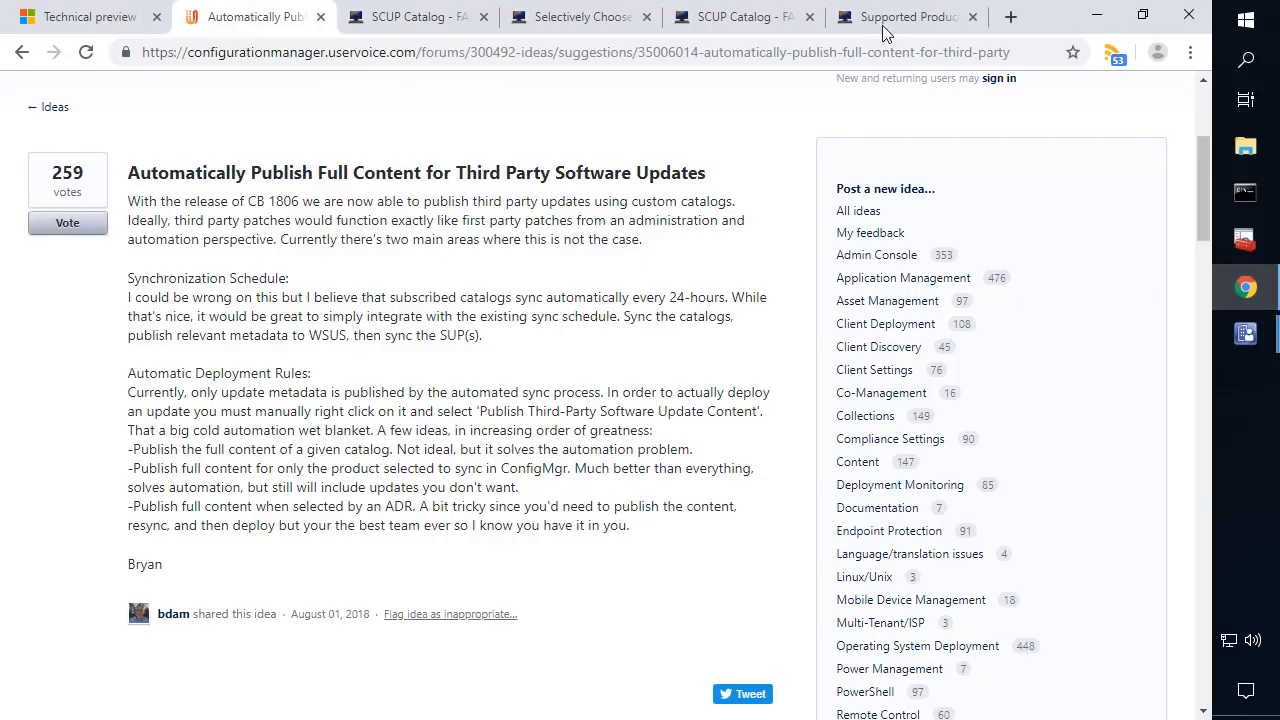
Browse the Patch My PC List of Supported Products page
click(904, 16)
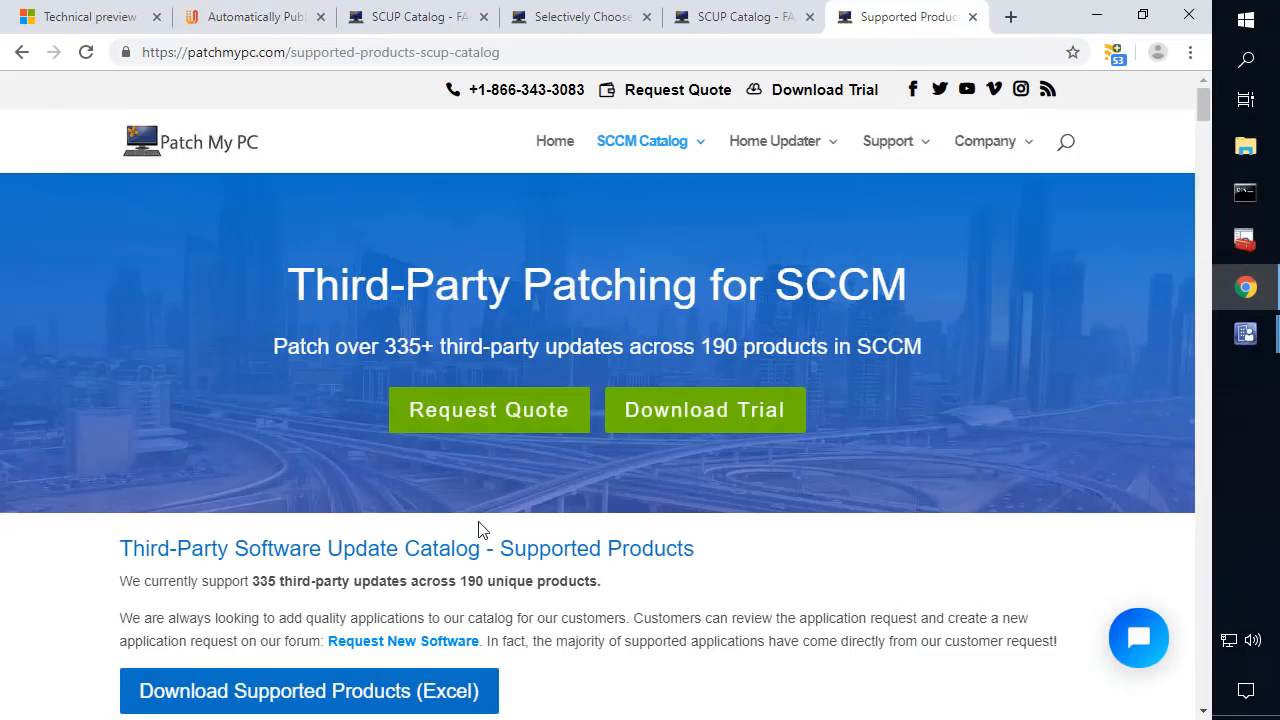
scroll(down, 3)
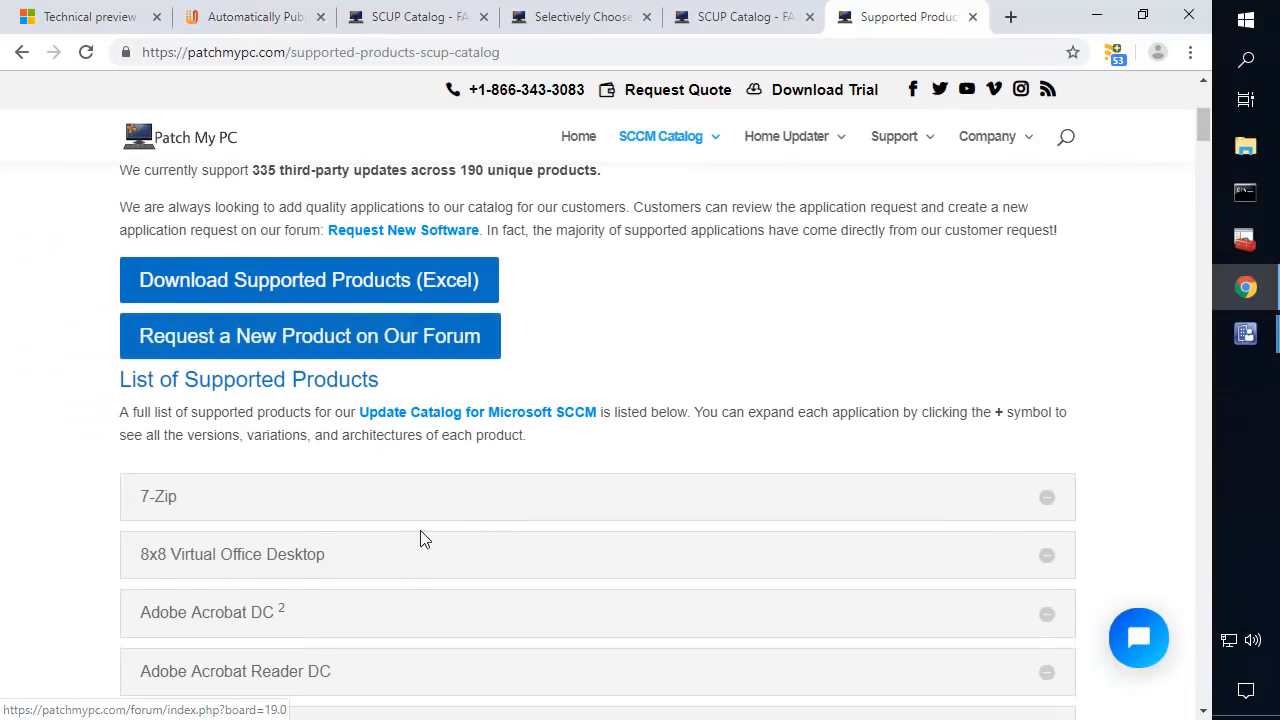
scroll(down, 3)
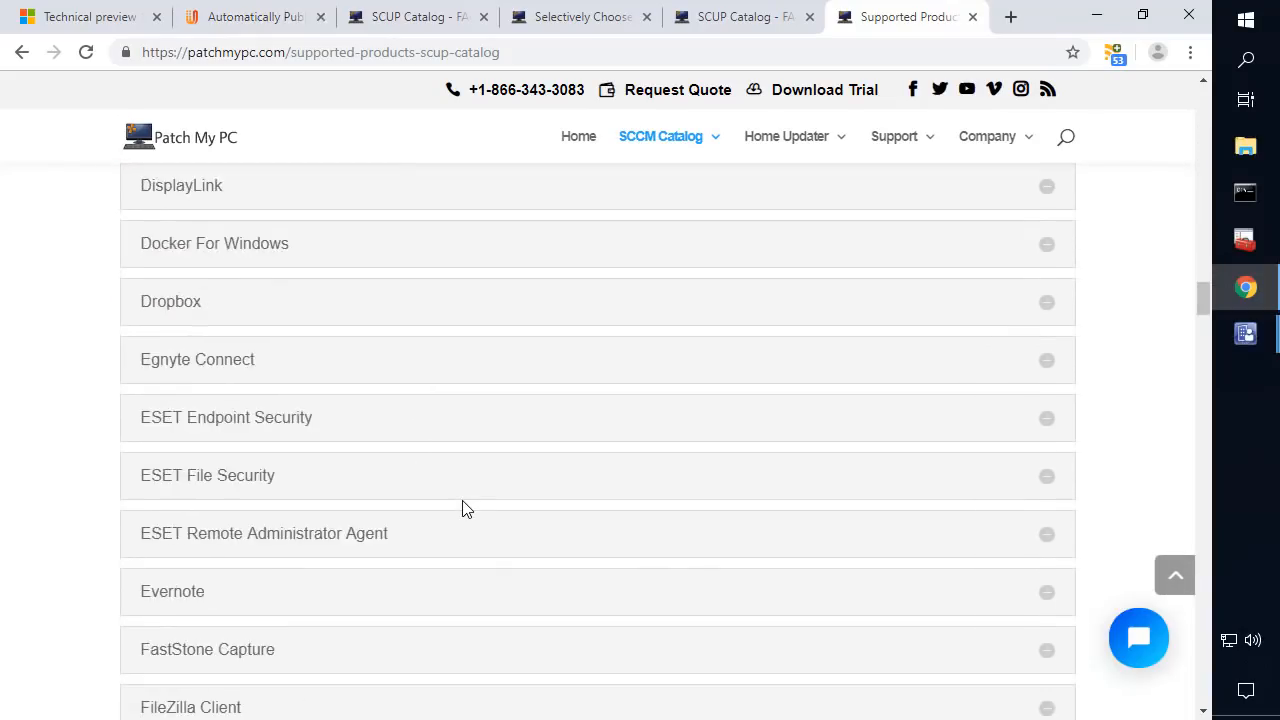
scroll(down, 3)
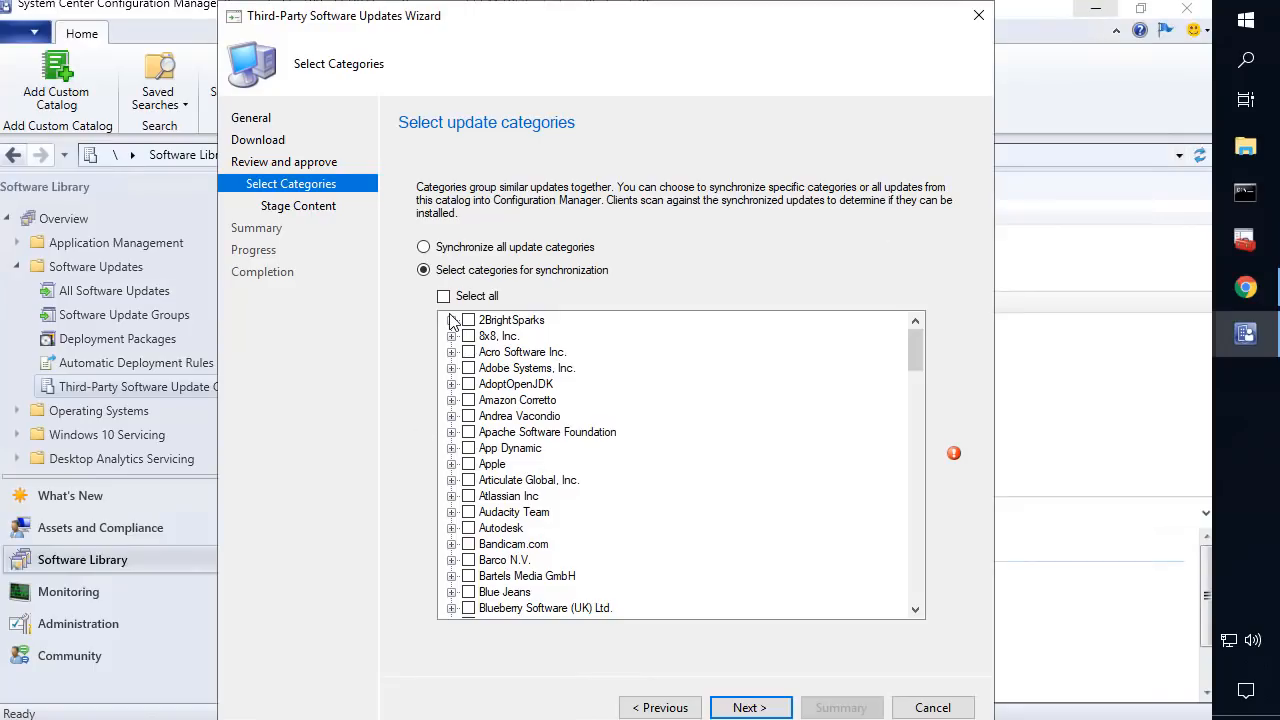
Under Google, Inc. select Google Chrome (x64) and (x86) for synchronization and continue to Stage Content
click(452, 320)
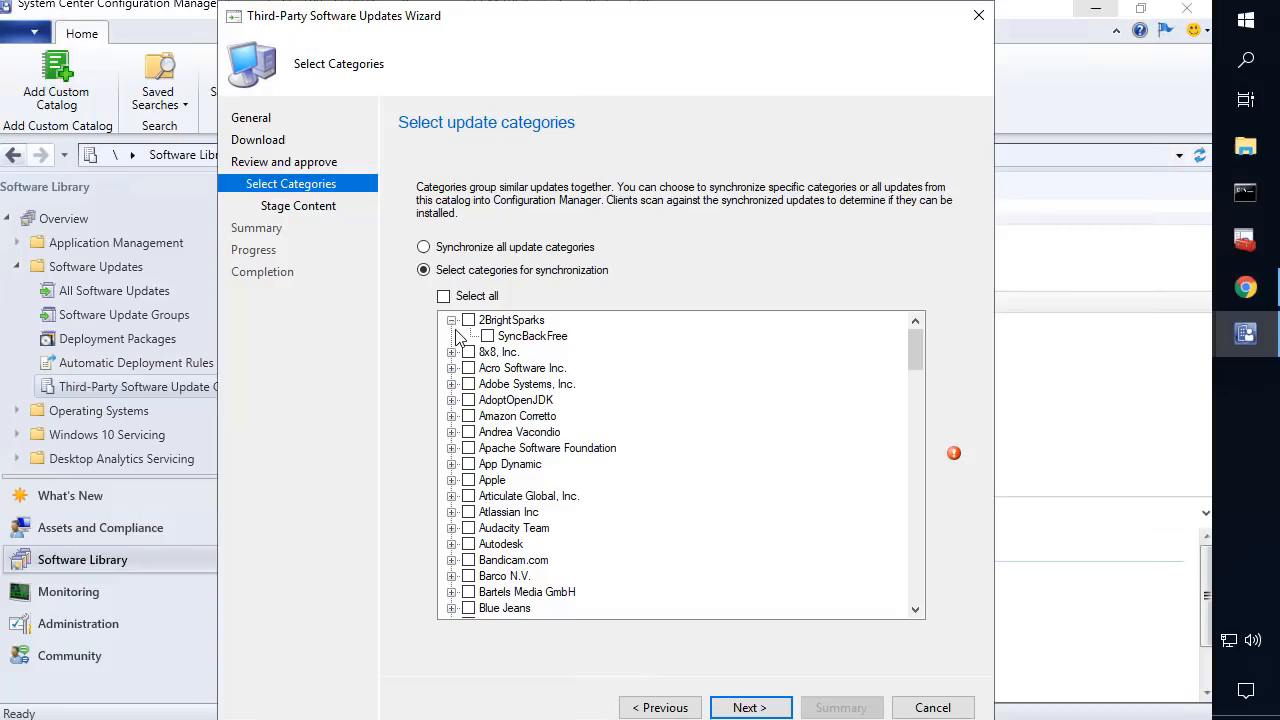
scroll(down, 3)
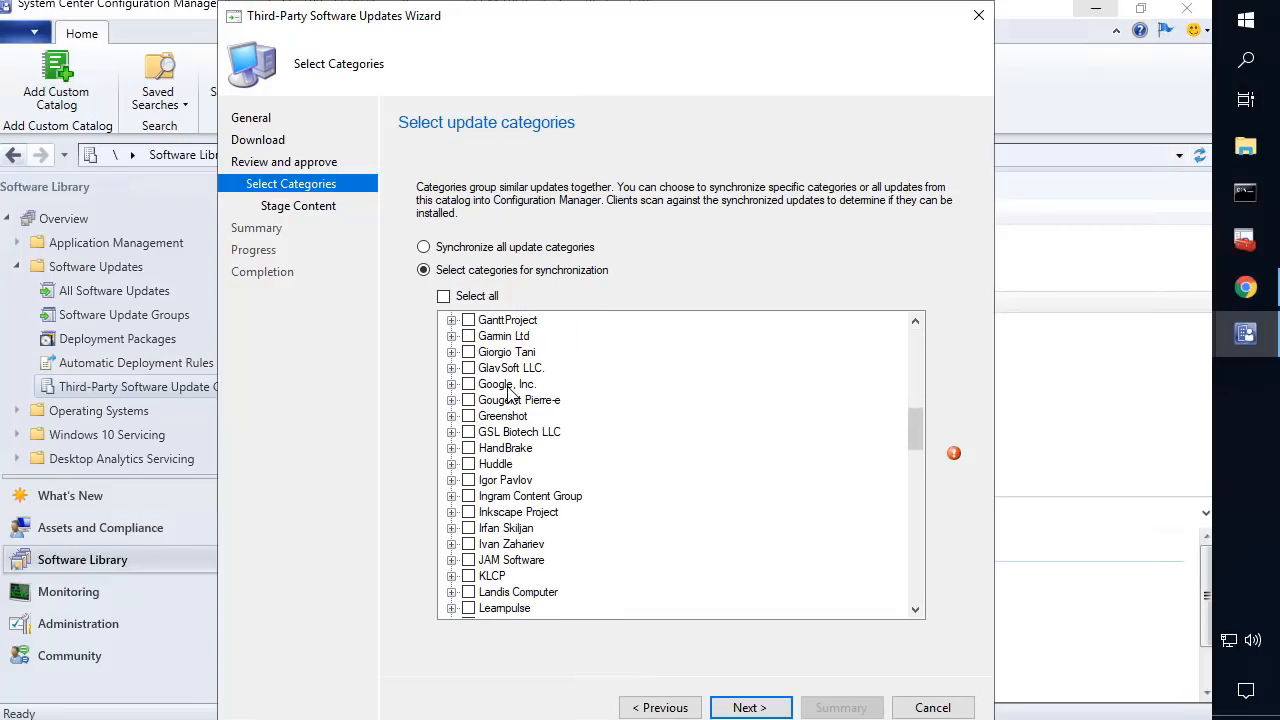
click(452, 384)
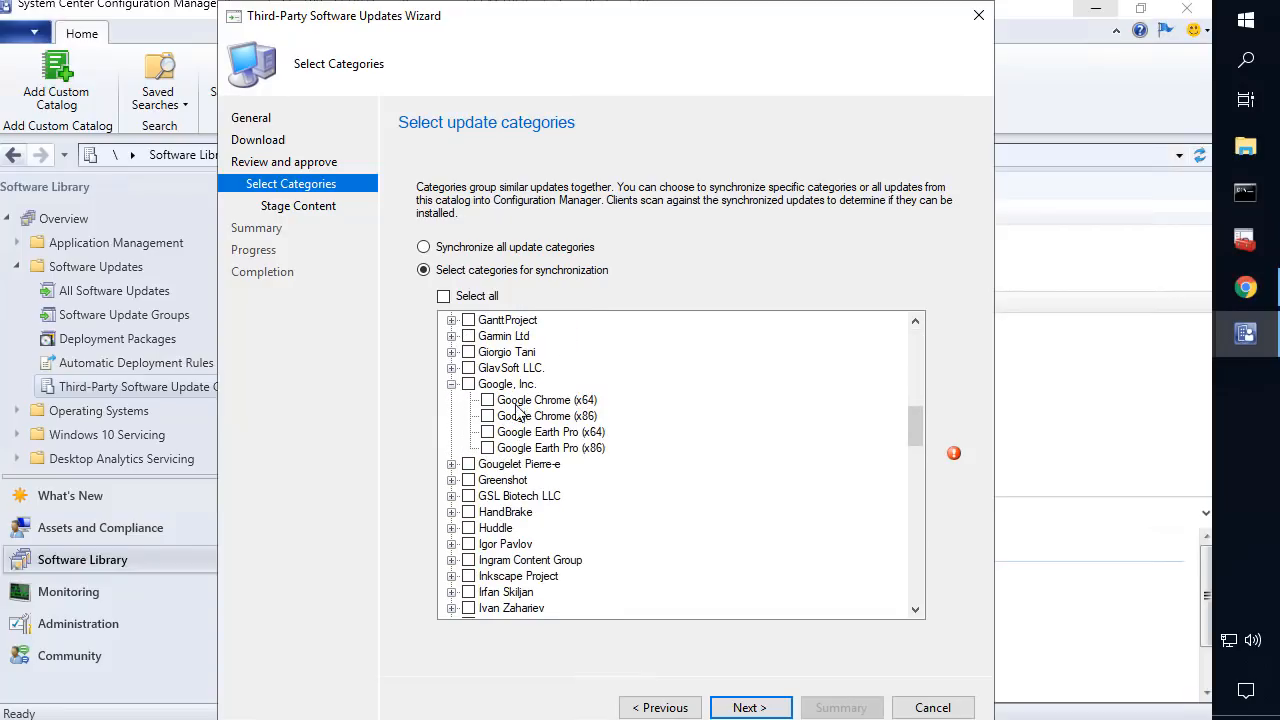
click(488, 400)
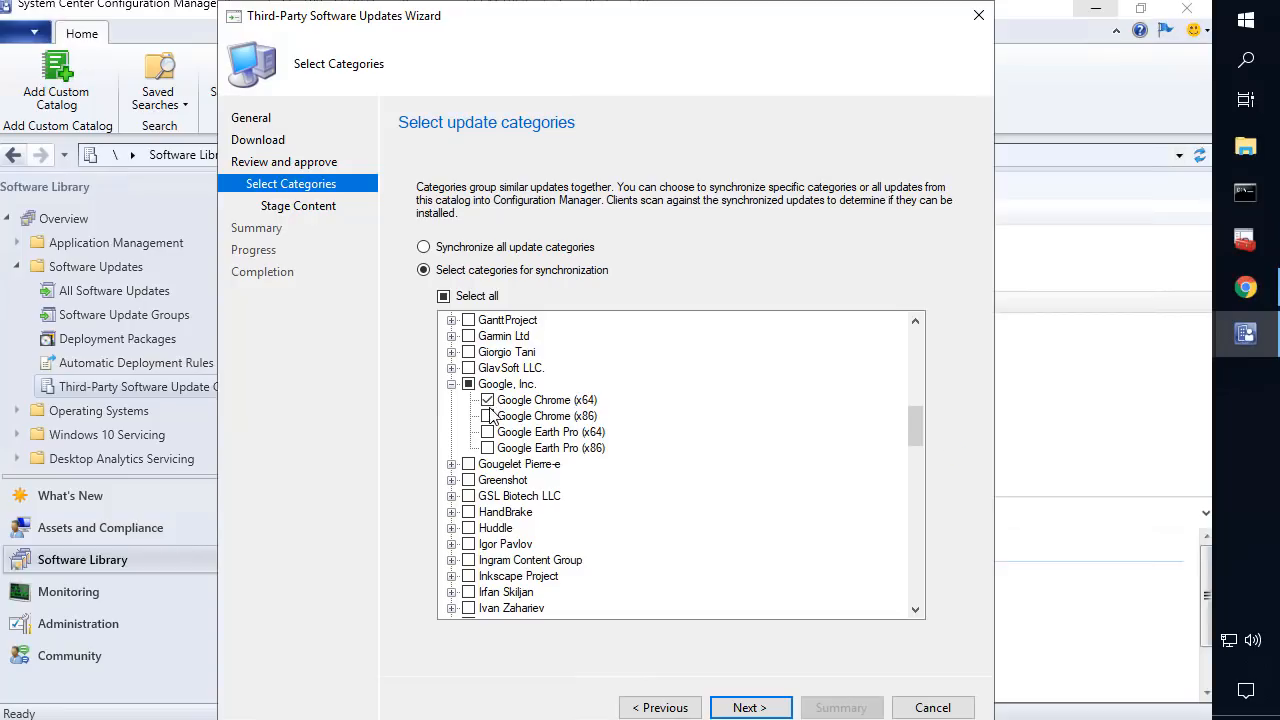
click(488, 416)
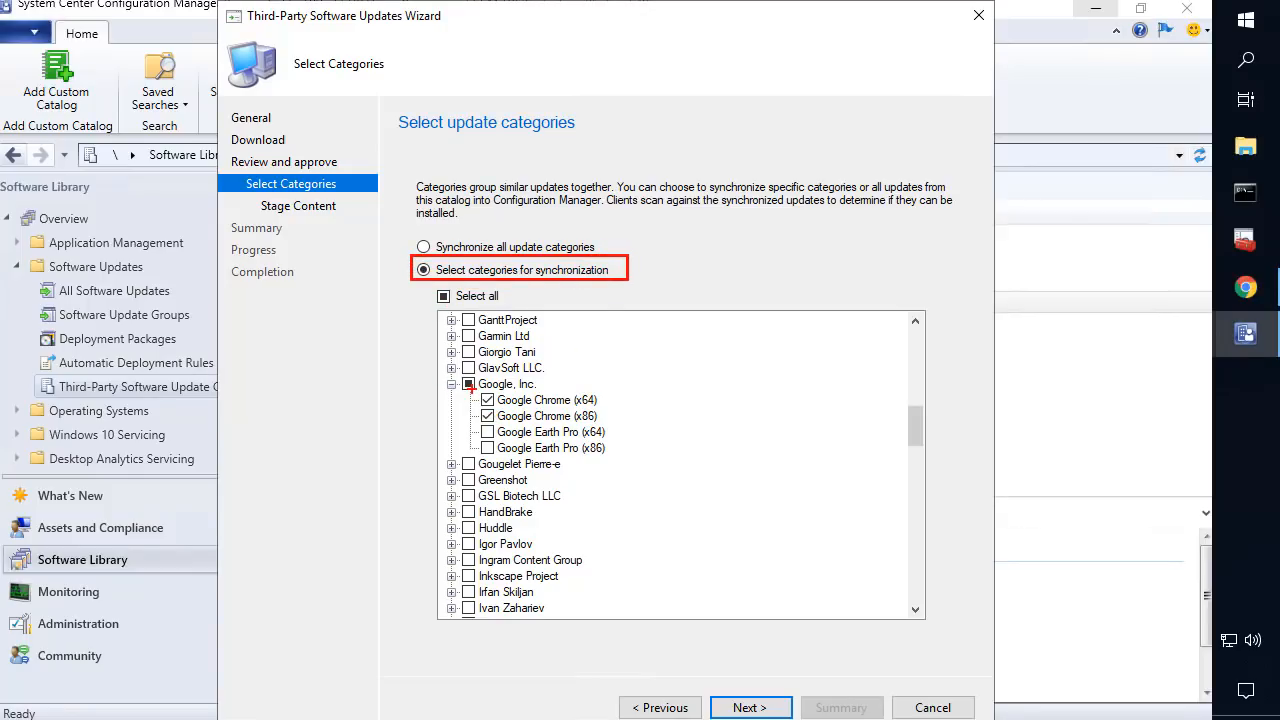
click(468, 384)
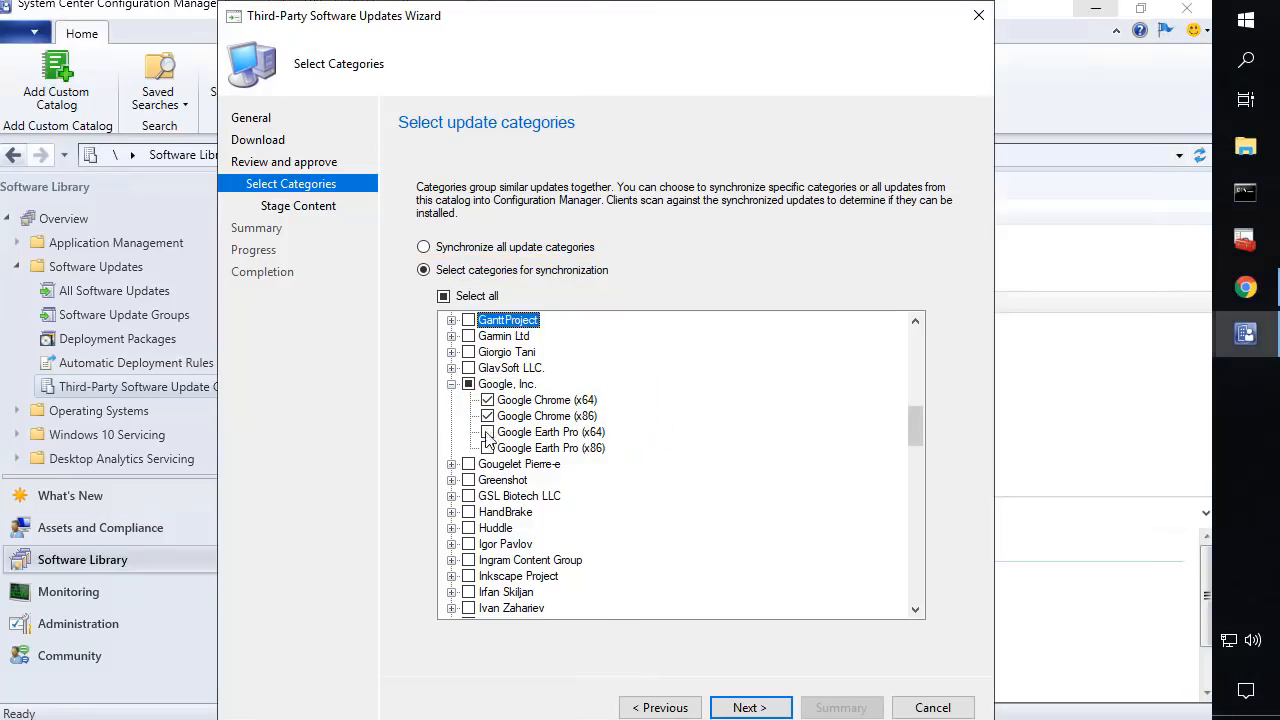
scroll(down, 3)
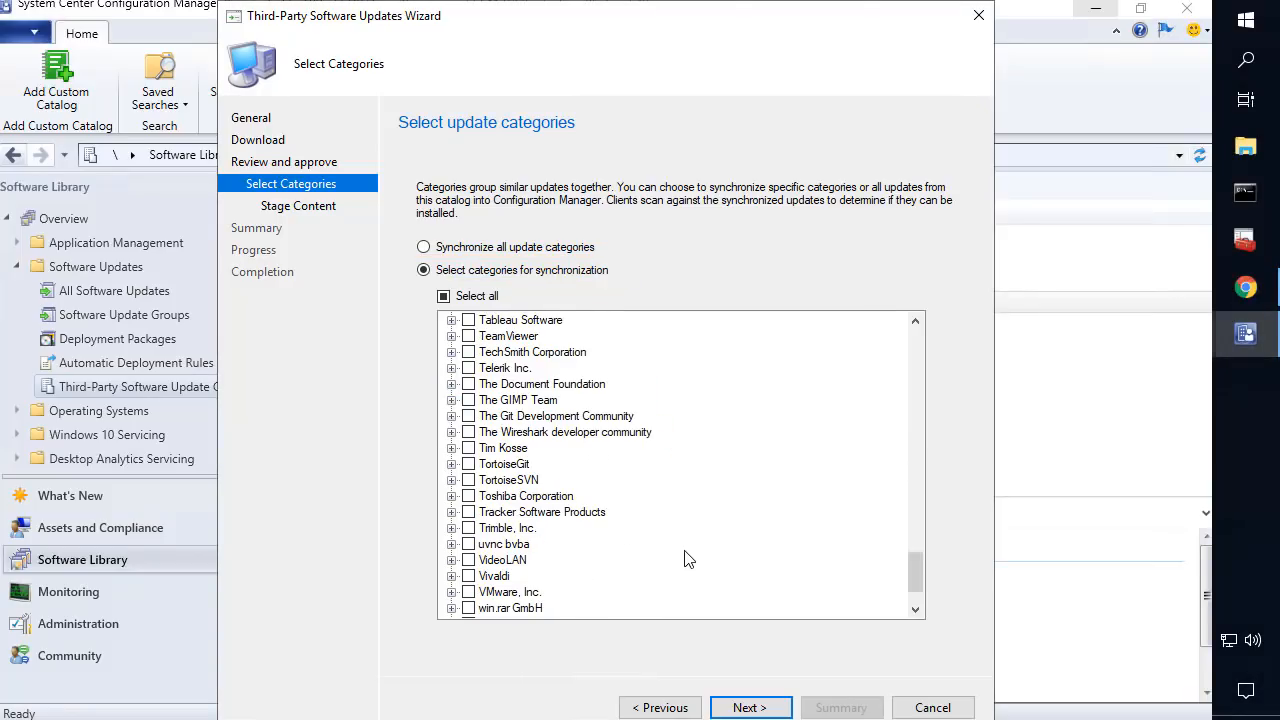
click(750, 708)
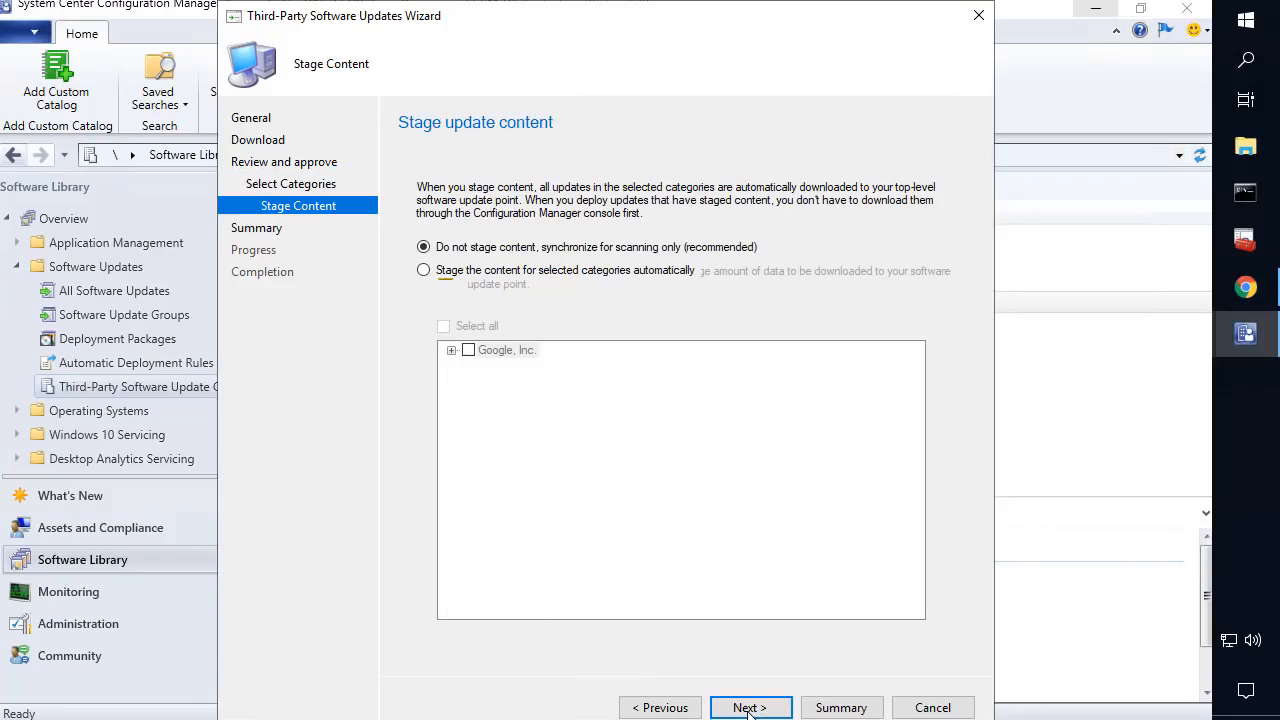
mouse_move(612, 232)
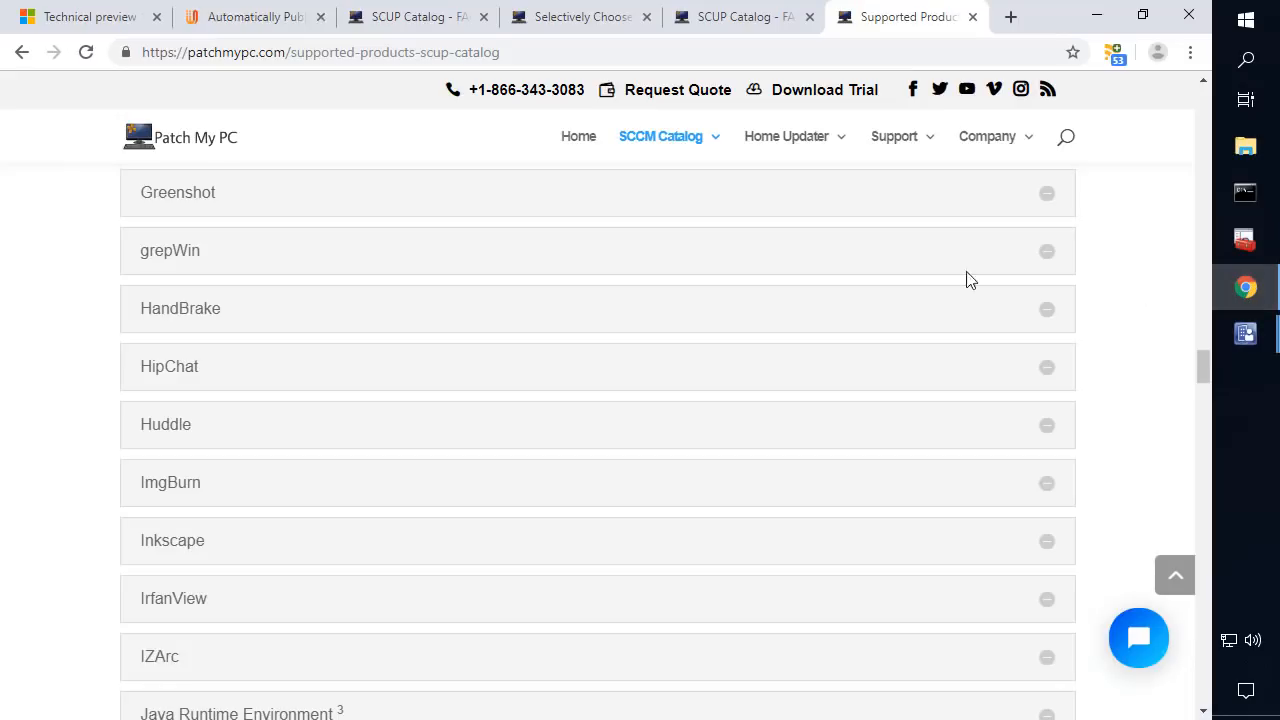
Read the Patch My PC SCUP Catalog FAQ section on metadata-only updates
click(250, 16)
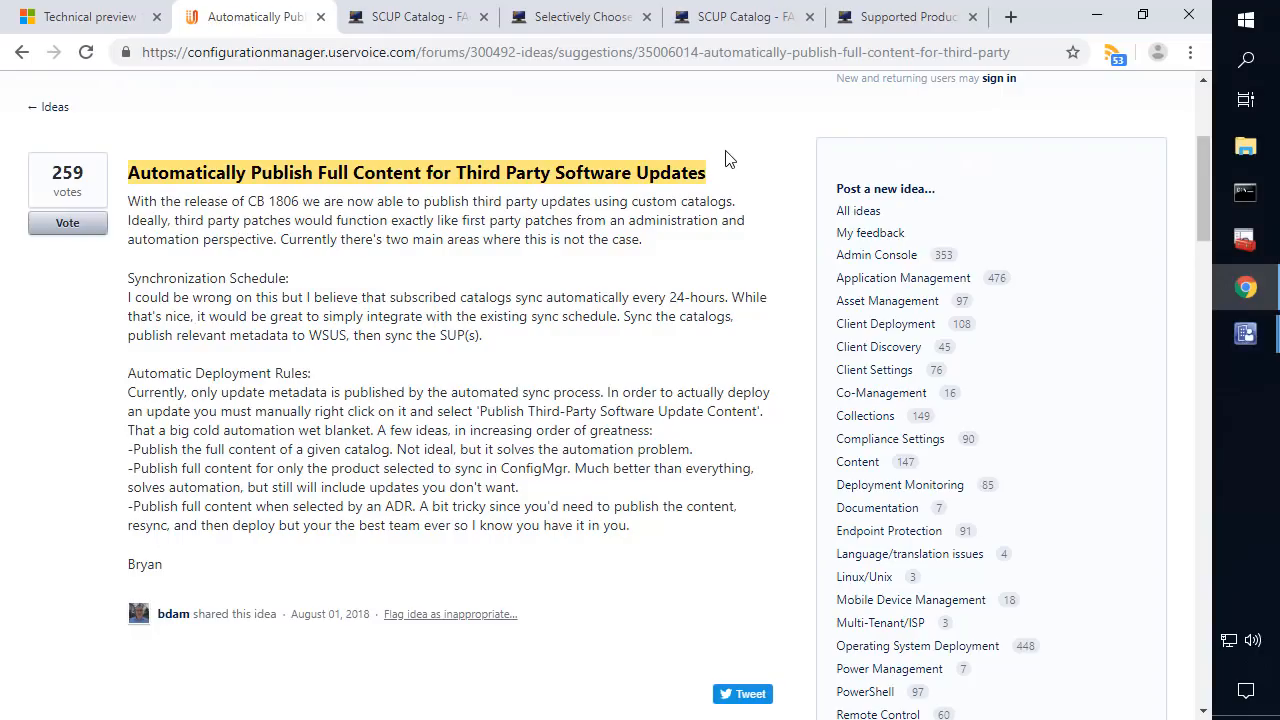
mouse_move(736, 156)
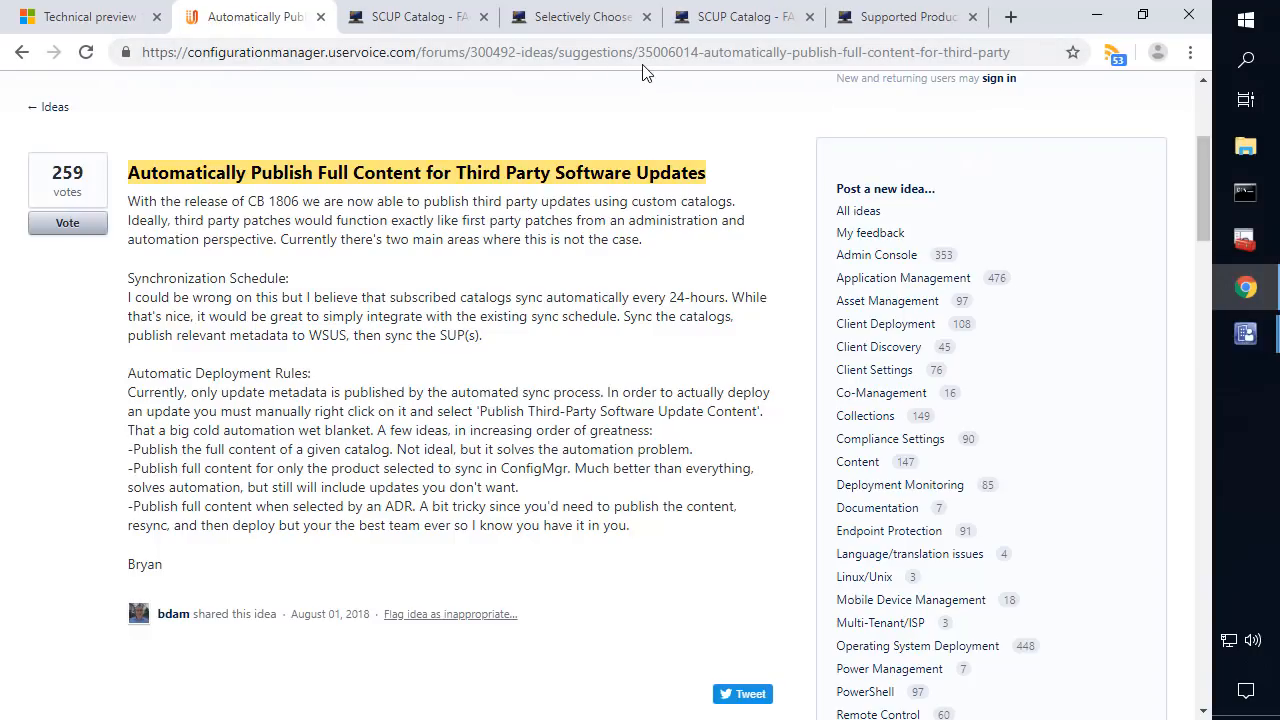
mouse_move(736, 16)
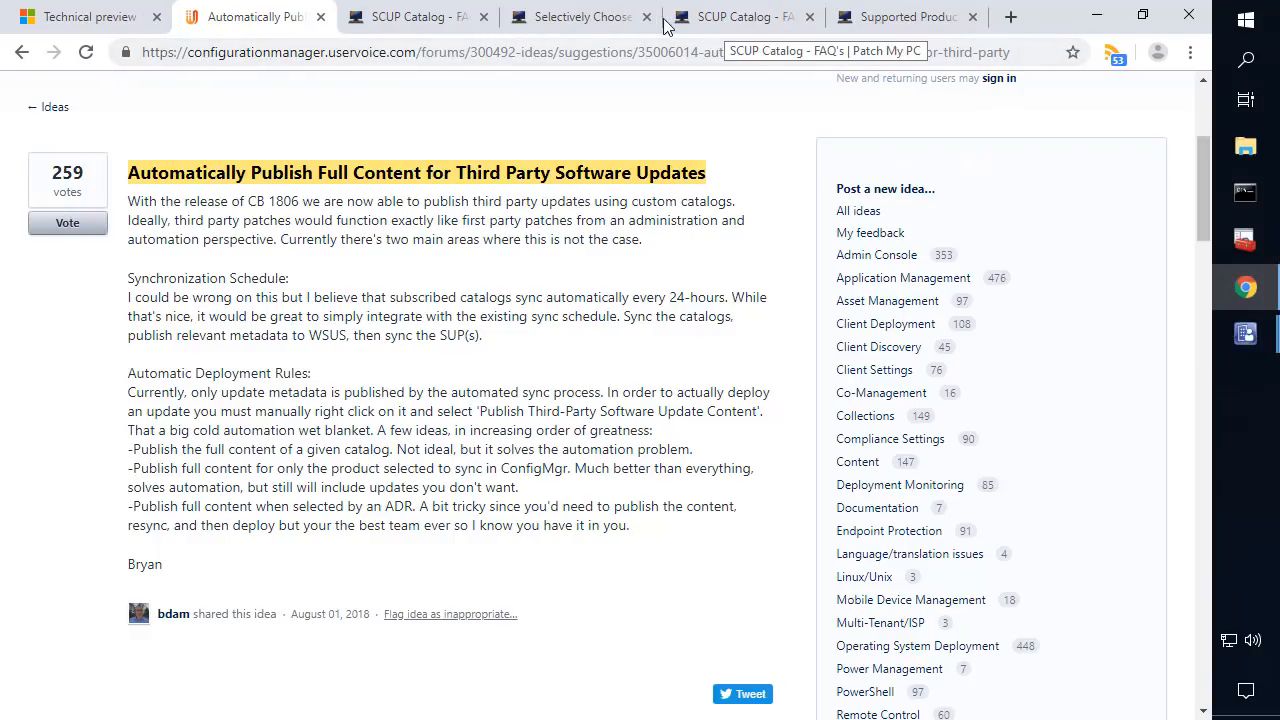
click(410, 16)
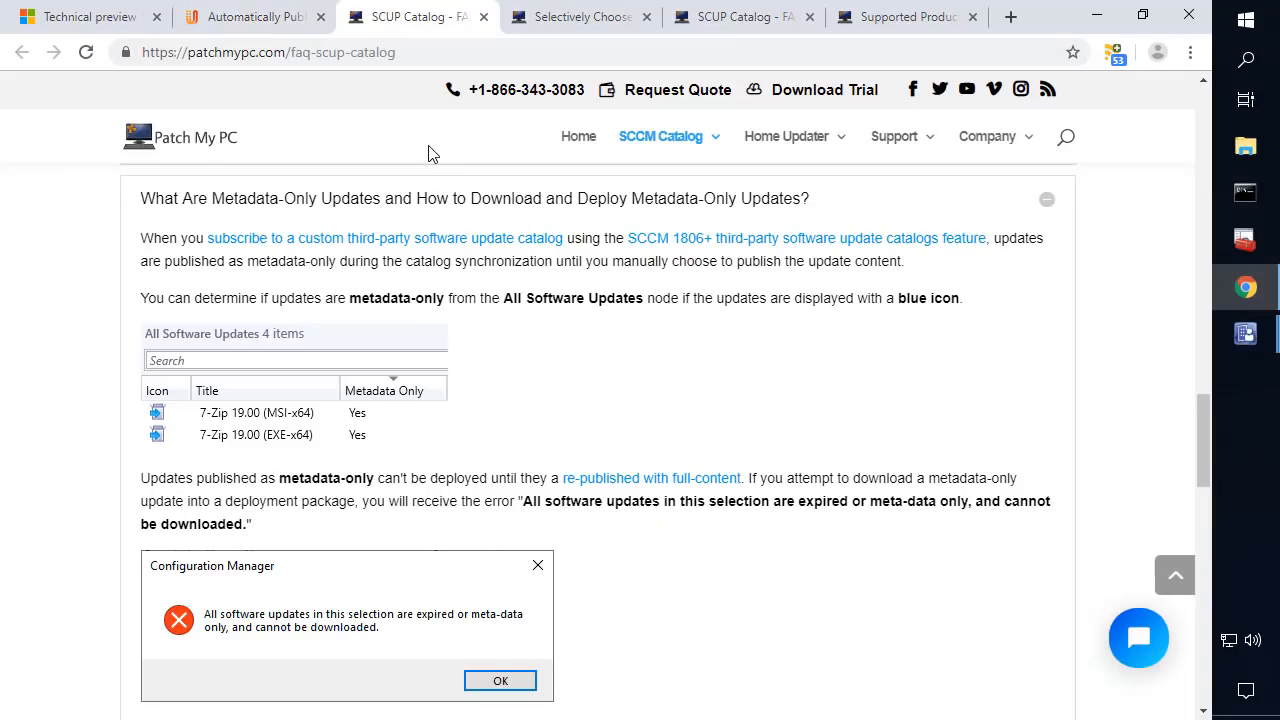
mouse_move(536, 288)
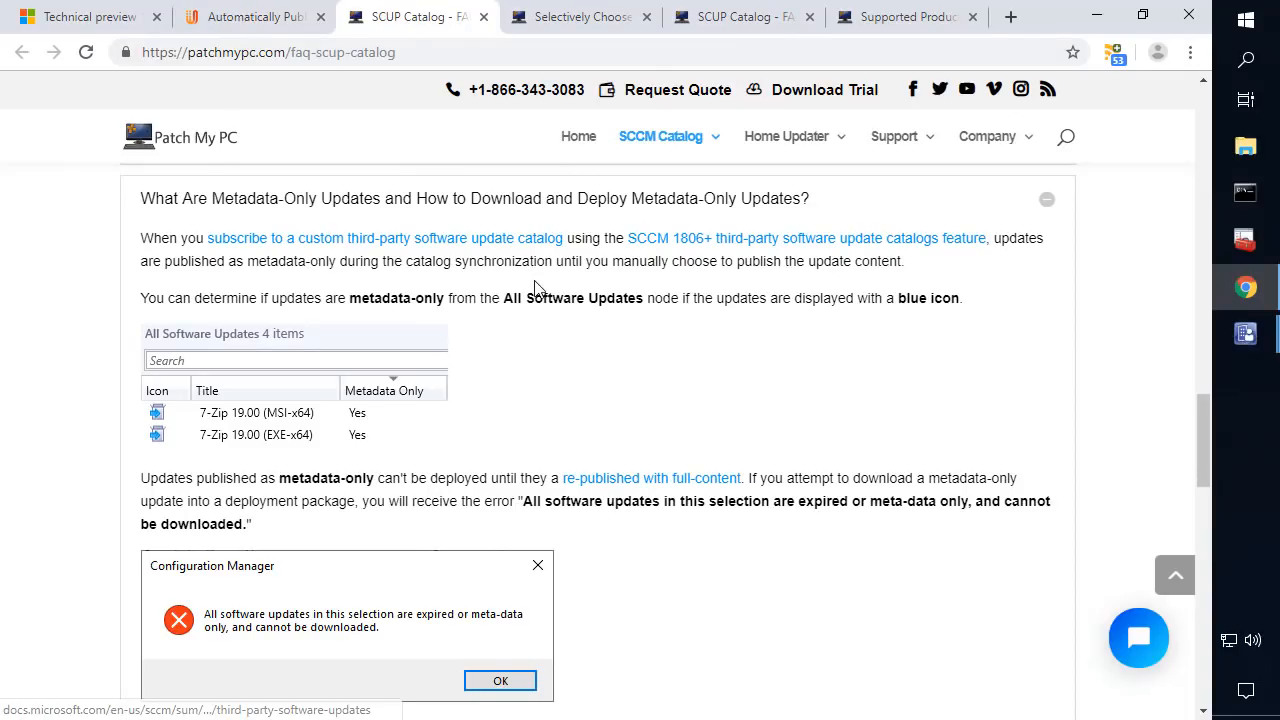
mouse_move(664, 242)
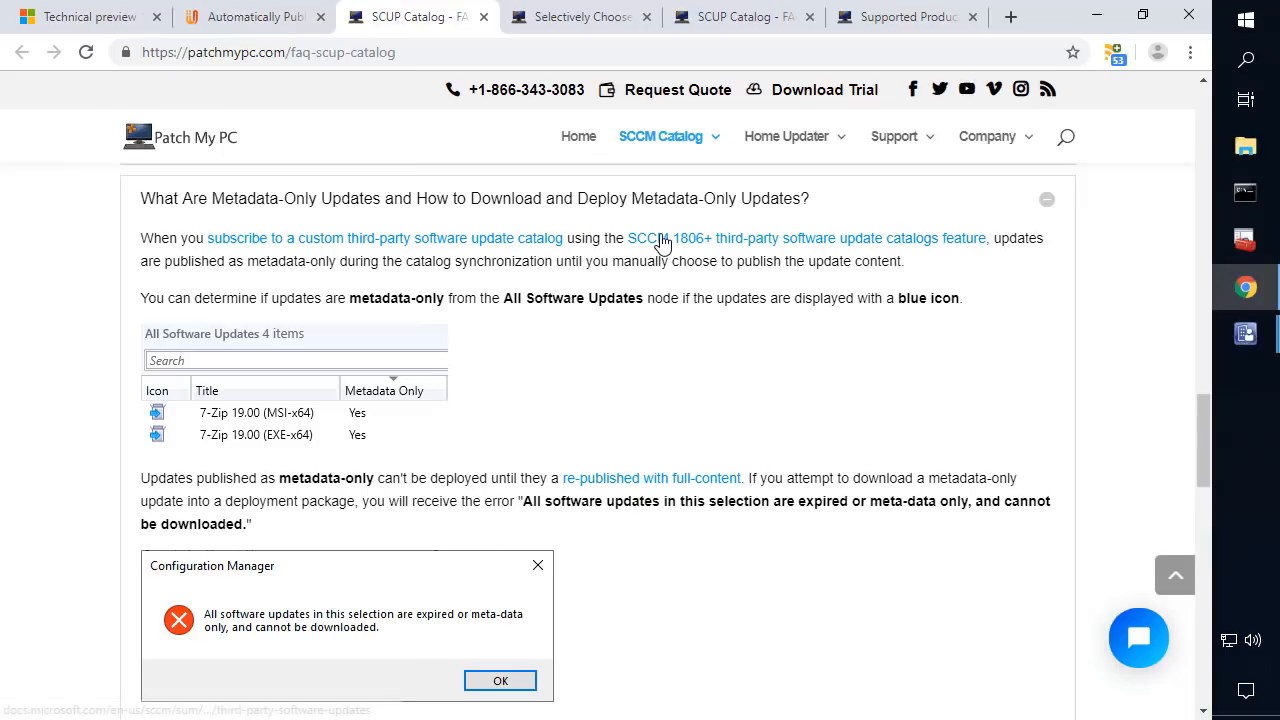
mouse_move(552, 354)
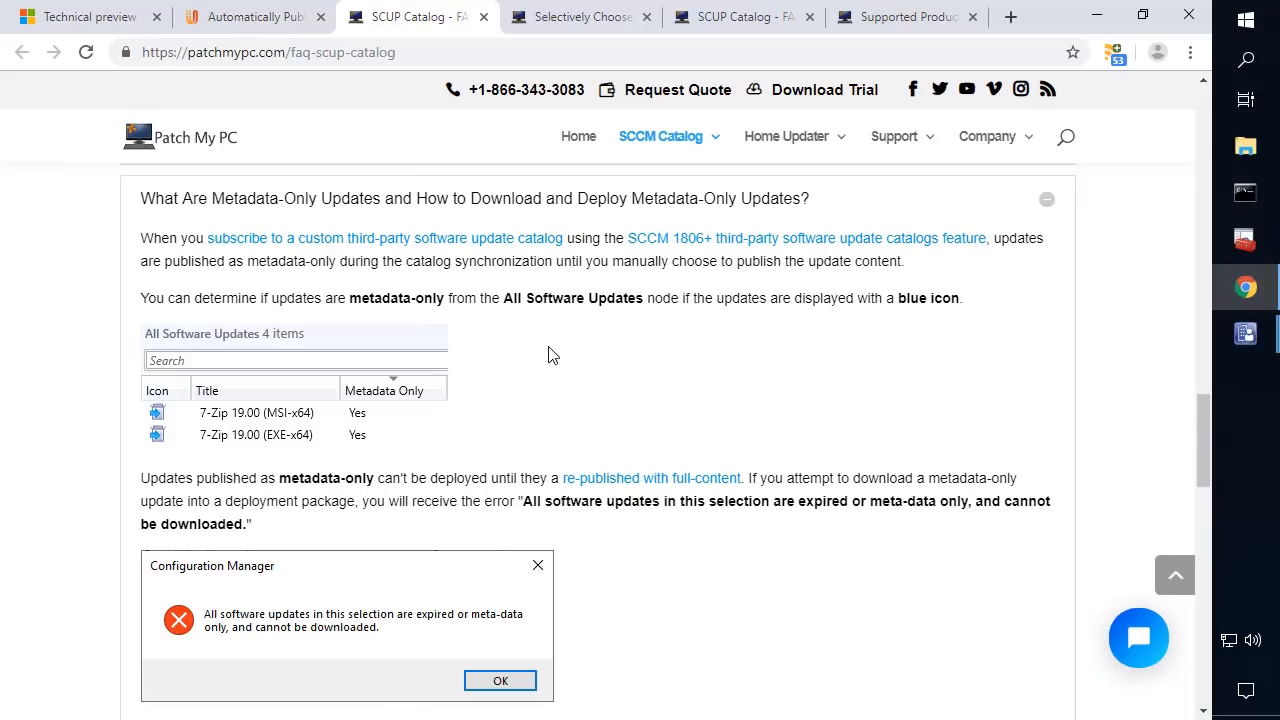
mouse_move(160, 414)
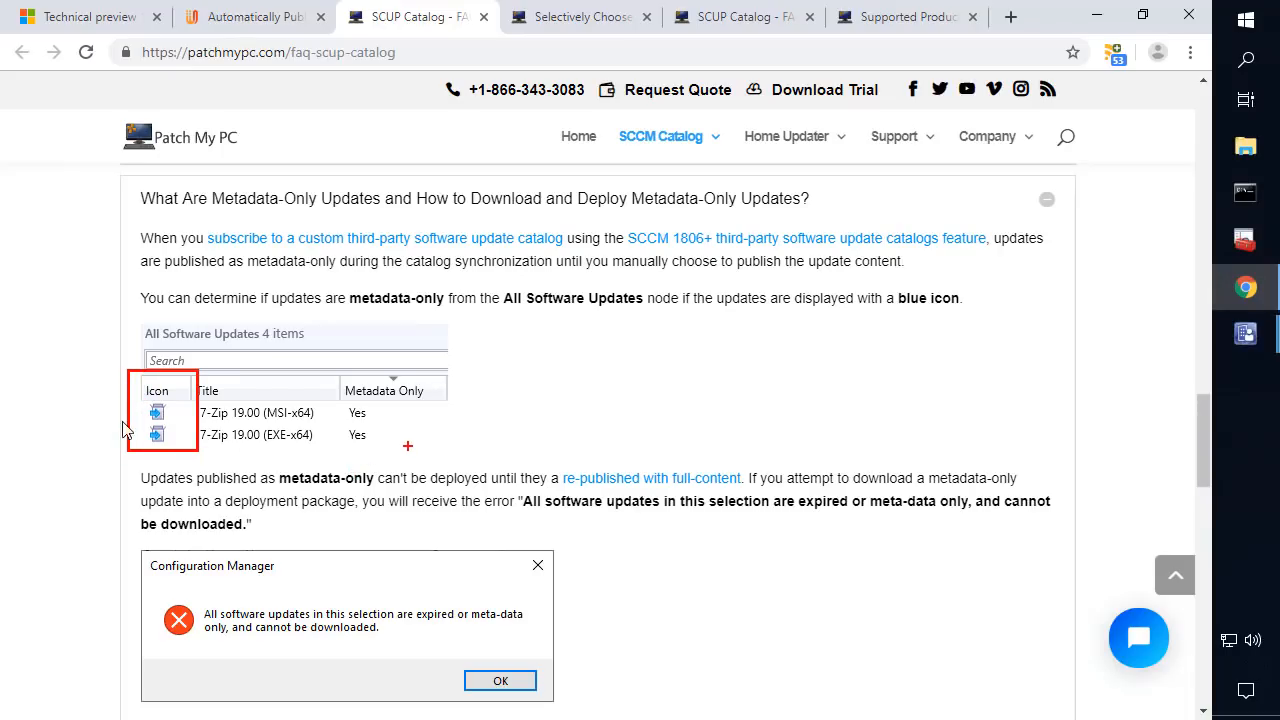
scroll(down, 3)
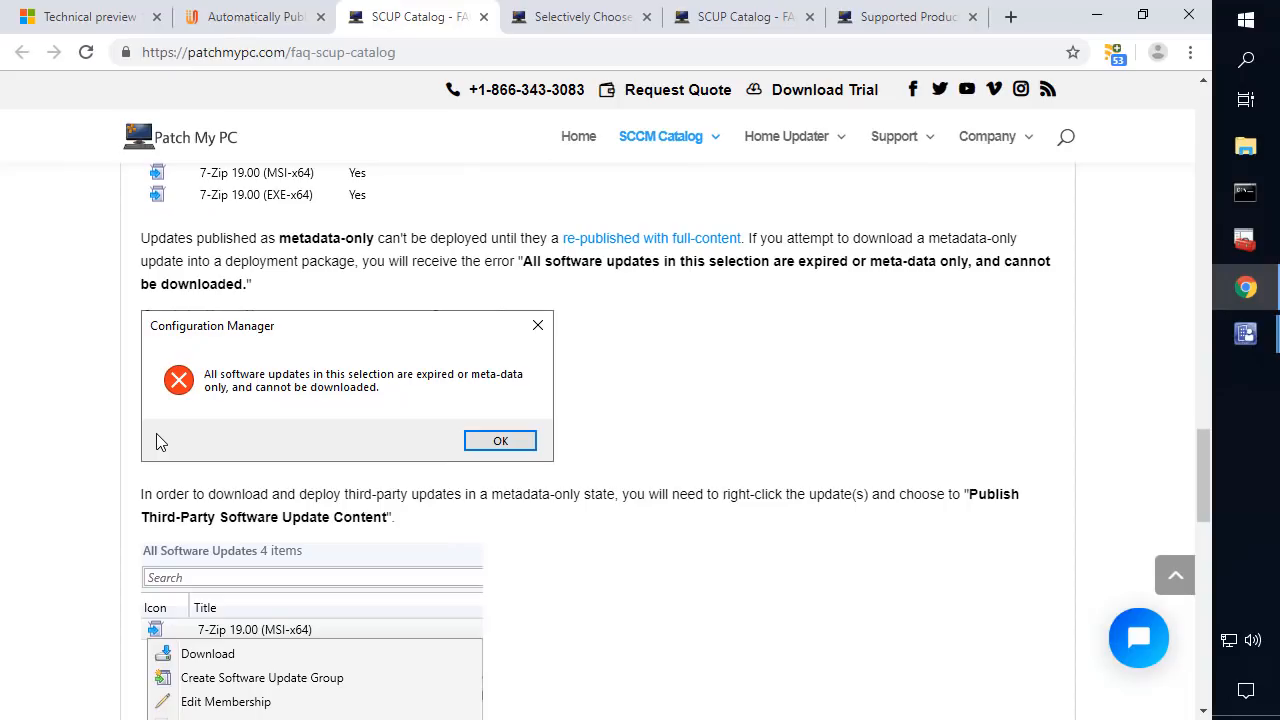
mouse_move(324, 420)
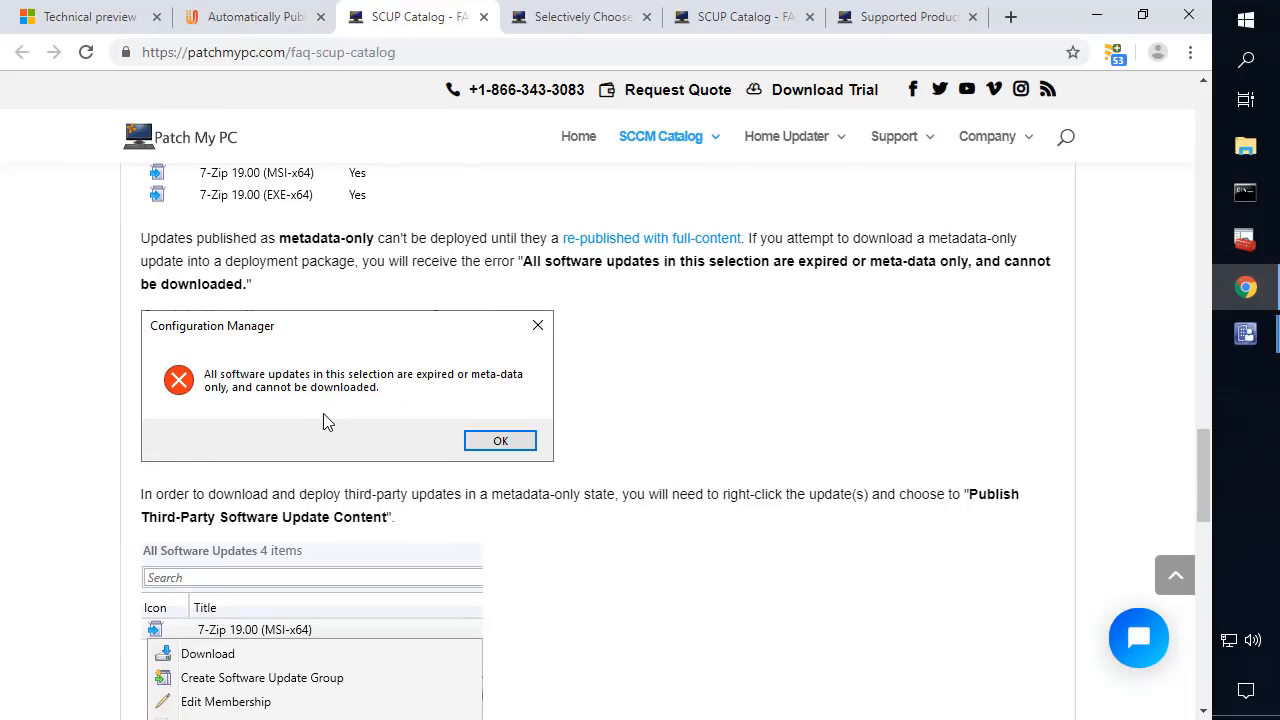
scroll(down, 3)
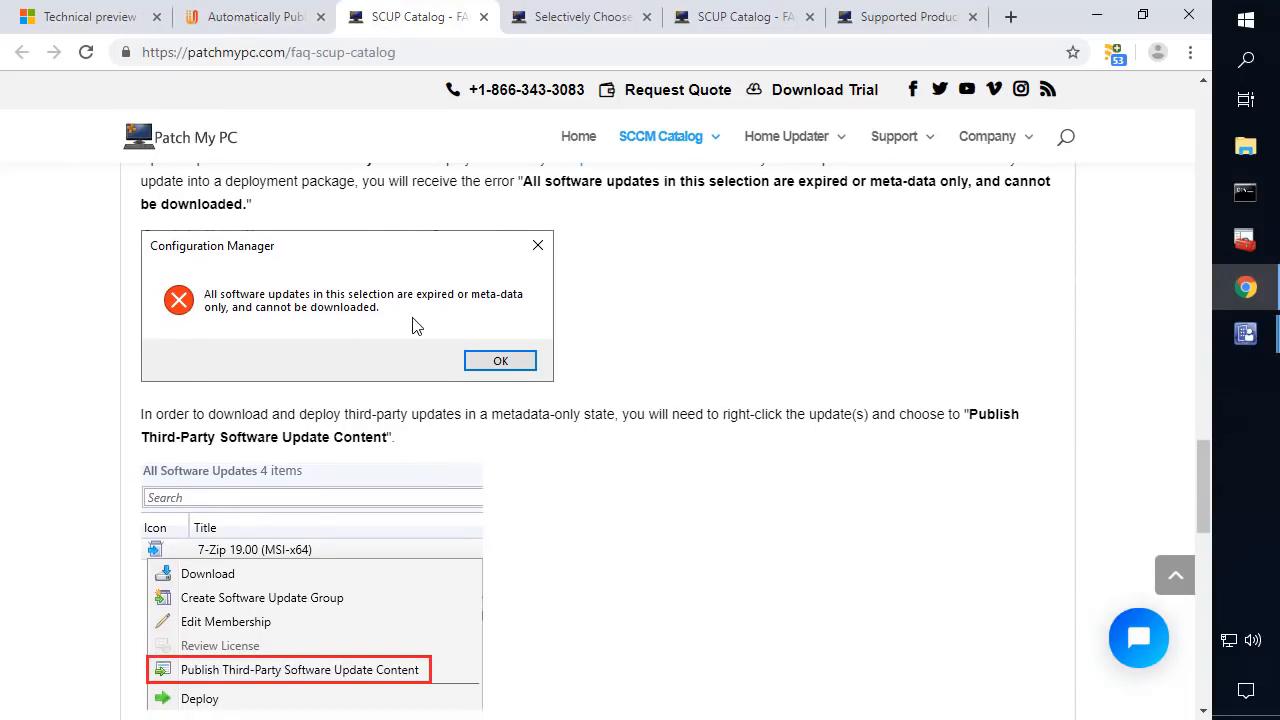
scroll(down, 3)
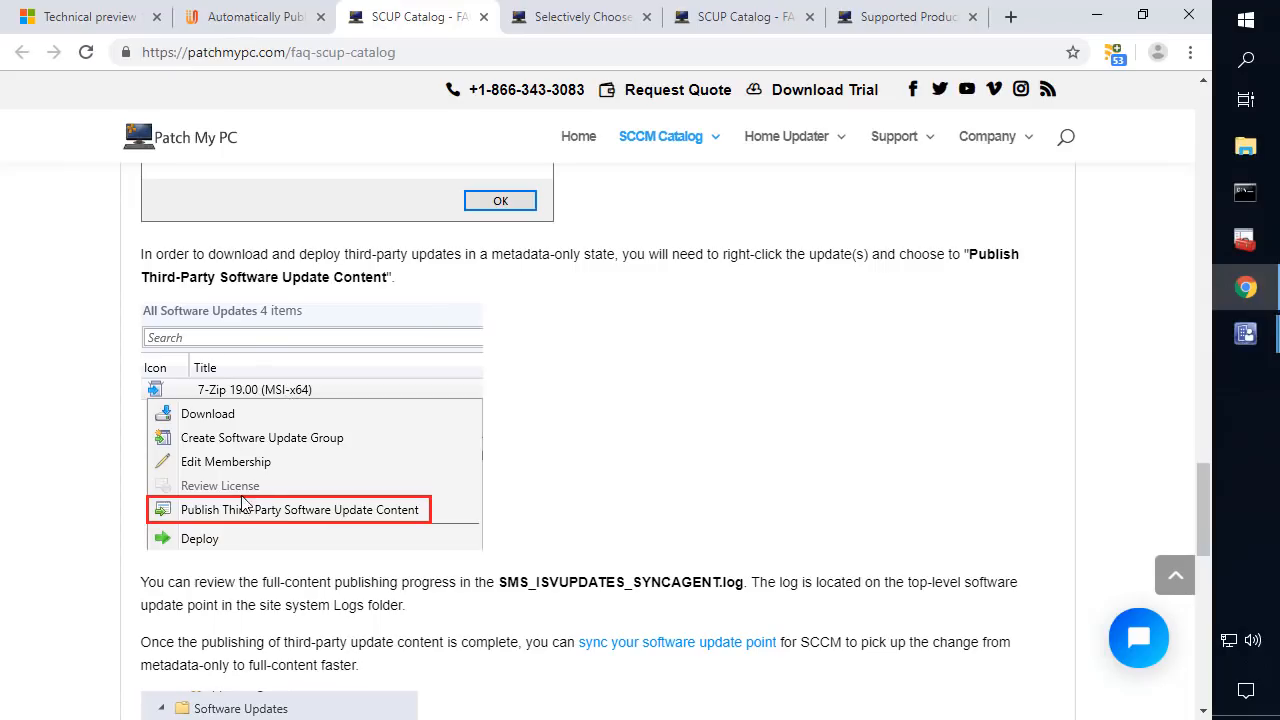
scroll(down, 3)
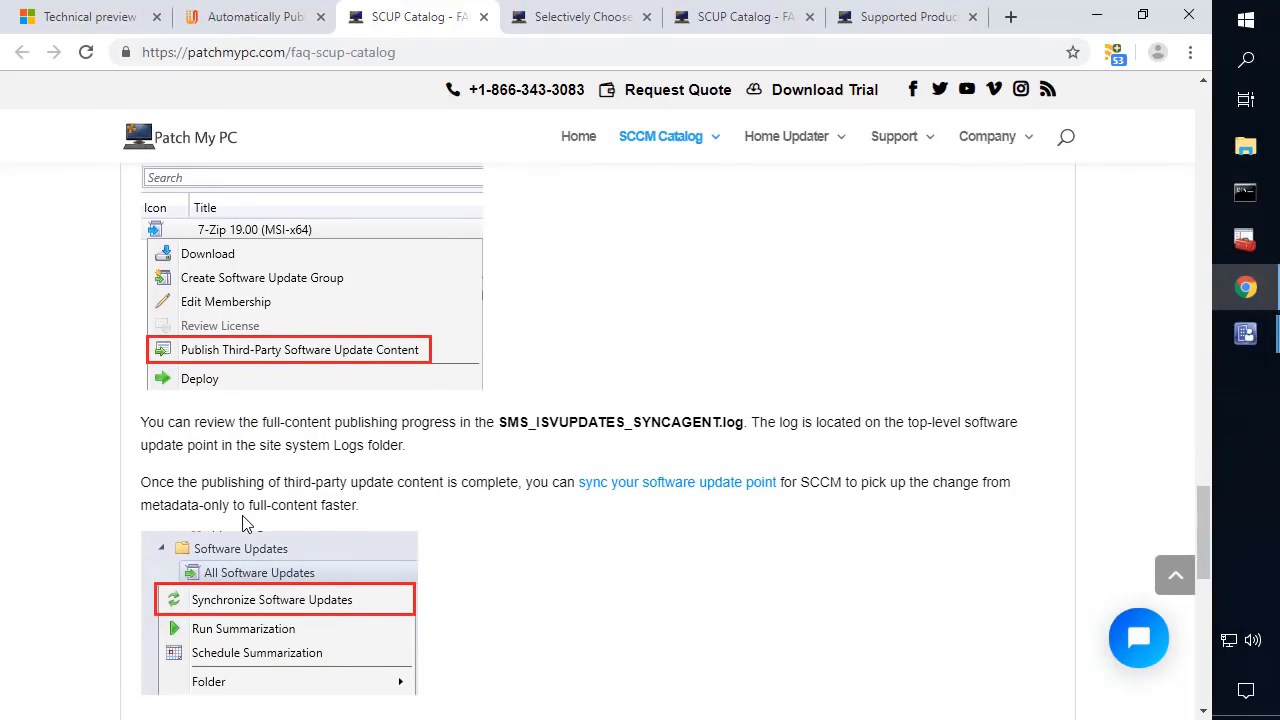
mouse_move(602, 370)
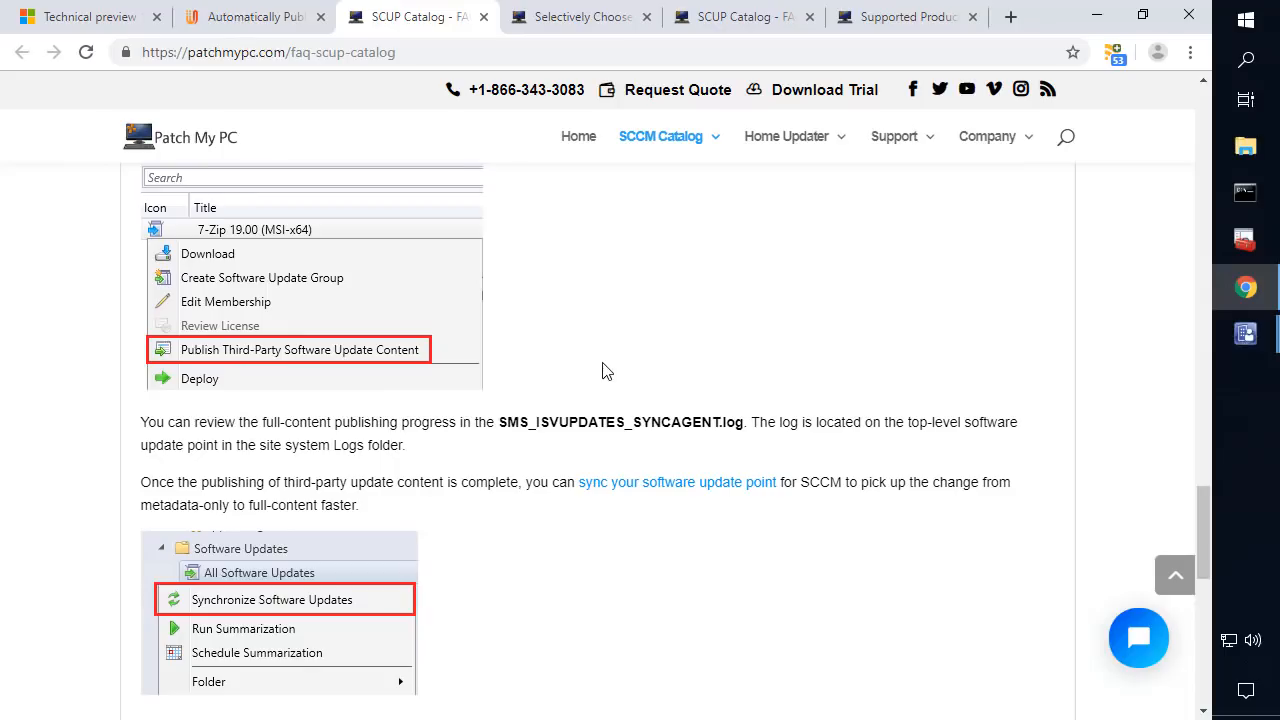
mouse_move(700, 370)
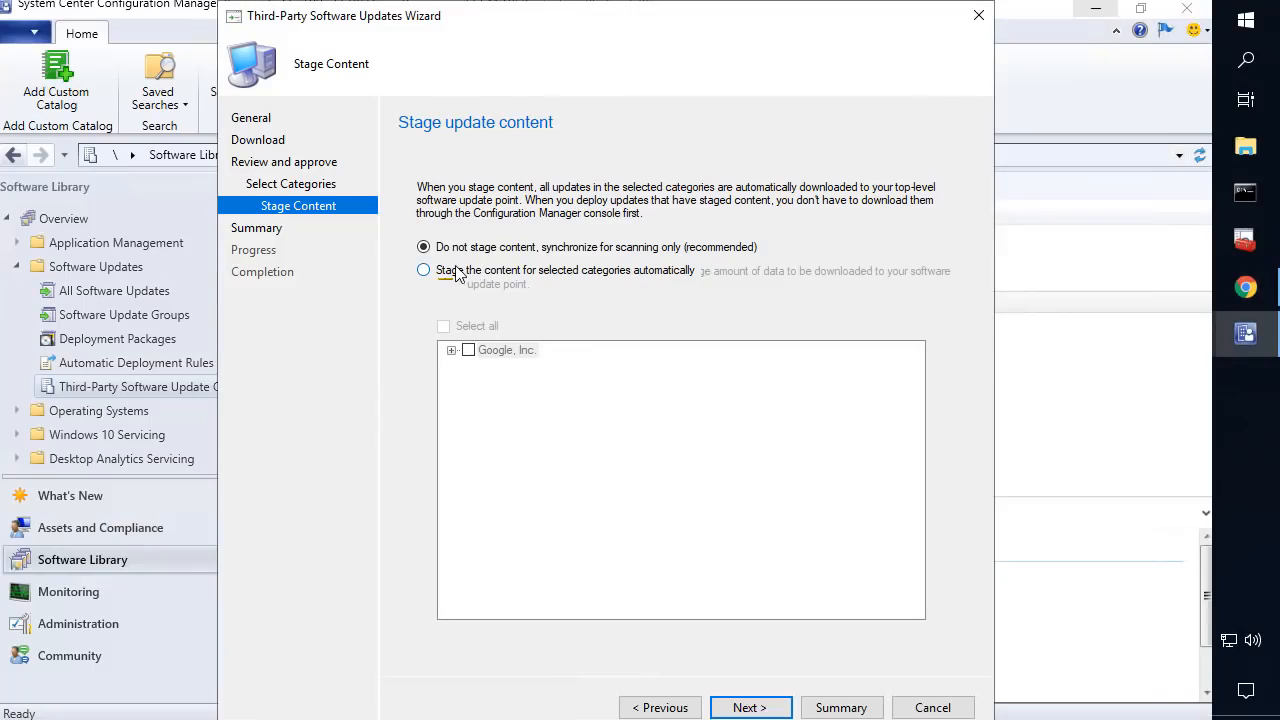
Choose 'Stage the content for selected categories automatically' in the wizard
click(424, 270)
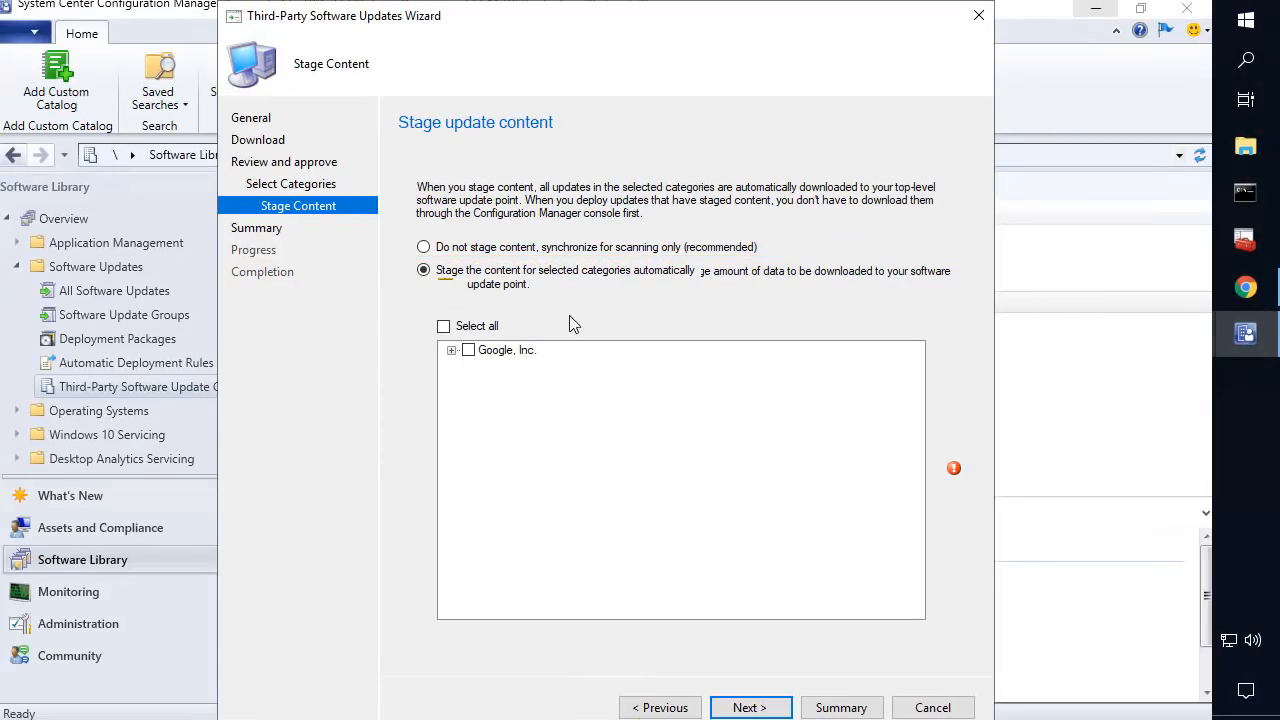
Select all Google, Inc. Chrome categories for automatic content staging
click(452, 350)
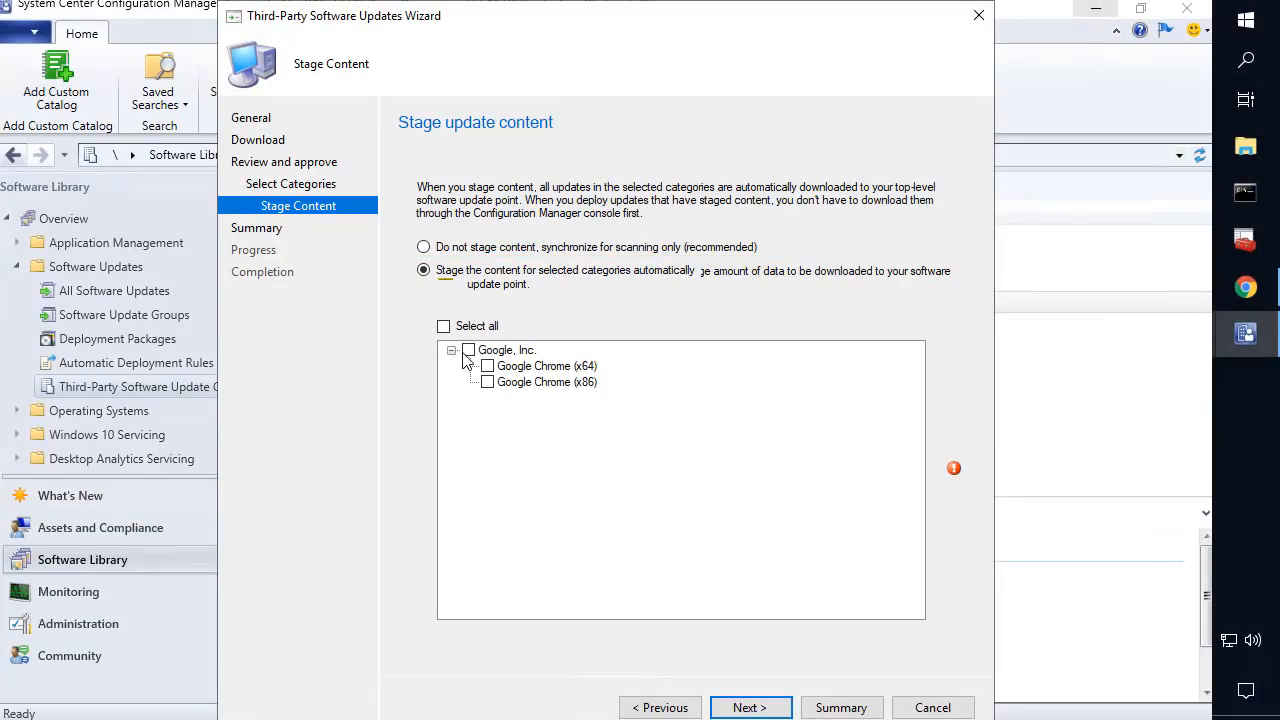
click(444, 326)
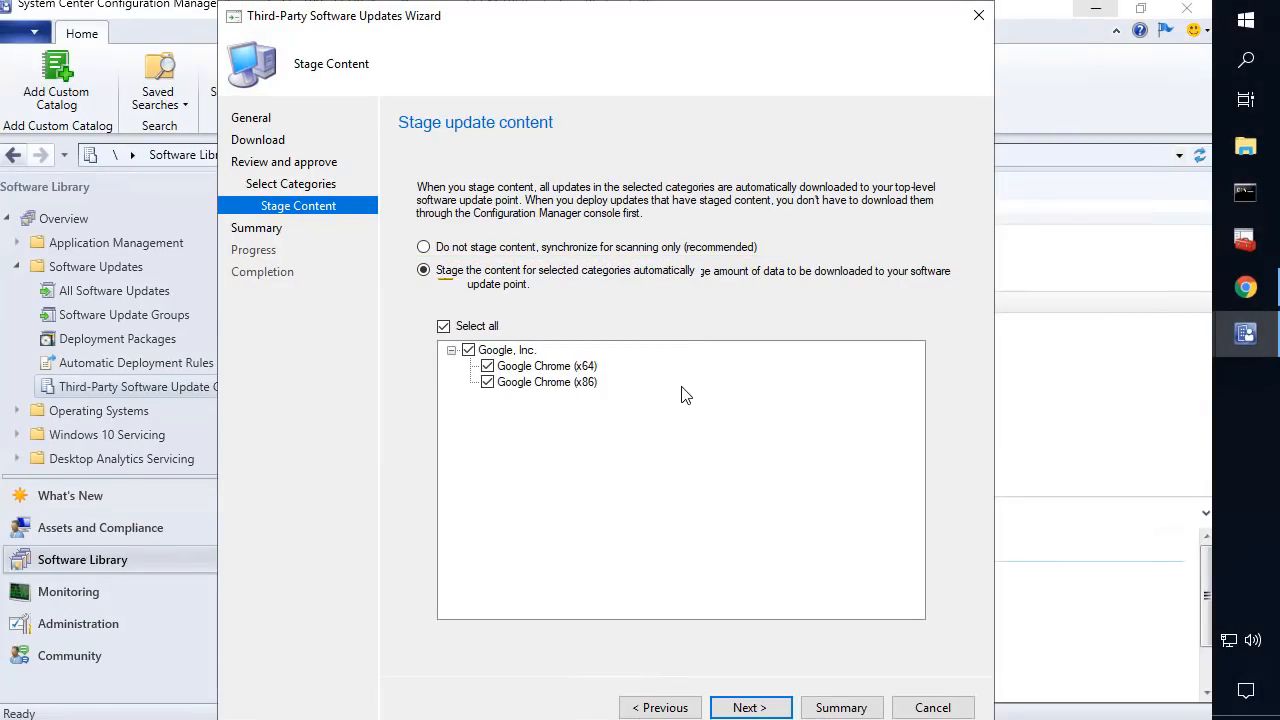
mouse_move(692, 396)
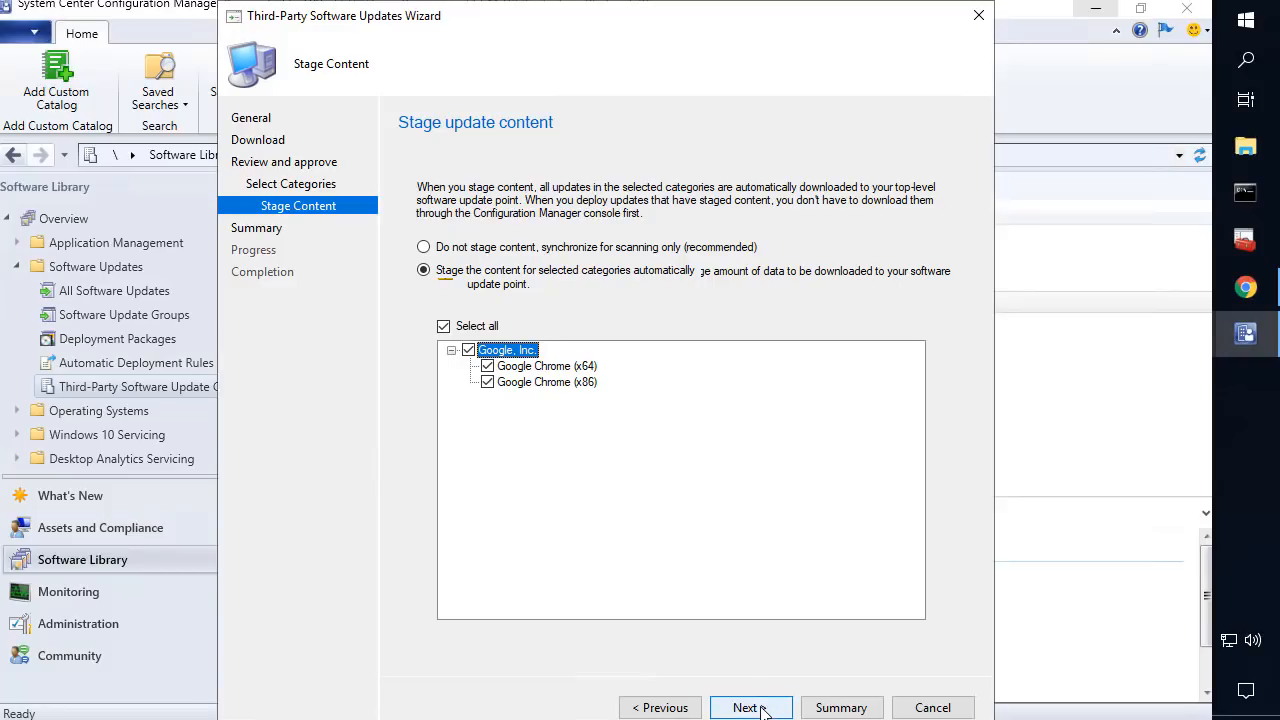
Apply the Patch My PC catalog subscription settings and close the completed wizard
click(744, 708)
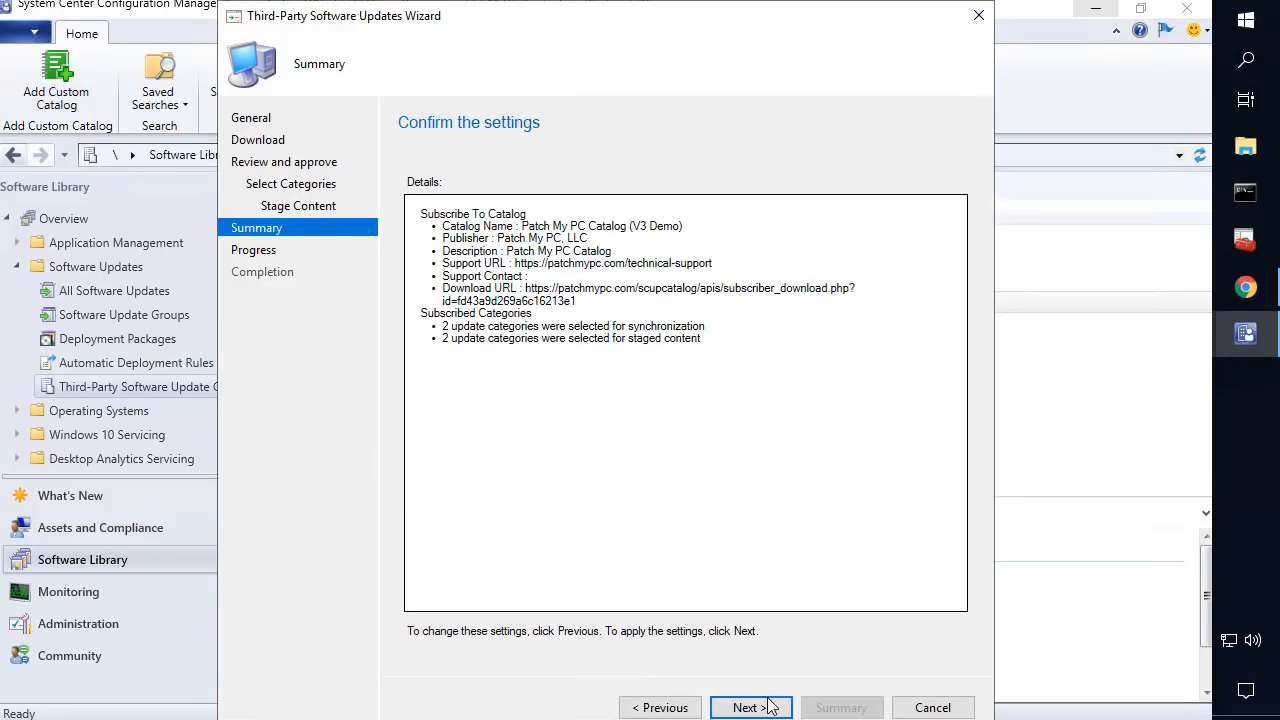
click(750, 708)
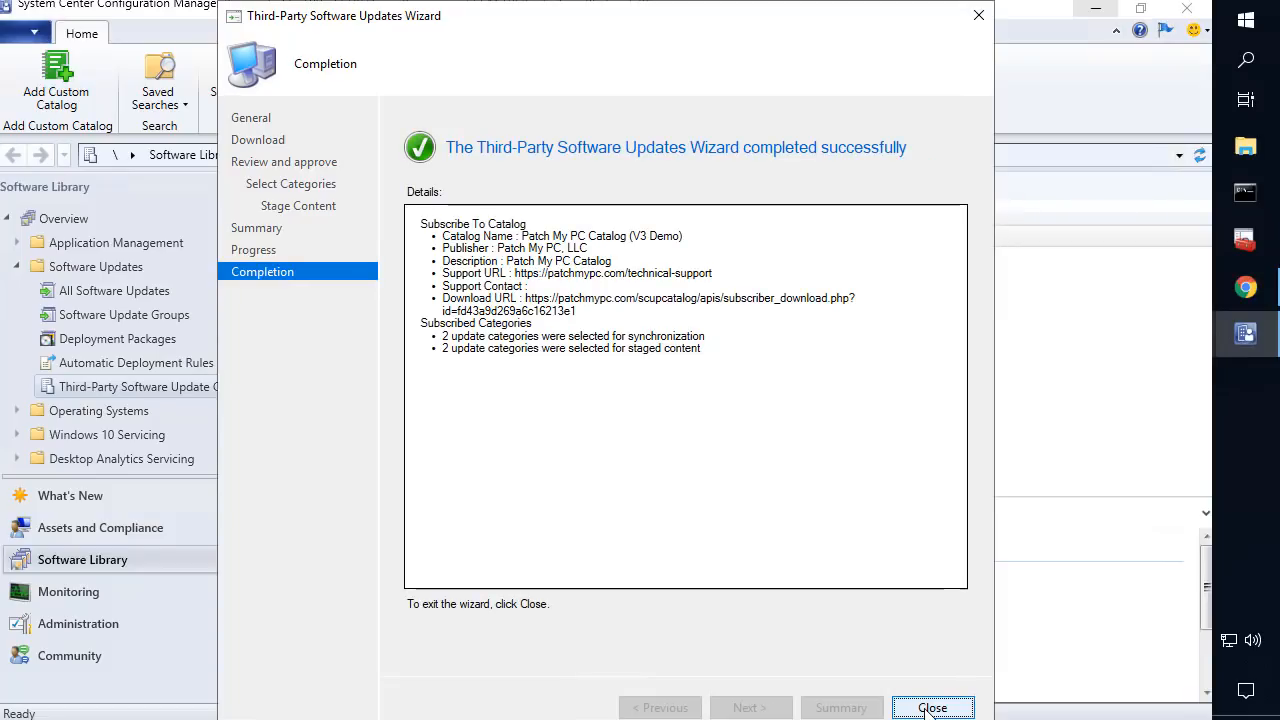
click(932, 708)
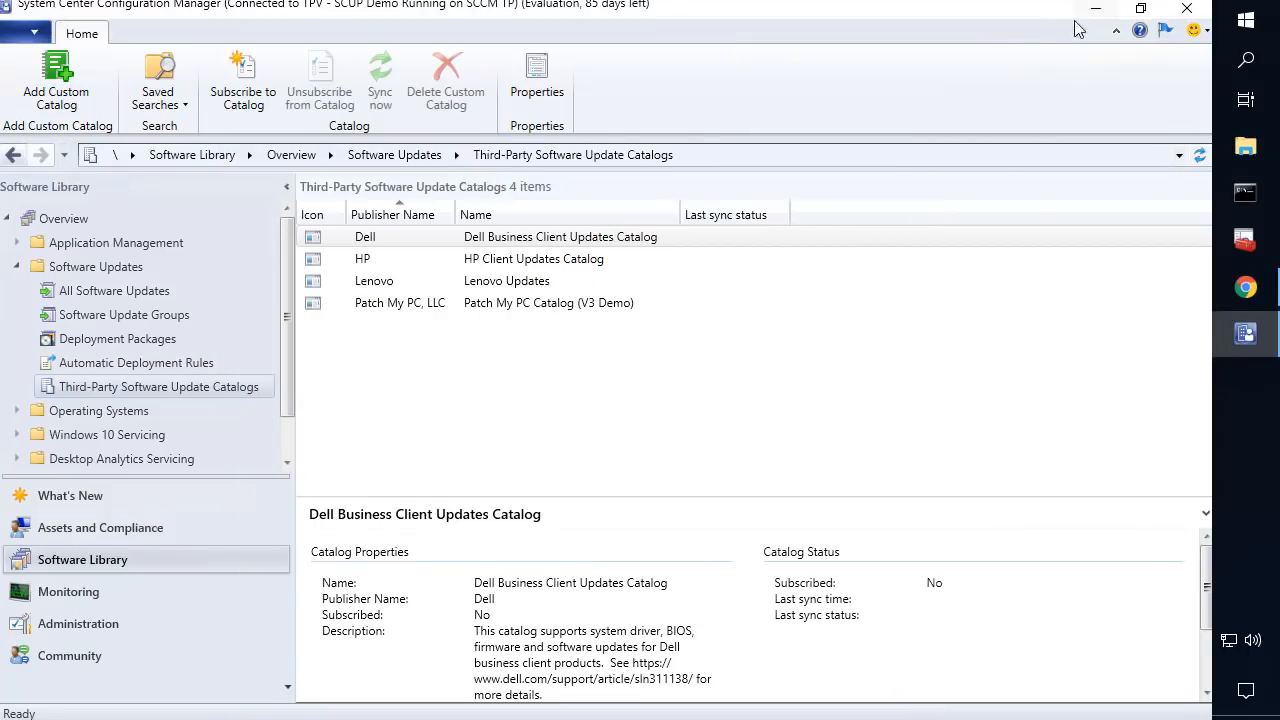
Run Sync now on Patch My PC Catalog (V3 Demo) and confirm the sync
right_click(548, 302)
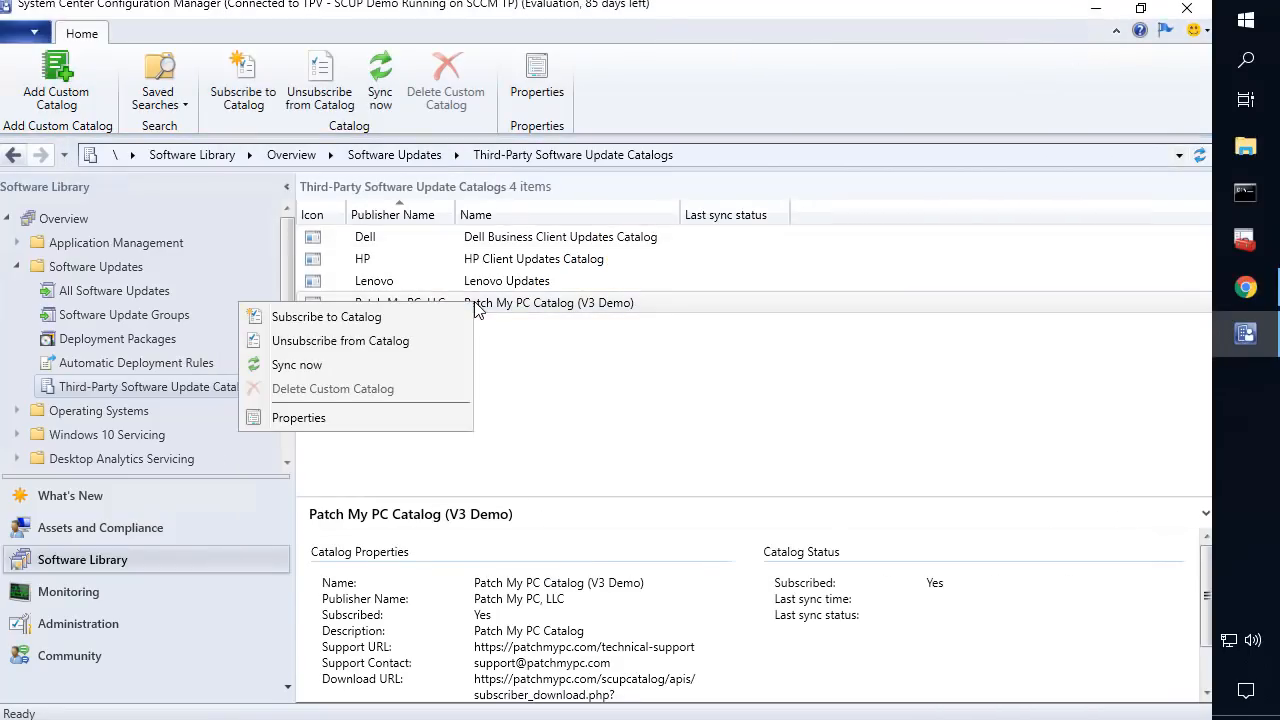
click(296, 364)
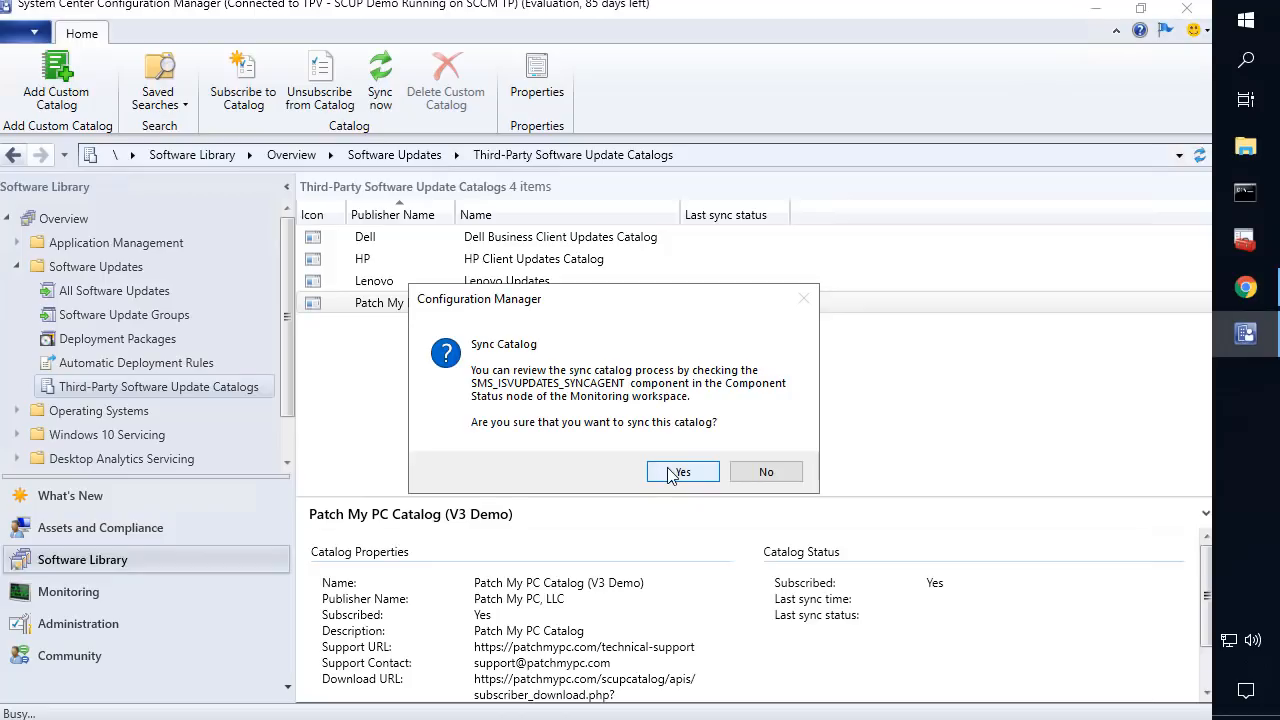
click(682, 472)
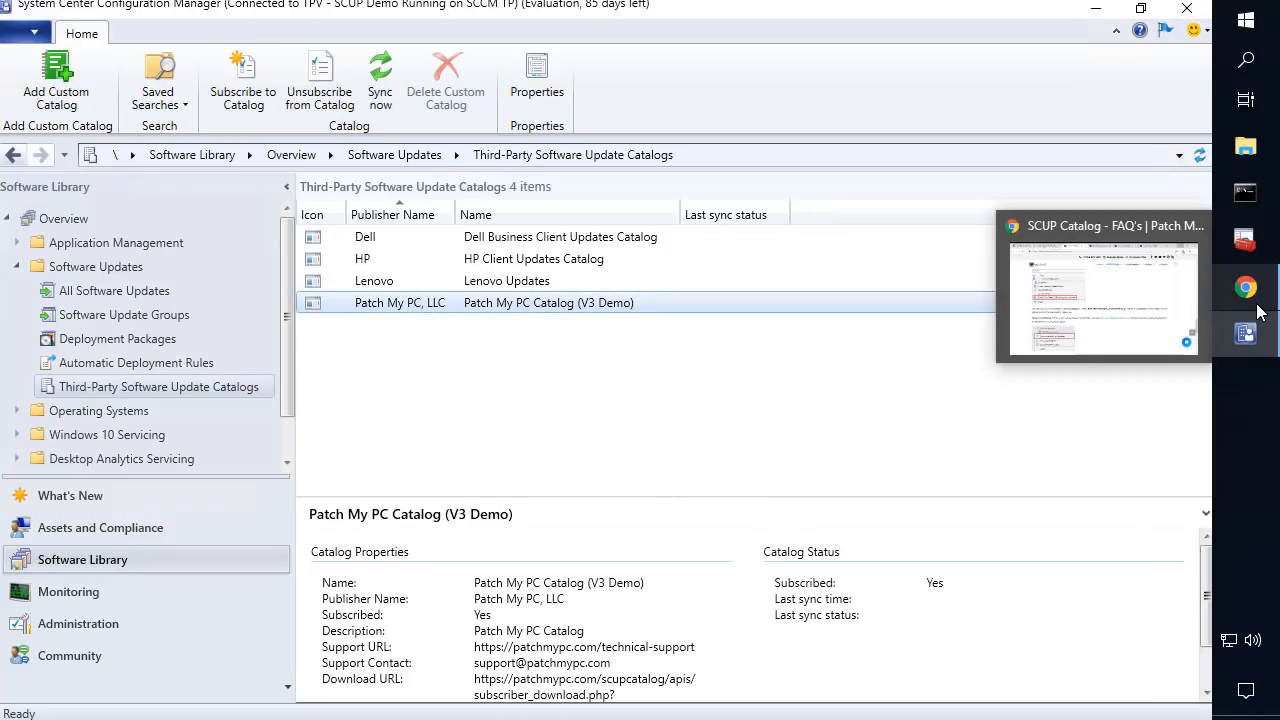
mouse_move(772, 388)
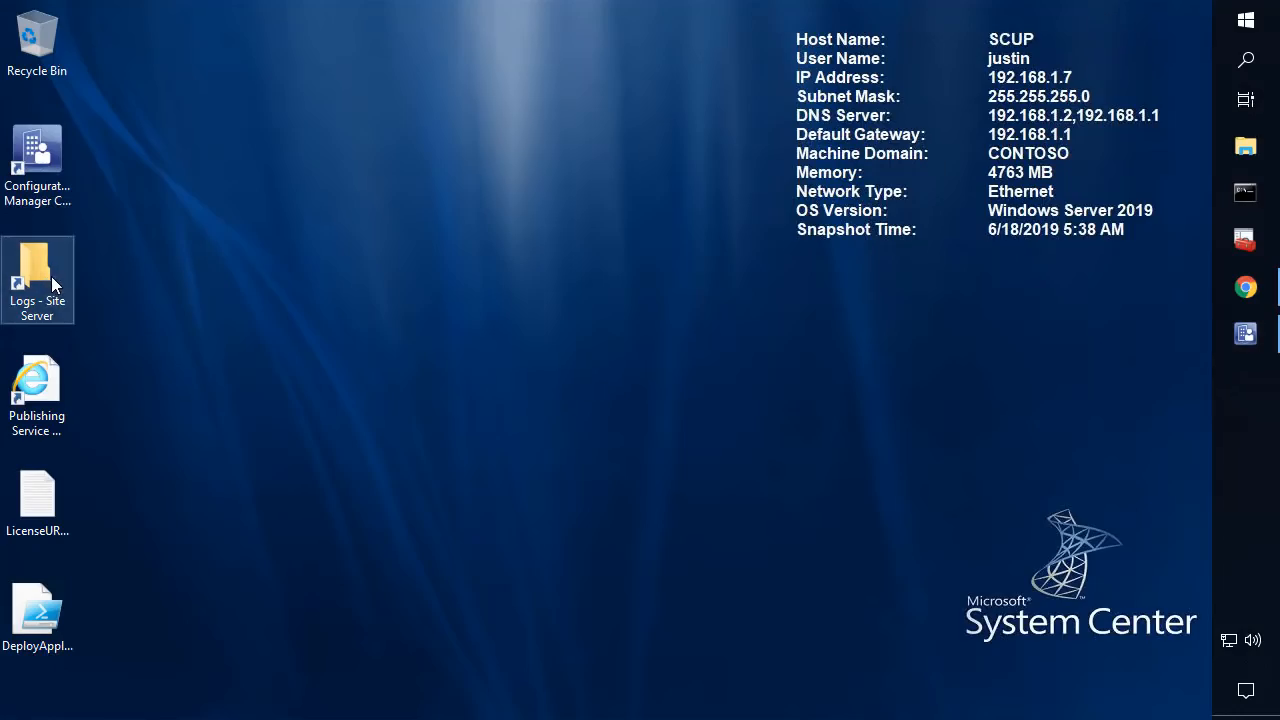
Open the Logs - Site Server folder and launch SMS_ISVUPDATES_SYNCAGENT.log in the log viewer
double_click(36, 280)
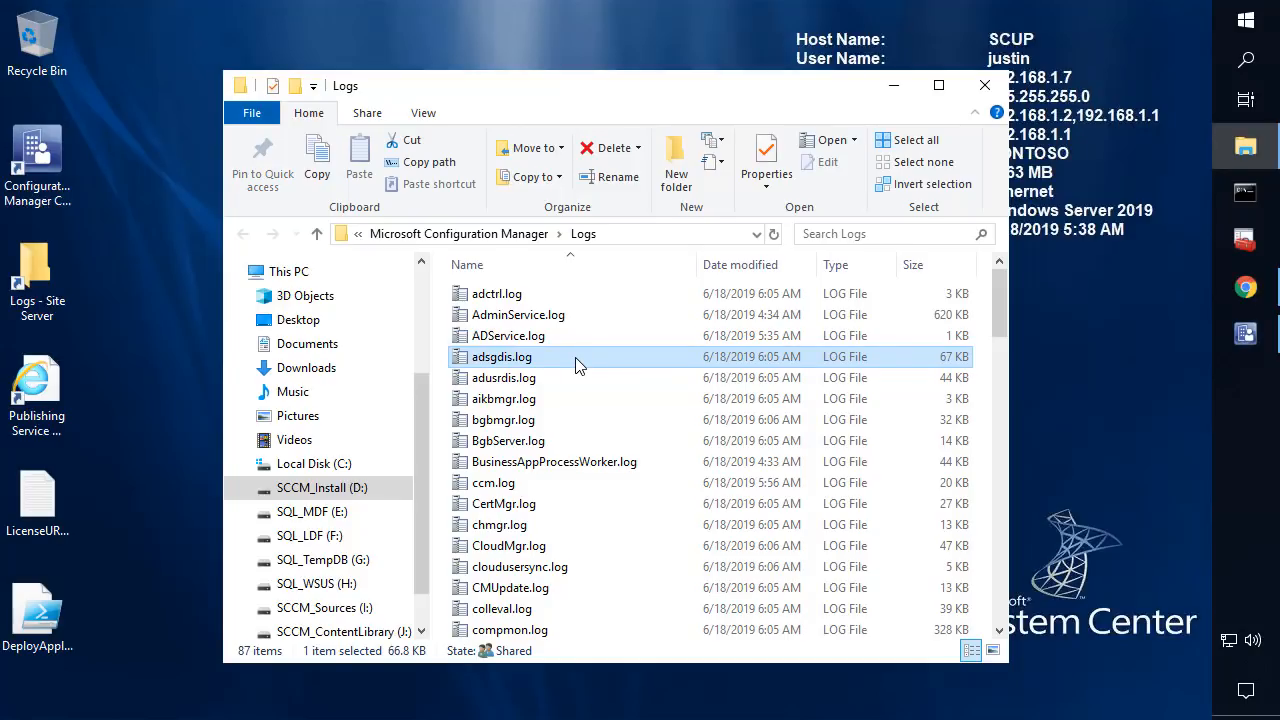
scroll(down, 3)
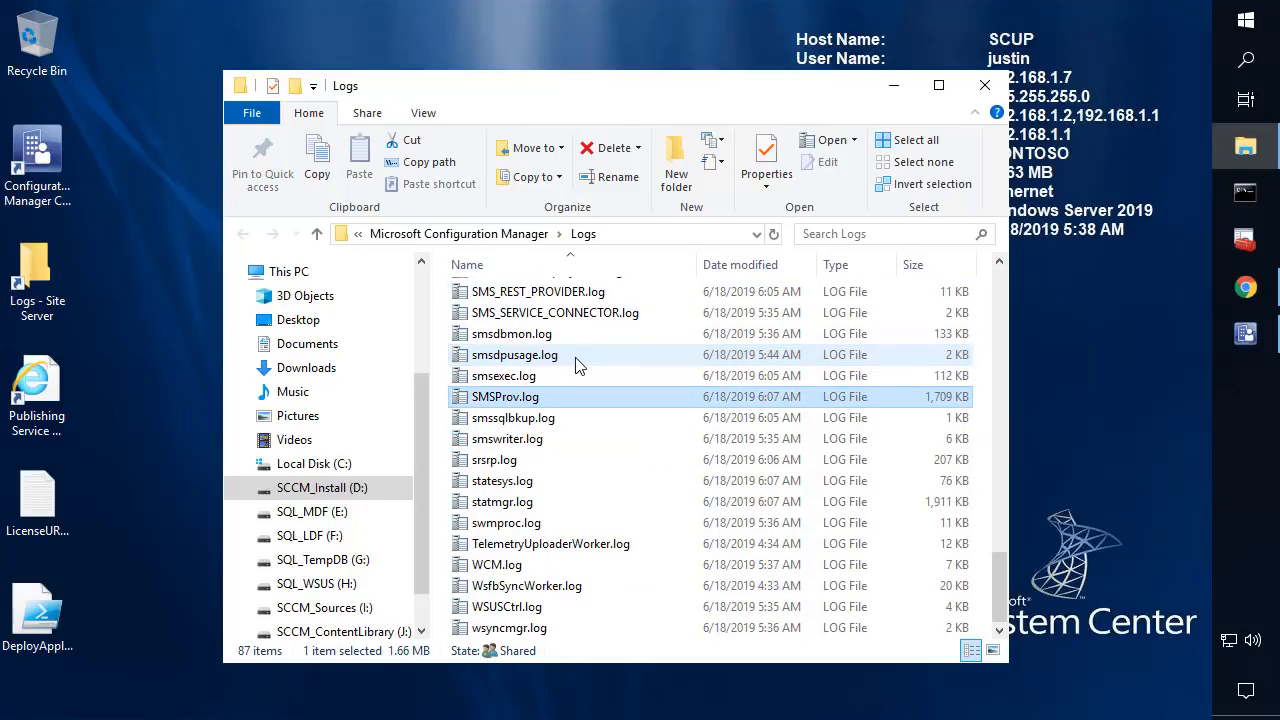
double_click(504, 396)
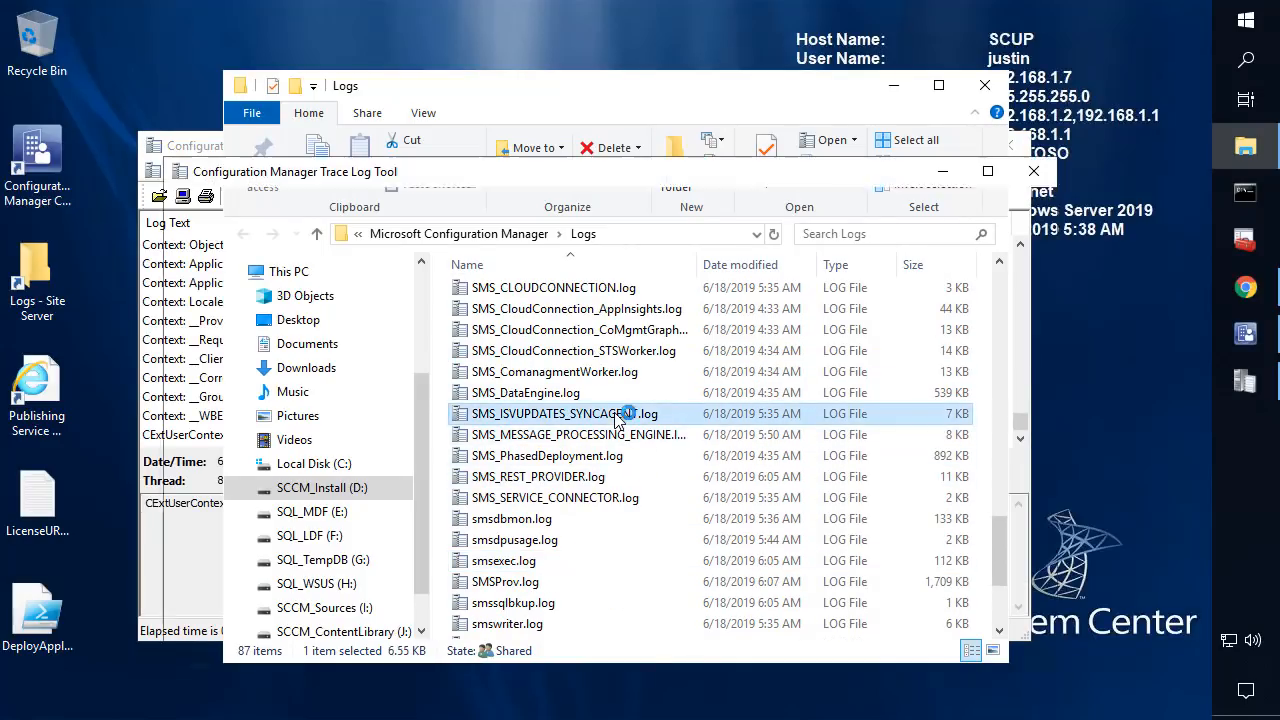
Follow SMS_ISVUPDATES_SYNCAGENT.log to the Chrome download-completed, content-added and sync-completed entries
double_click(564, 412)
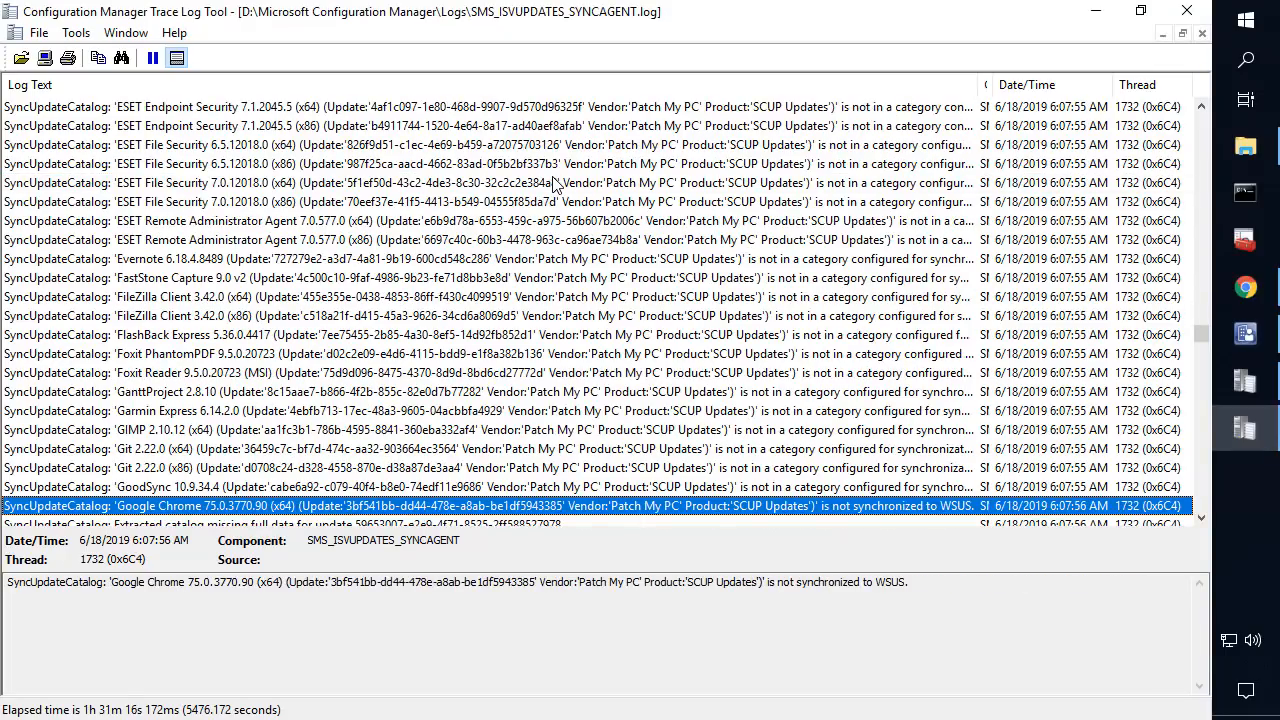
scroll(down, 3)
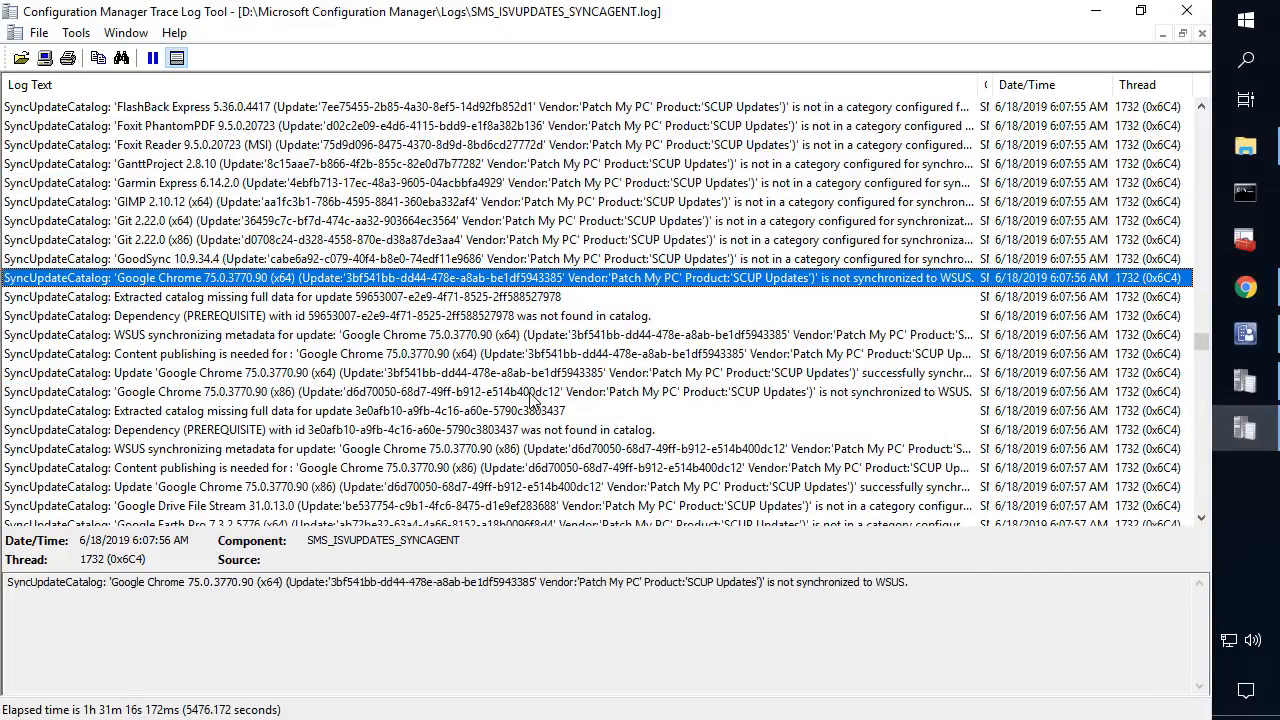
click(400, 296)
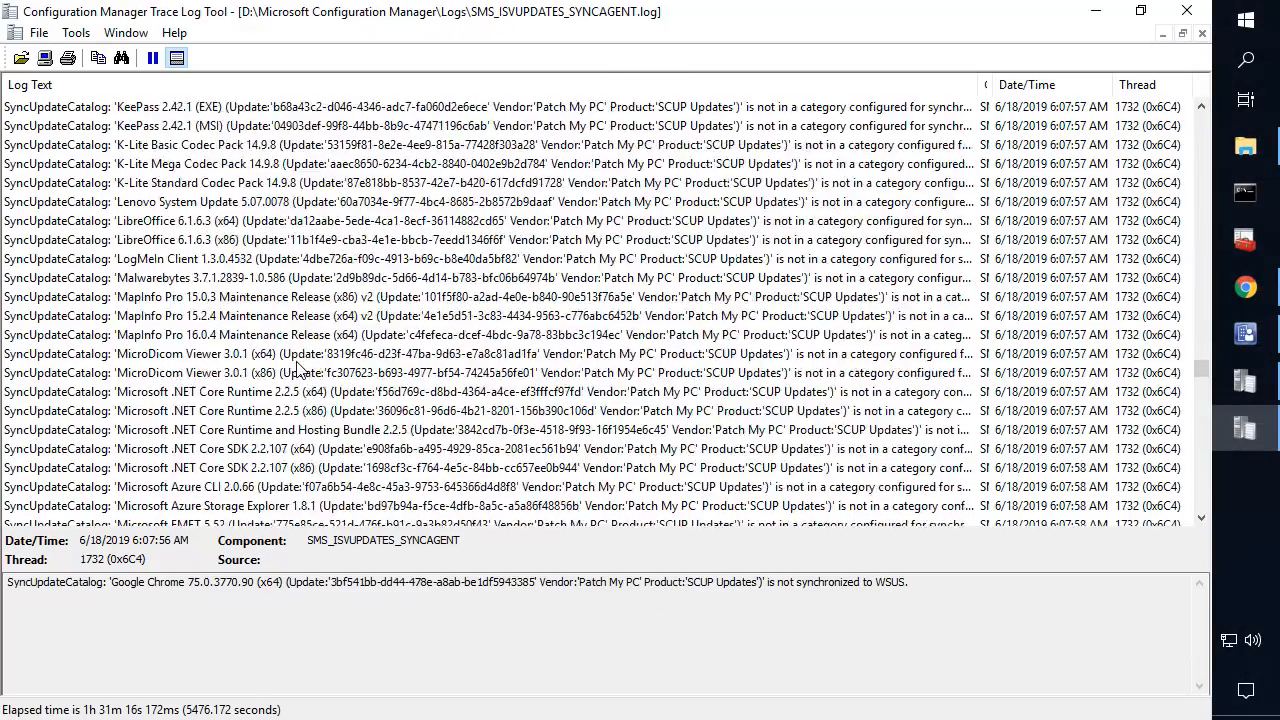
scroll(down, 3)
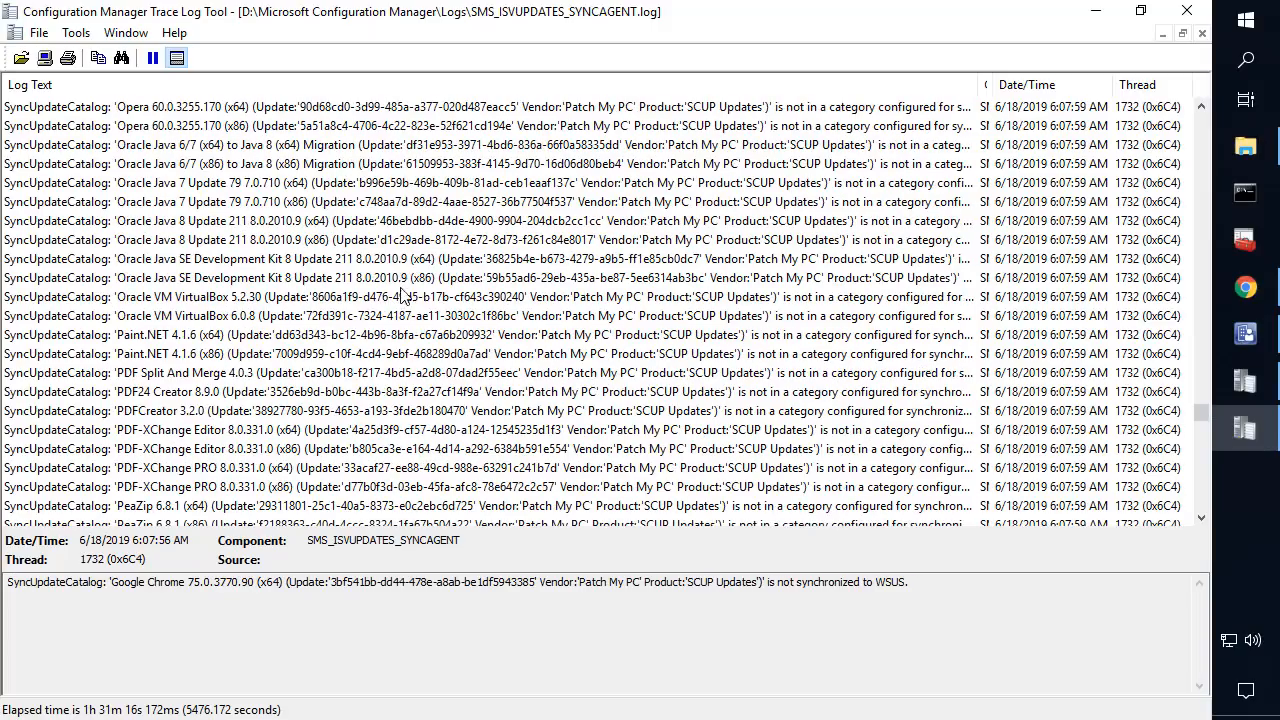
scroll(down, 3)
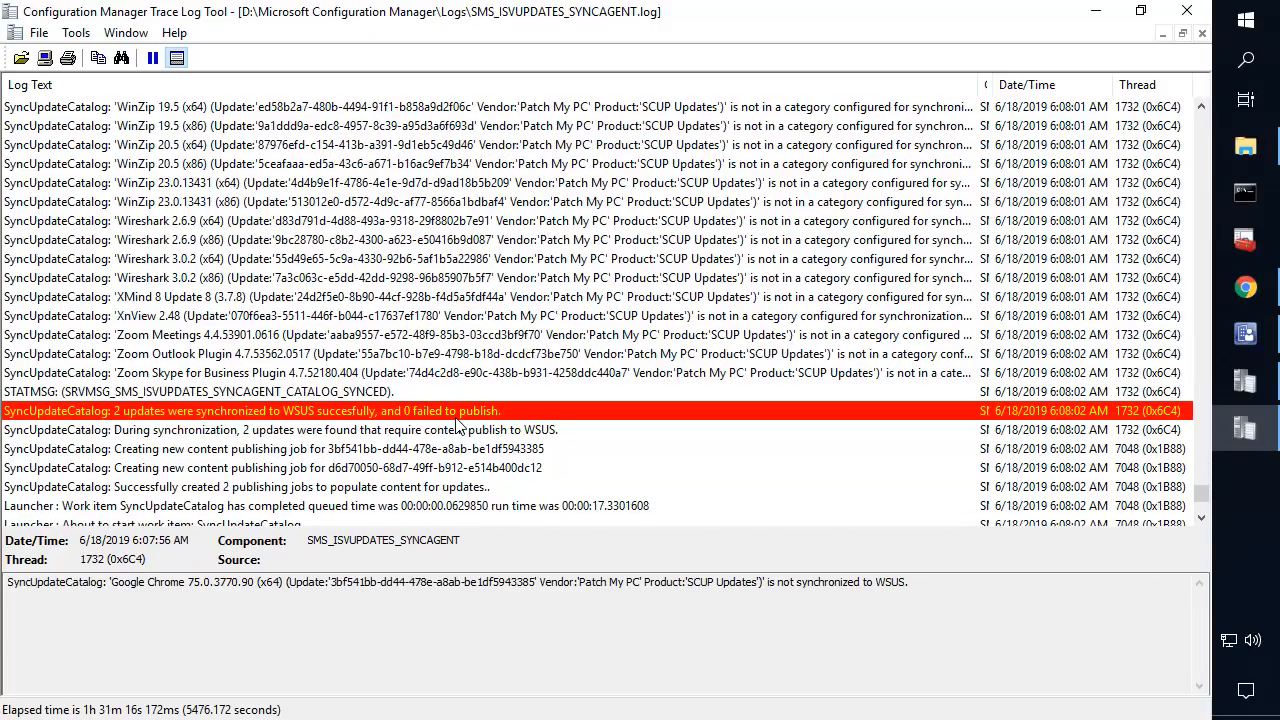
scroll(down, 3)
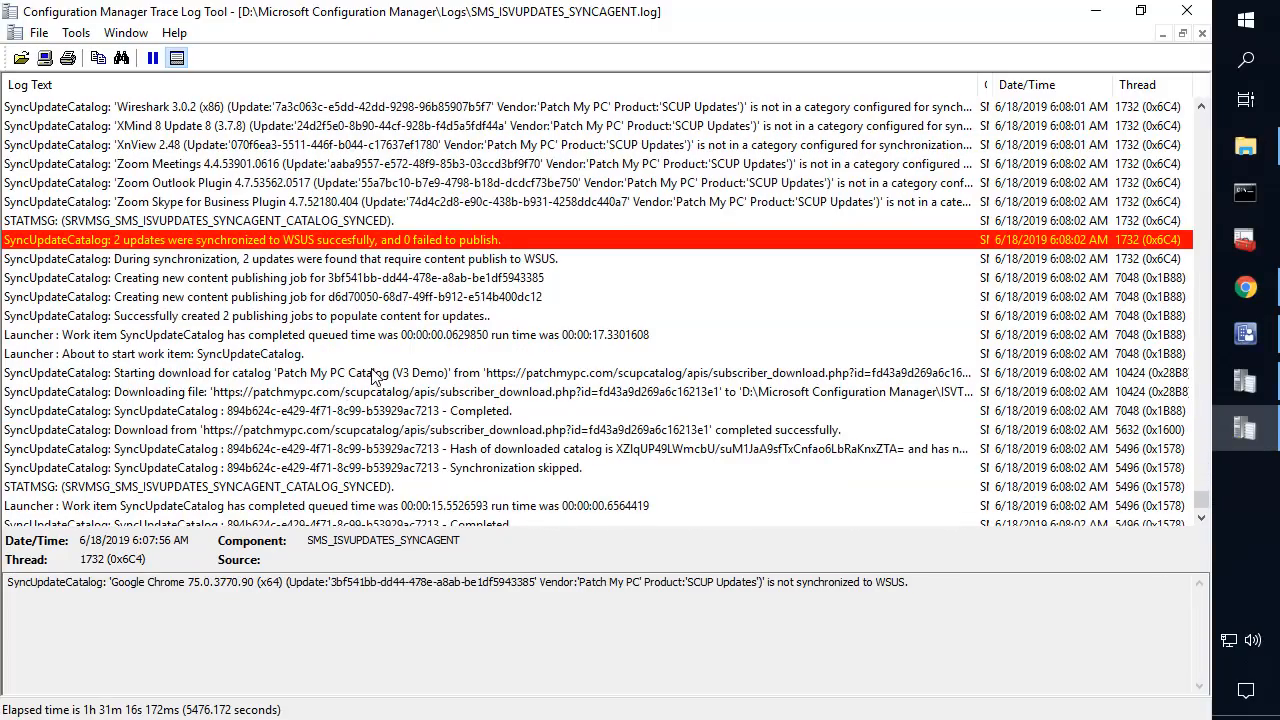
mouse_move(390, 344)
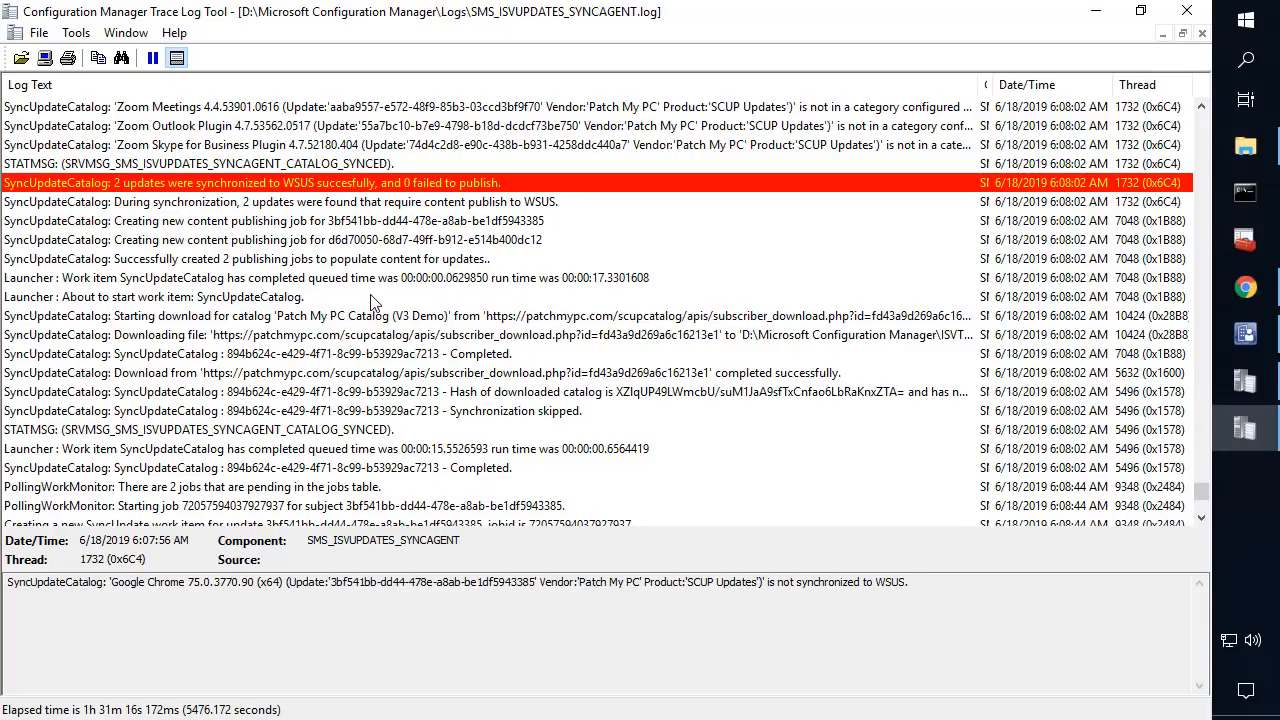
scroll(down, 3)
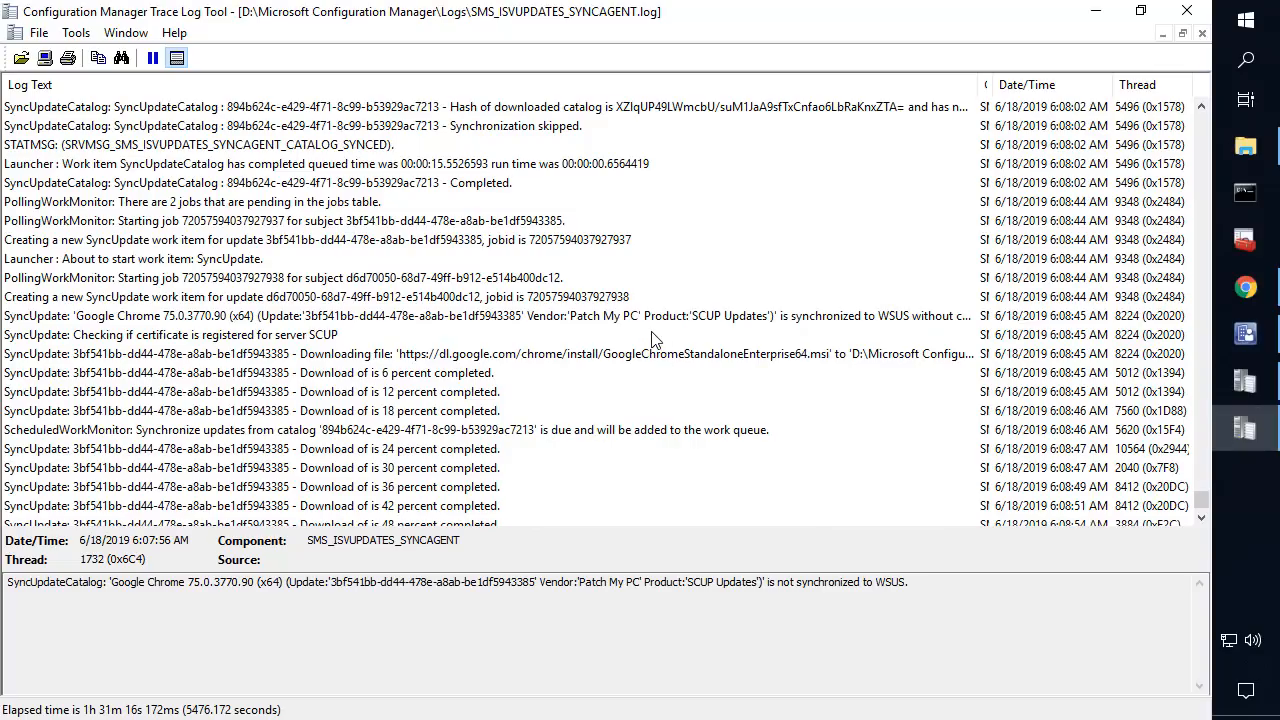
scroll(down, 3)
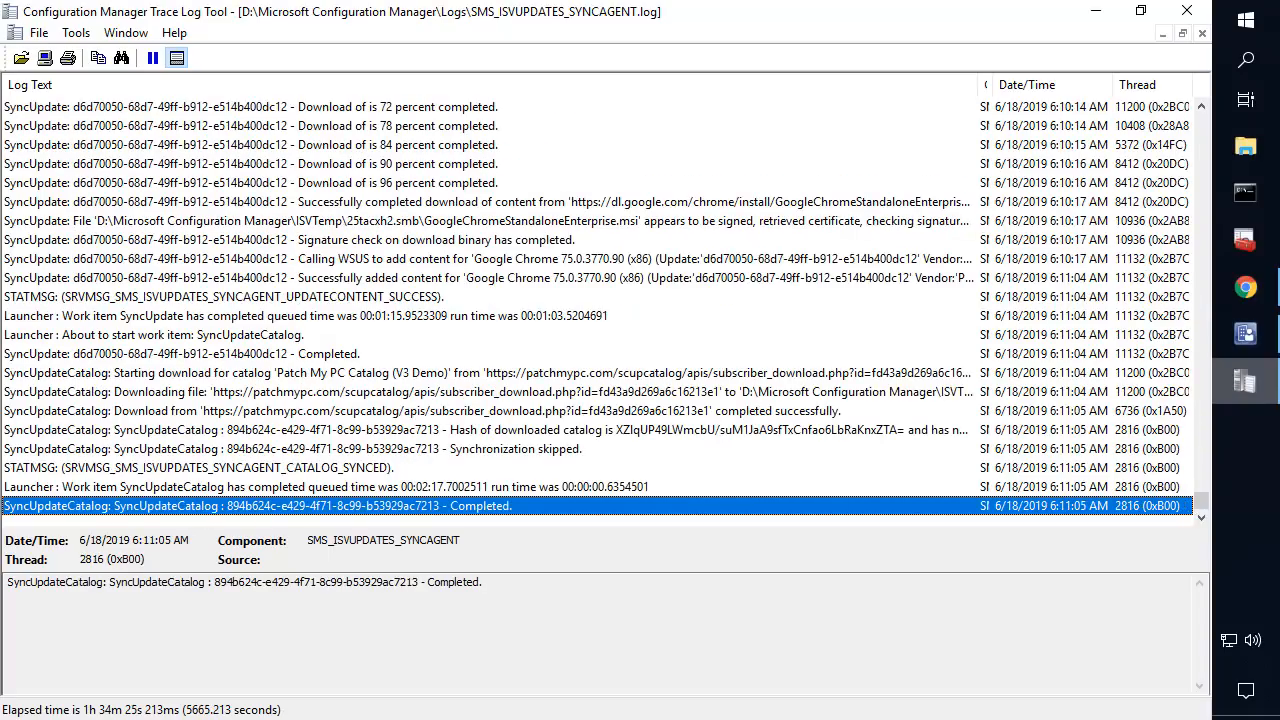
mouse_move(644, 344)
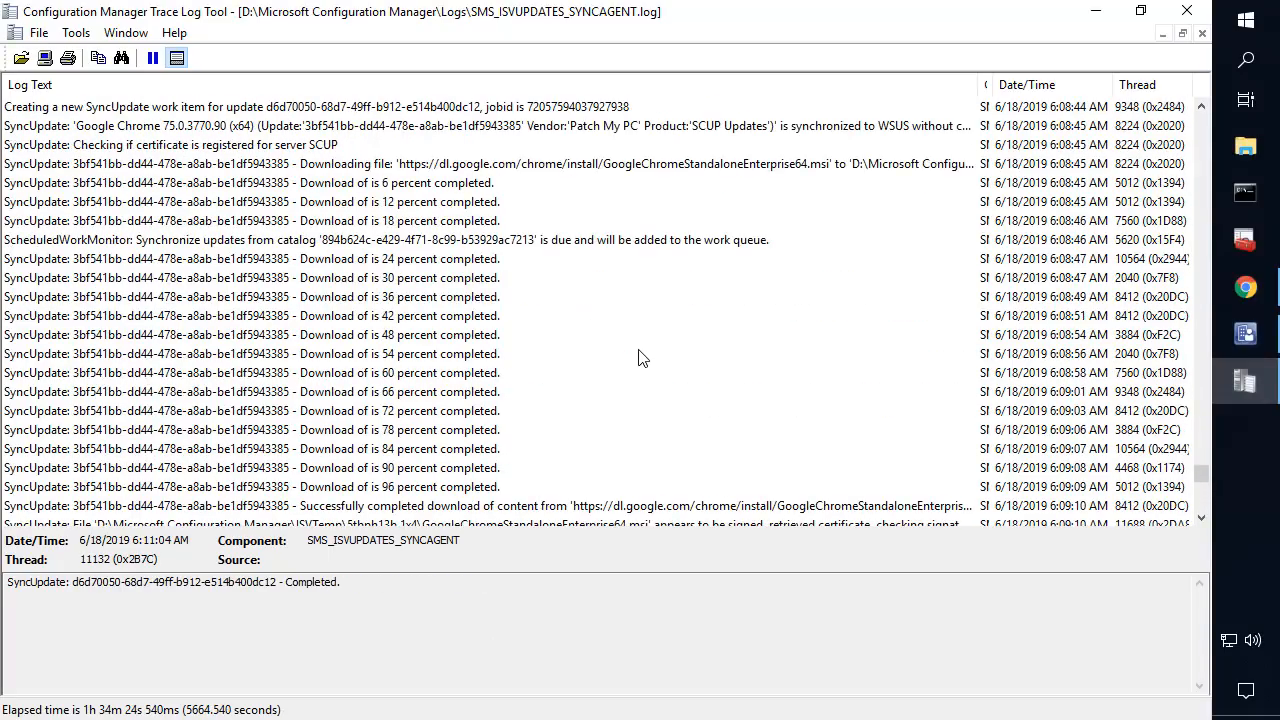
mouse_move(1180, 232)
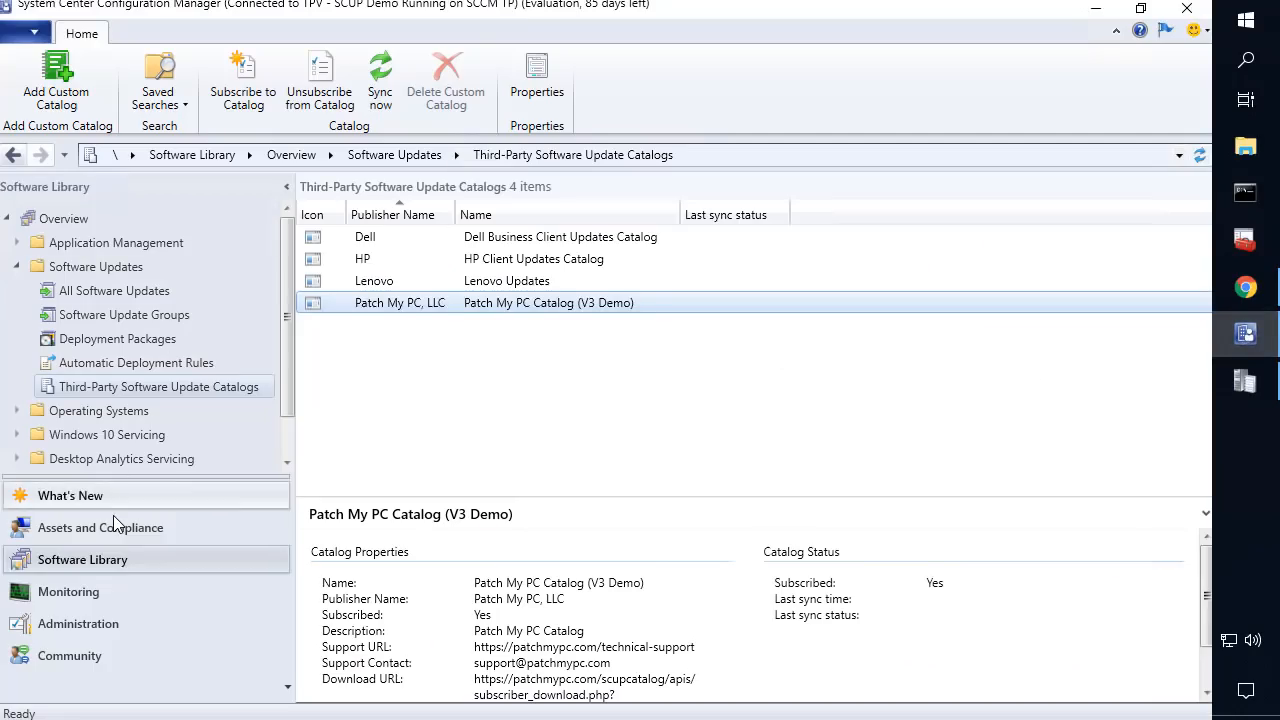
Run Synchronize Software Updates on All Software Updates and confirm the site-wide sync
click(114, 290)
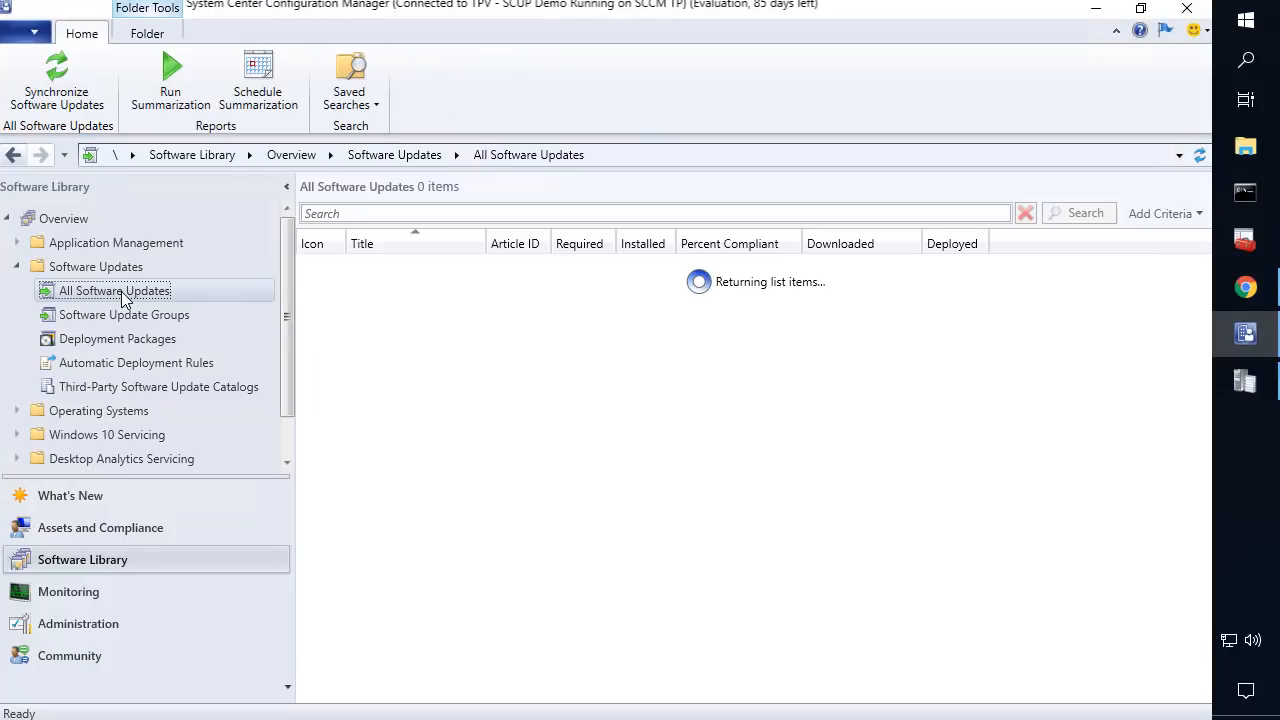
right_click(112, 290)
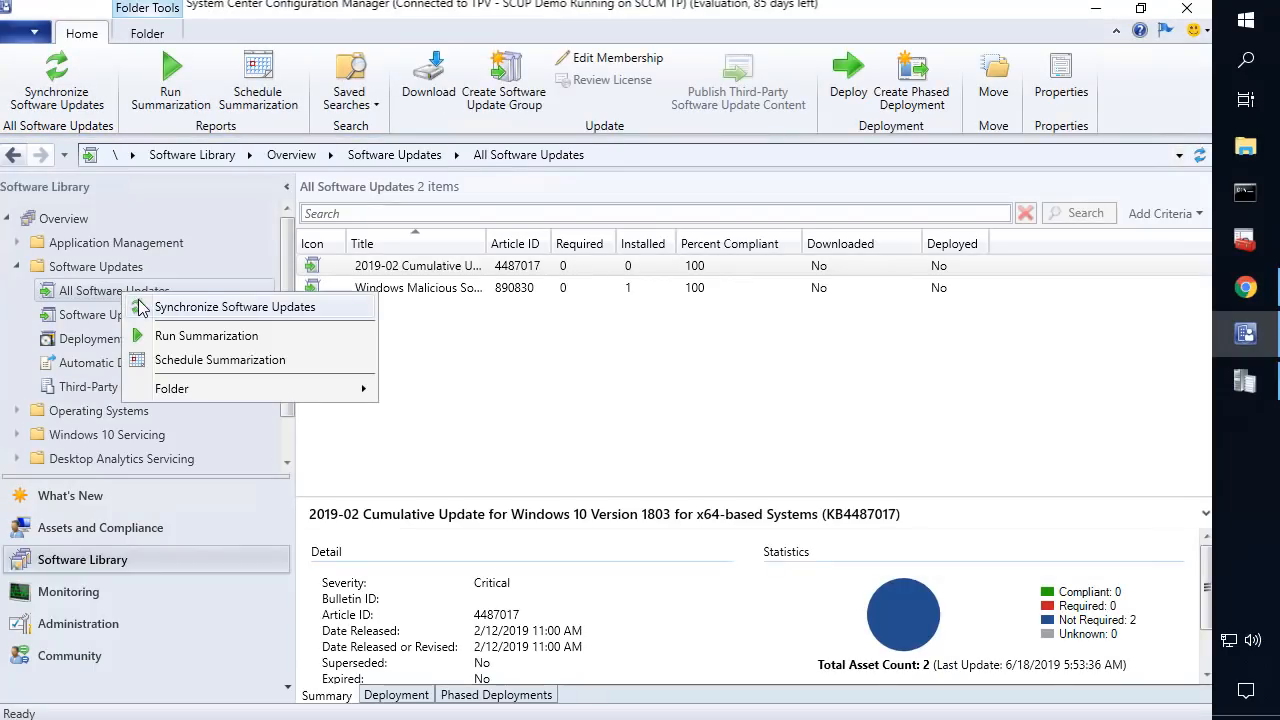
click(236, 308)
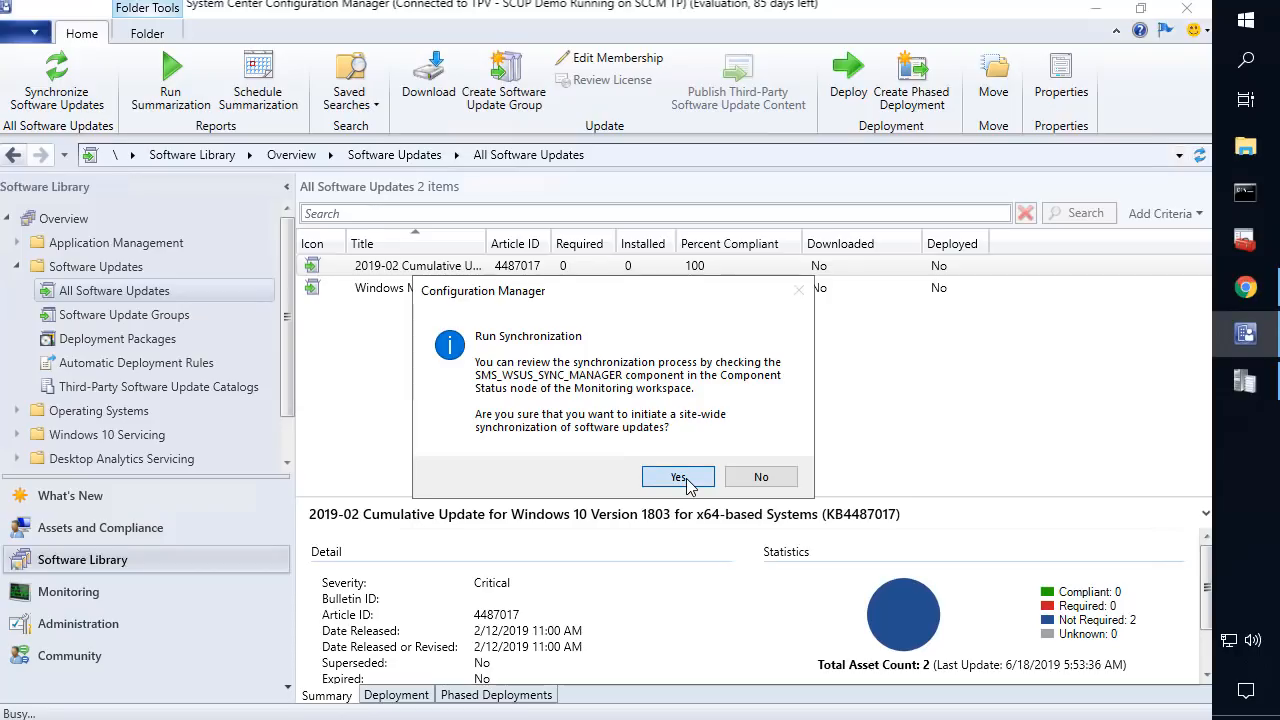
click(676, 476)
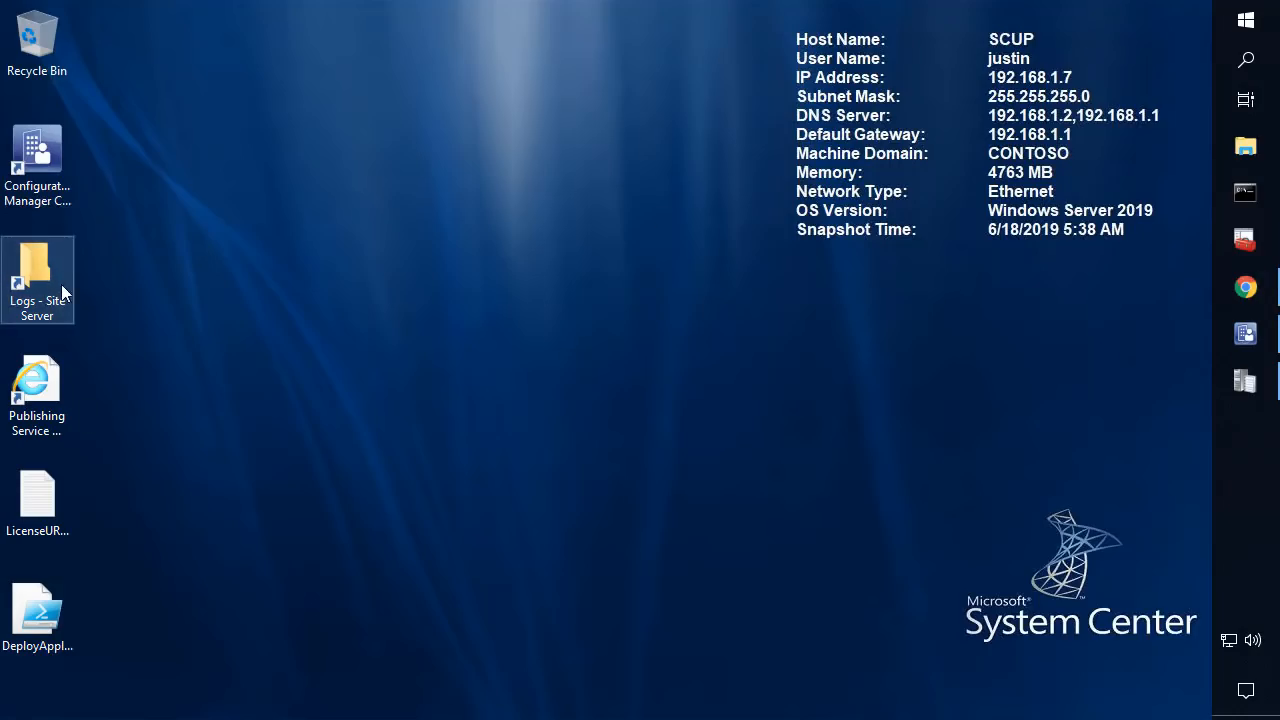
View wsyncmgr.log from the site server logs maximized, showing Google Chrome 75 synchronizing
double_click(36, 280)
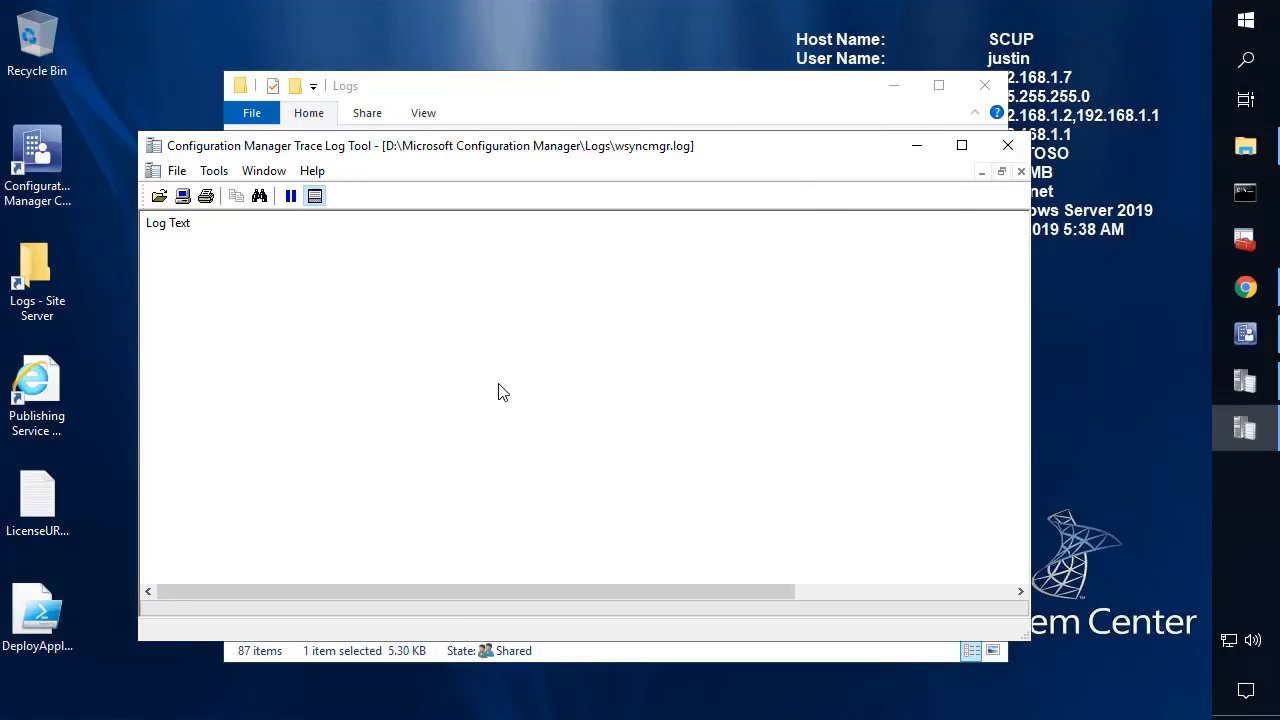
click(960, 144)
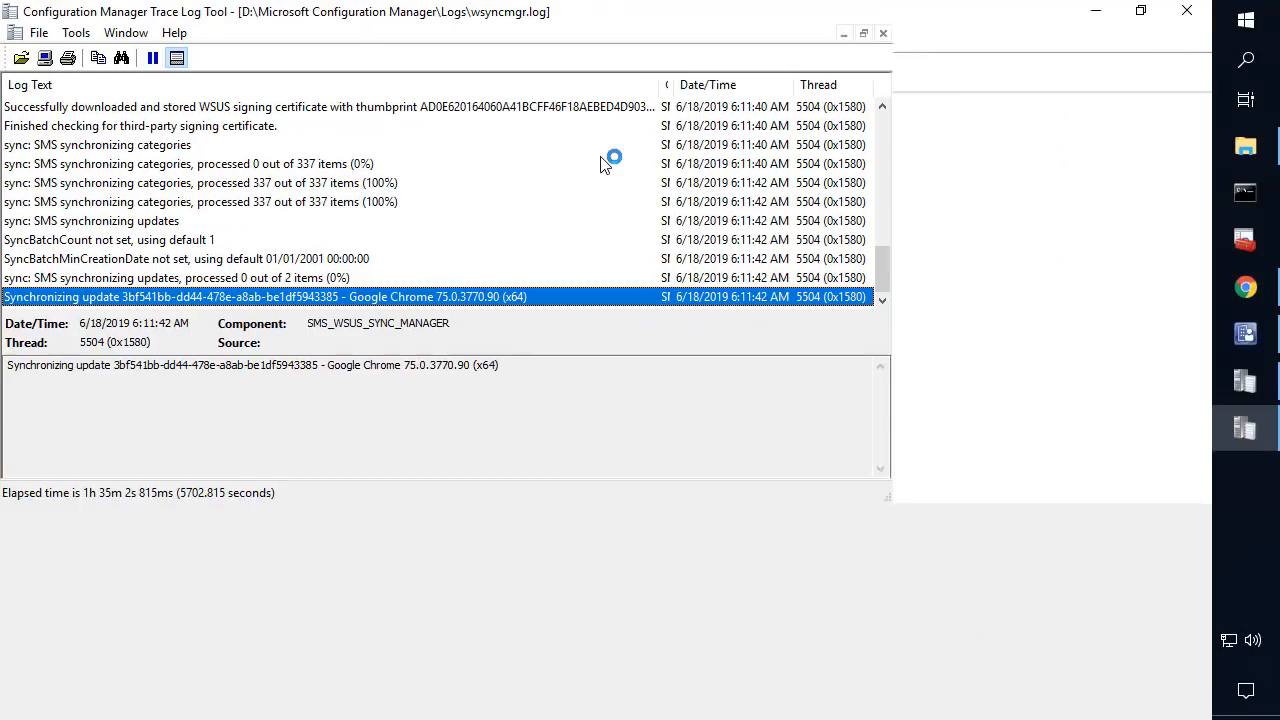
click(1140, 12)
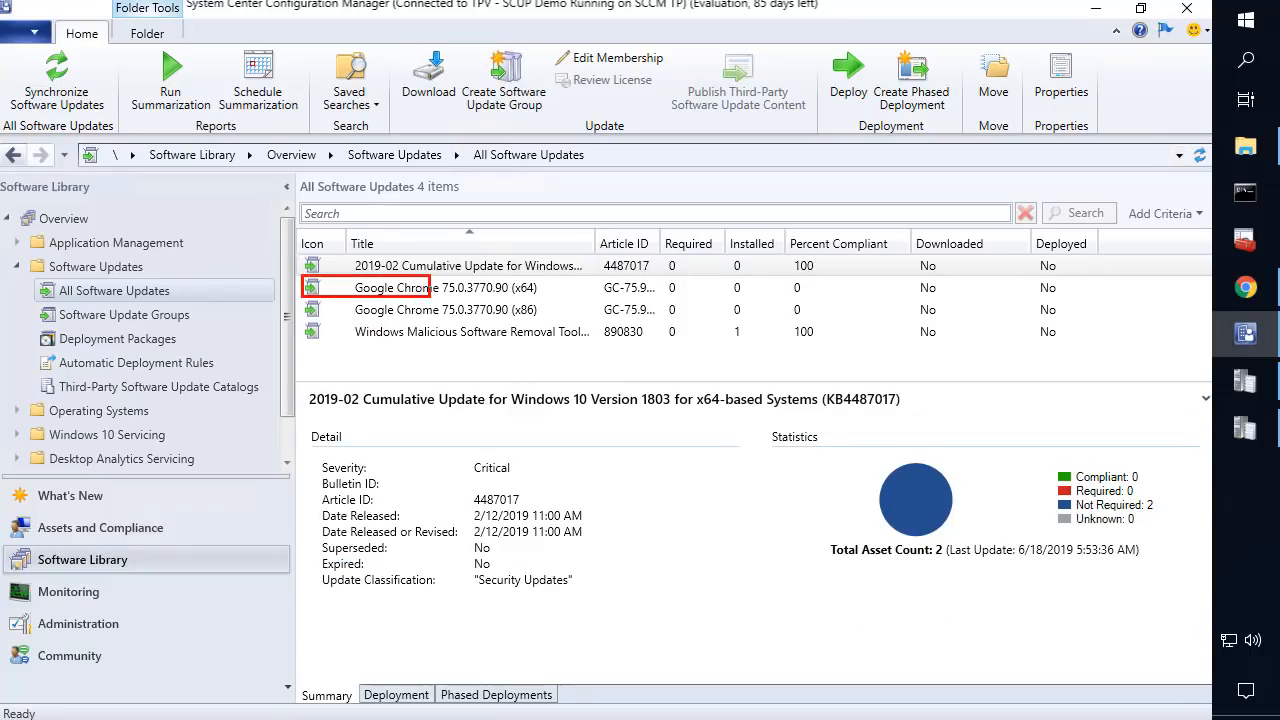
Refresh the list and review the Google Chrome 75 x64 and x86 update details showing downloaded and deployed
click(446, 308)
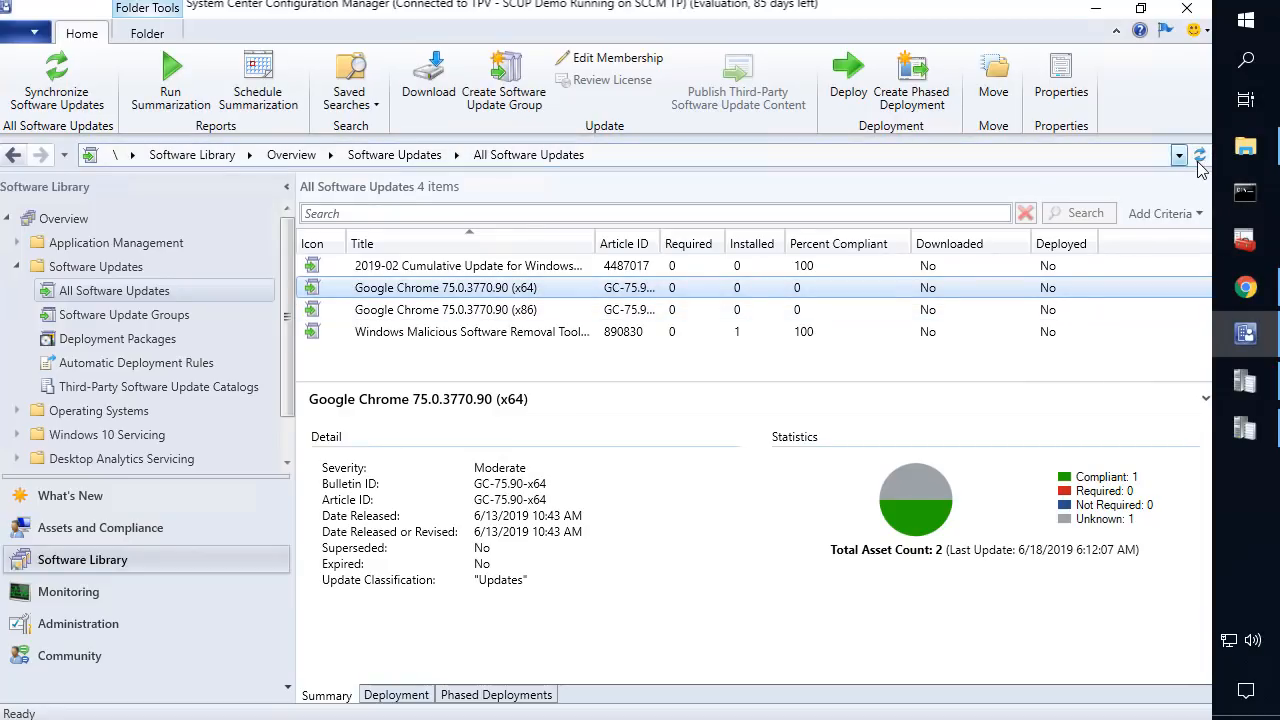
click(1200, 156)
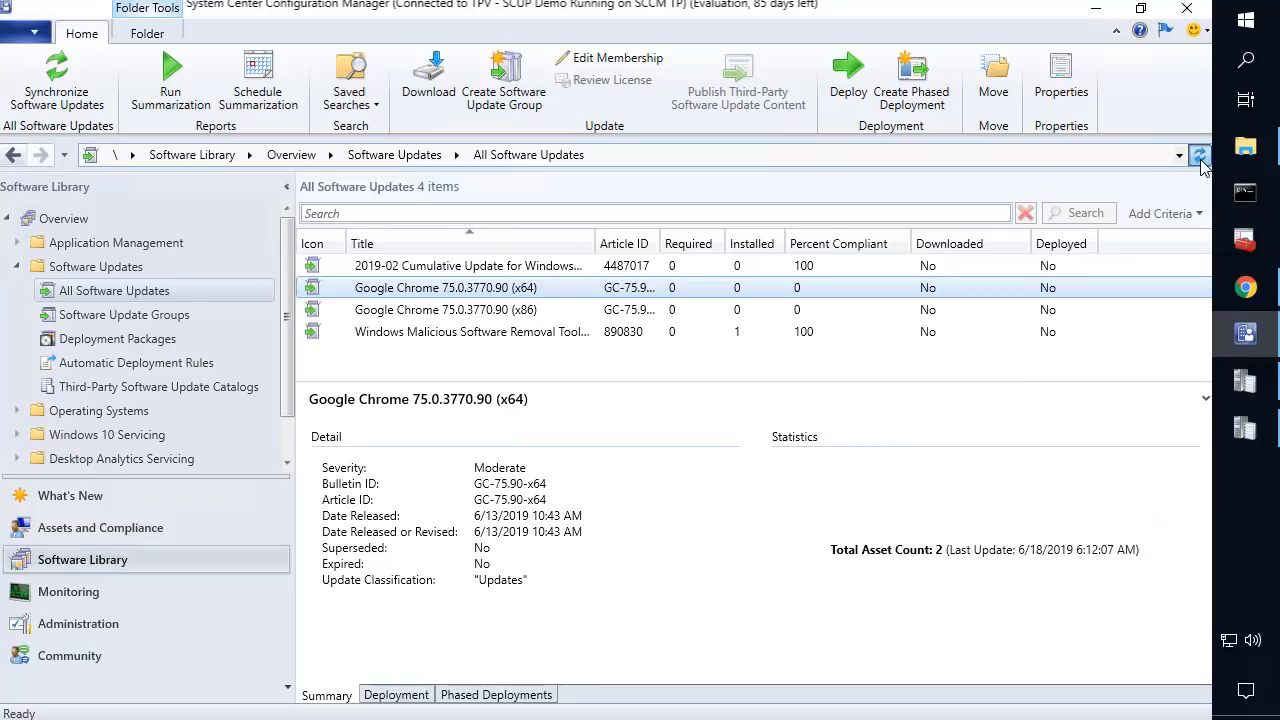
click(1200, 156)
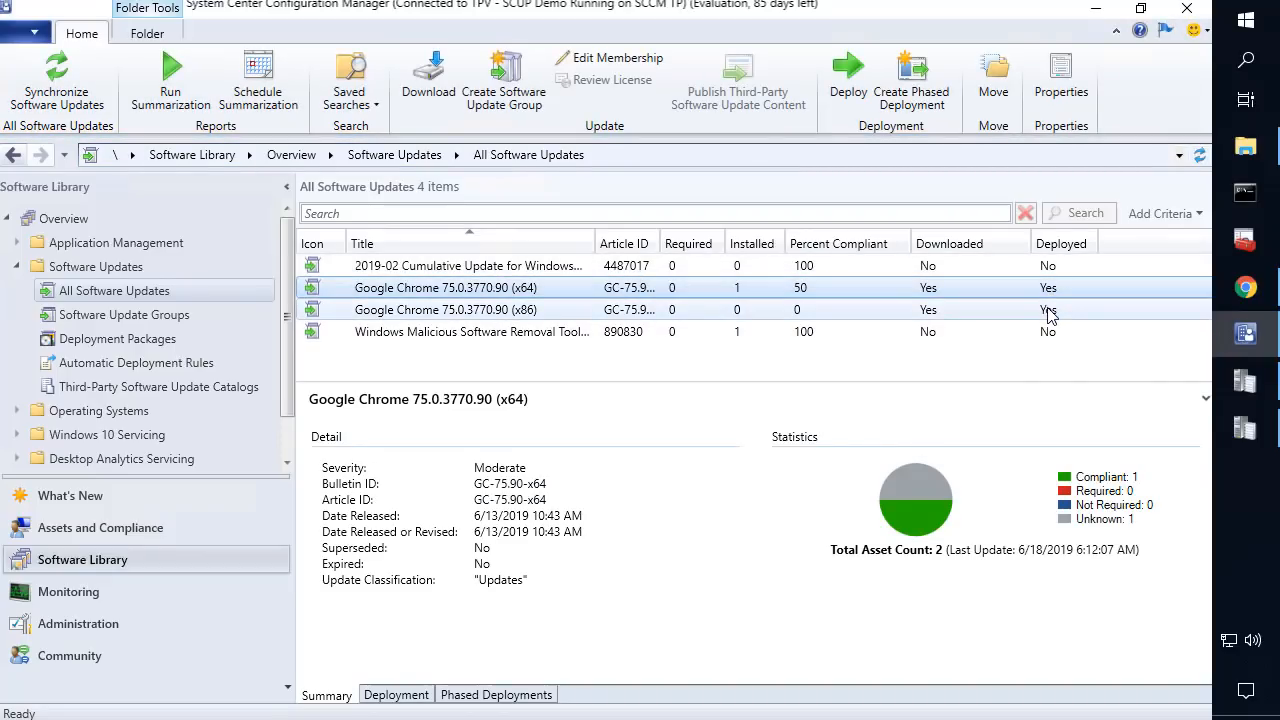
click(446, 308)
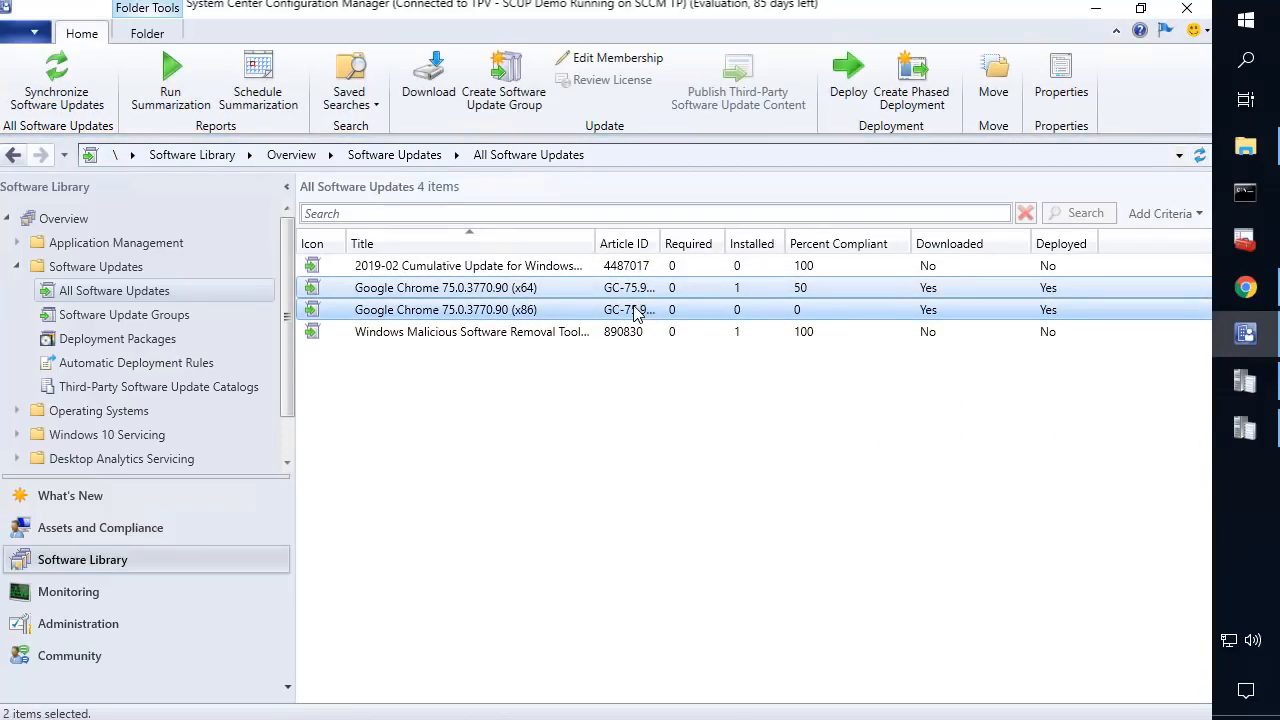
click(446, 308)
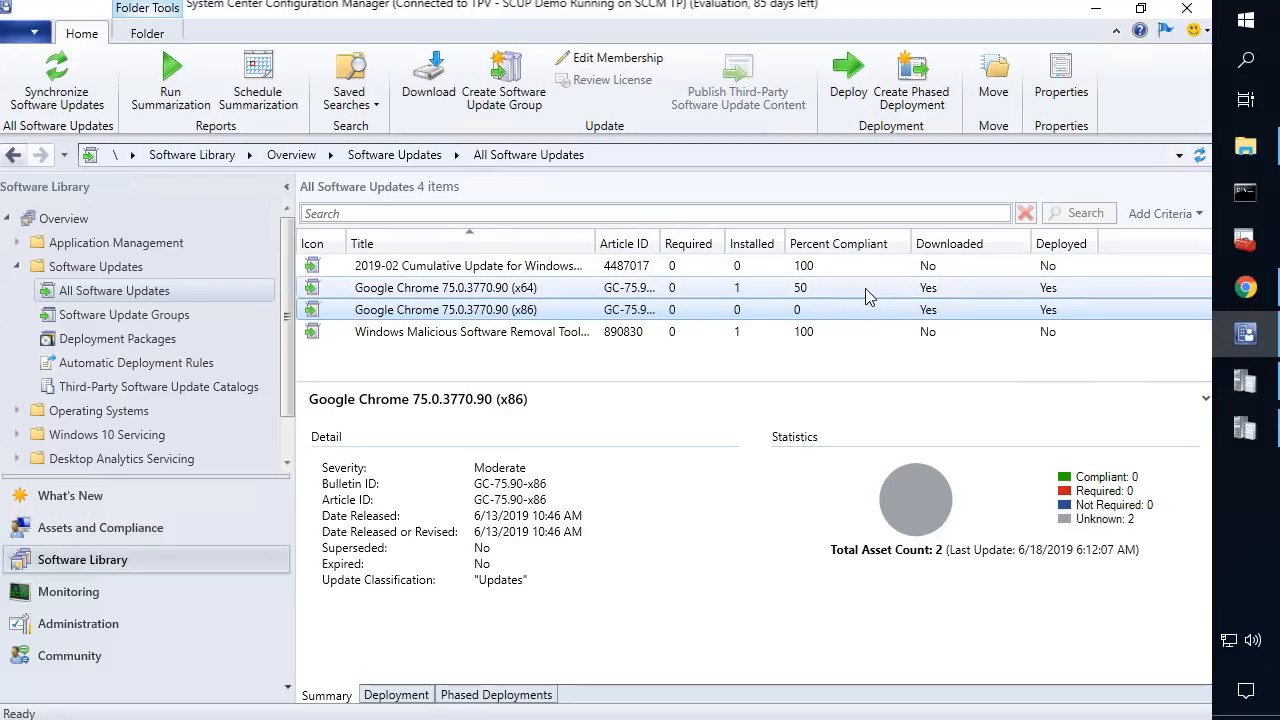
click(446, 288)
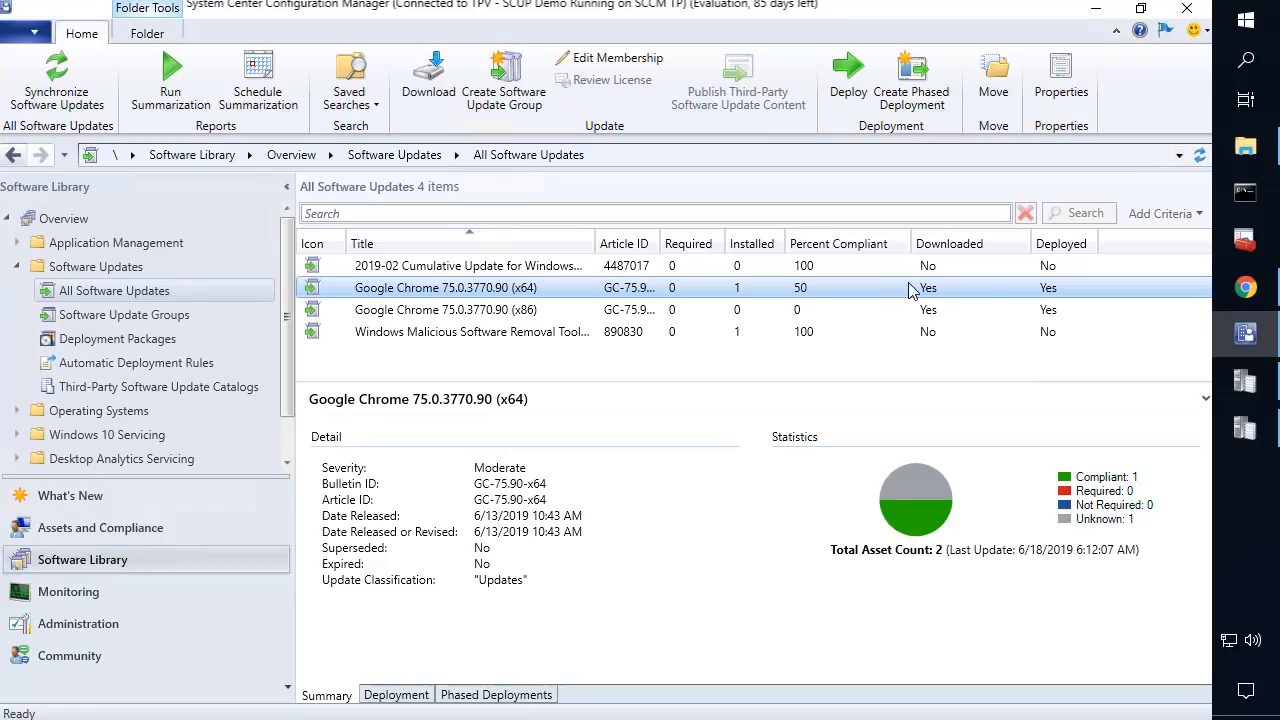
mouse_move(990, 700)
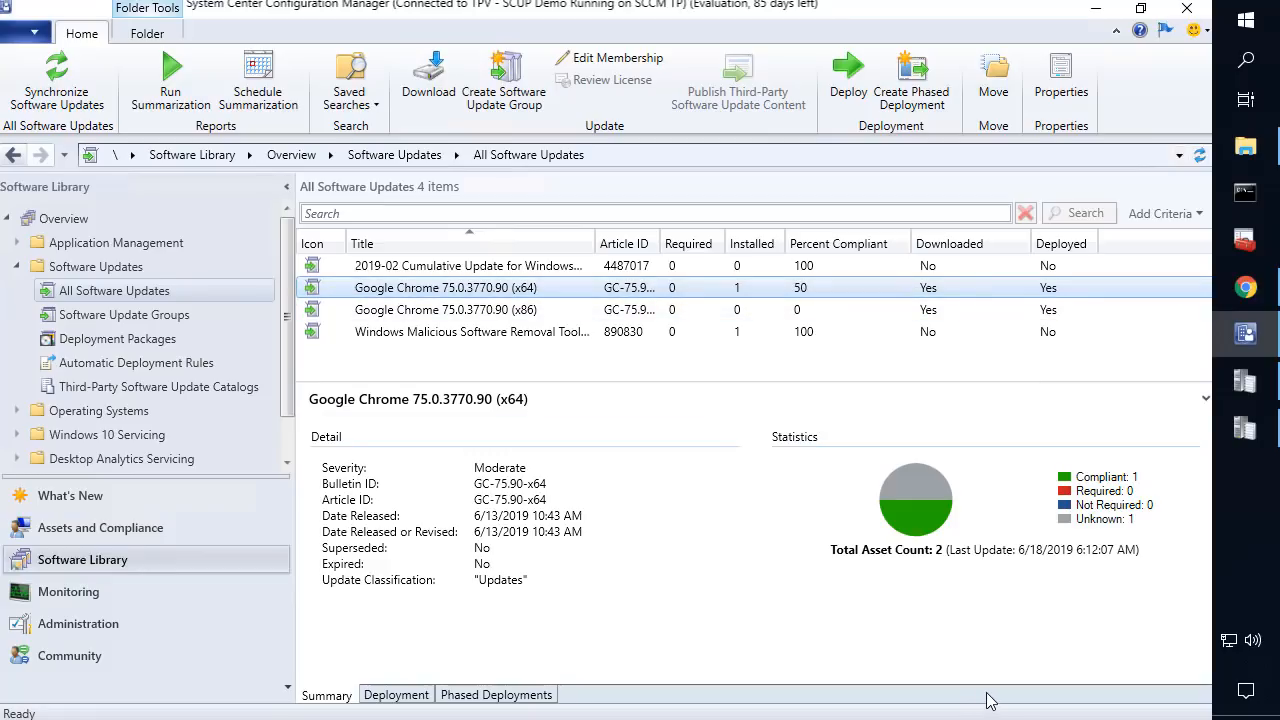
mouse_move(1244, 288)
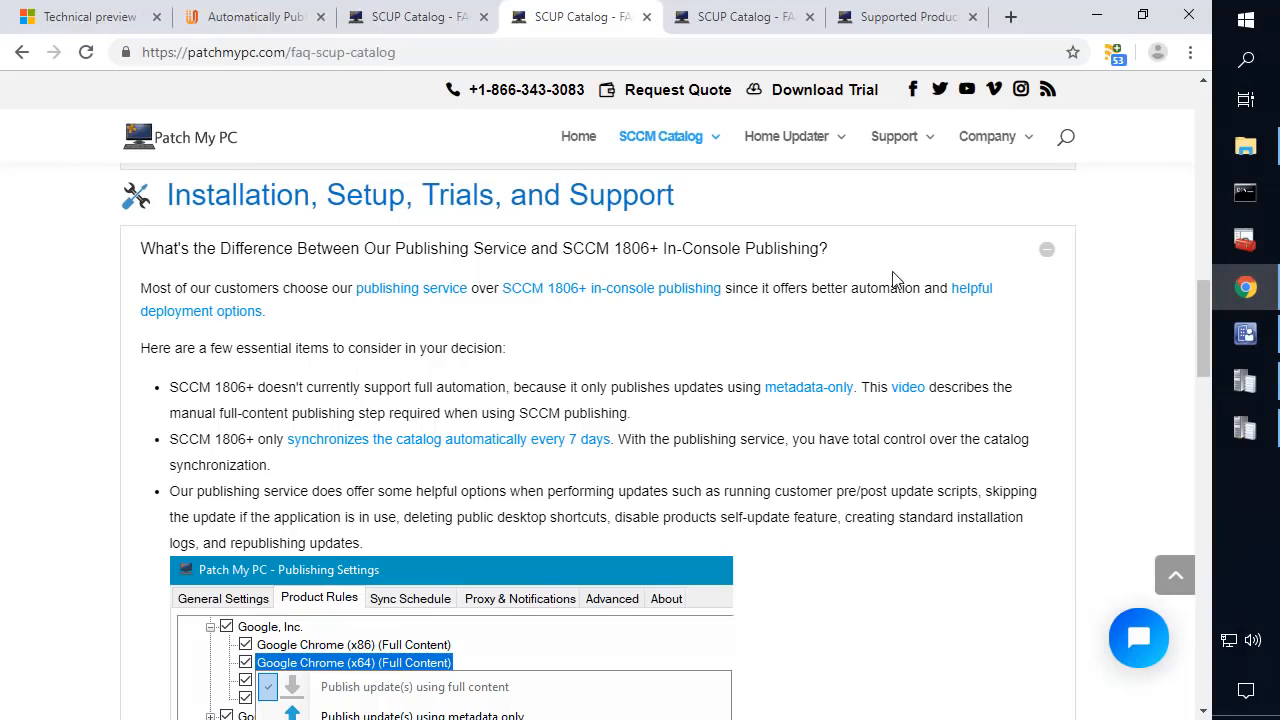
mouse_move(584, 404)
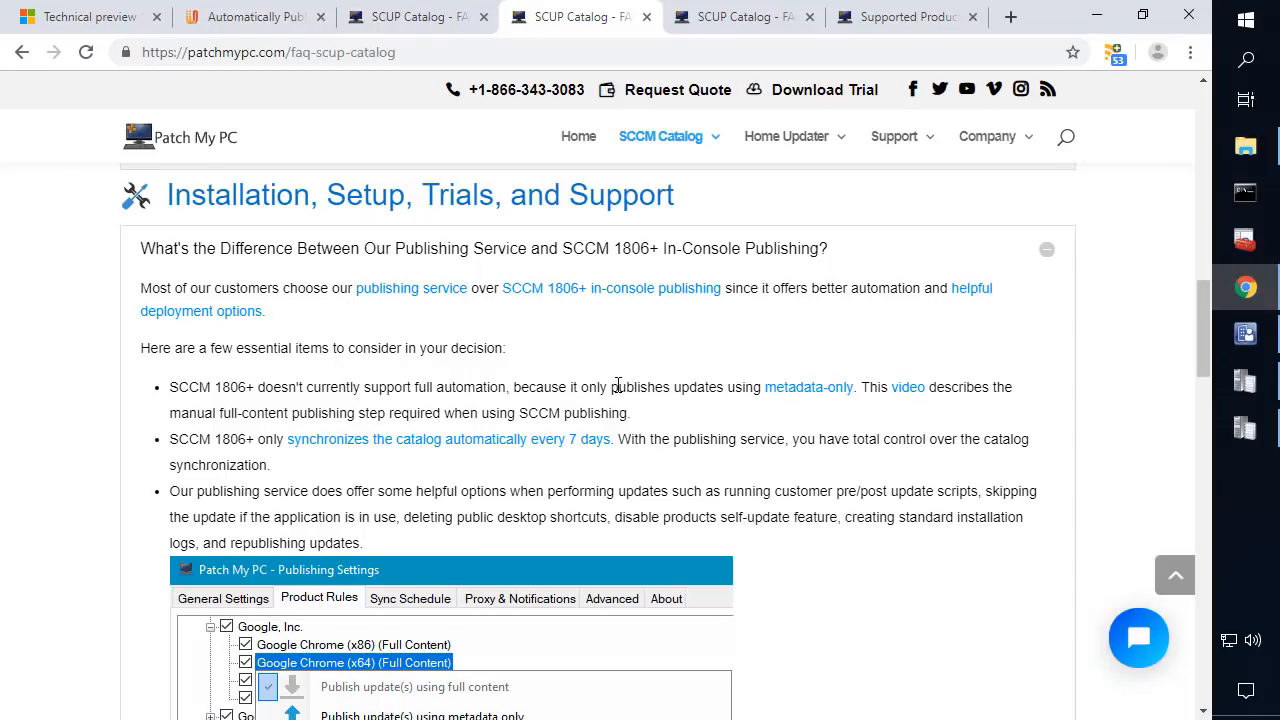
scroll(down, 3)
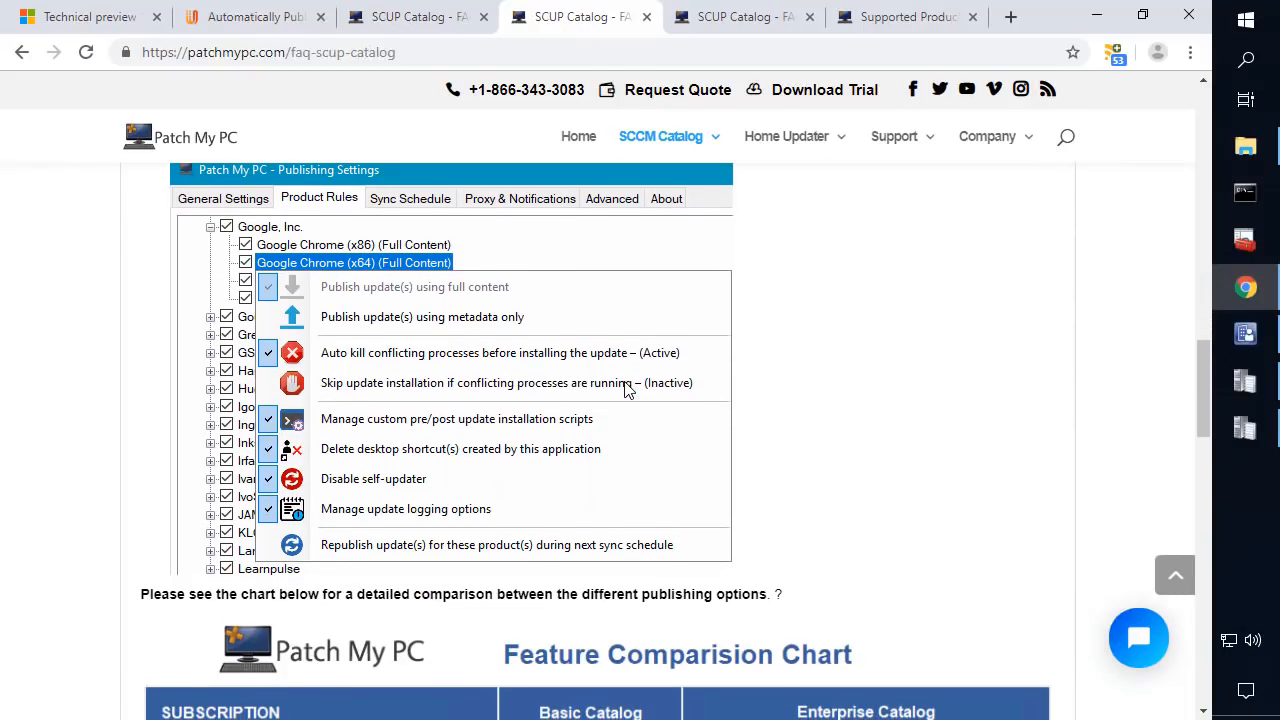
scroll(down, 3)
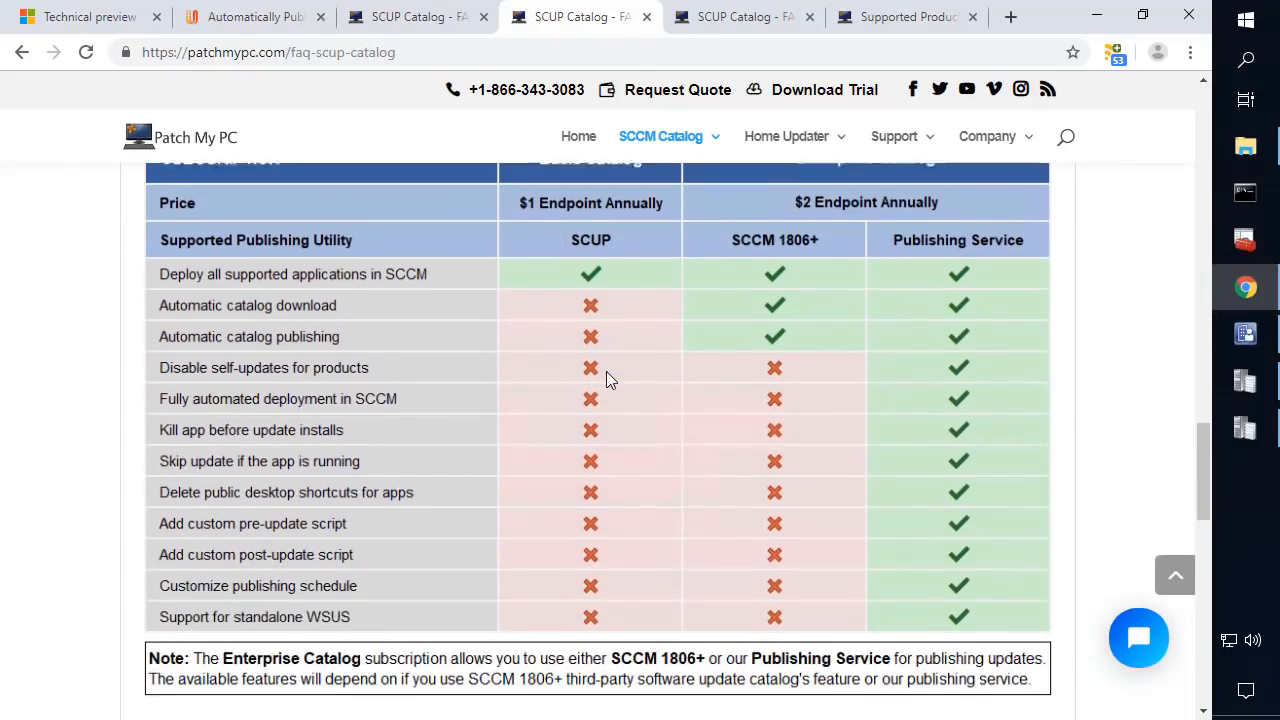
scroll(down, 3)
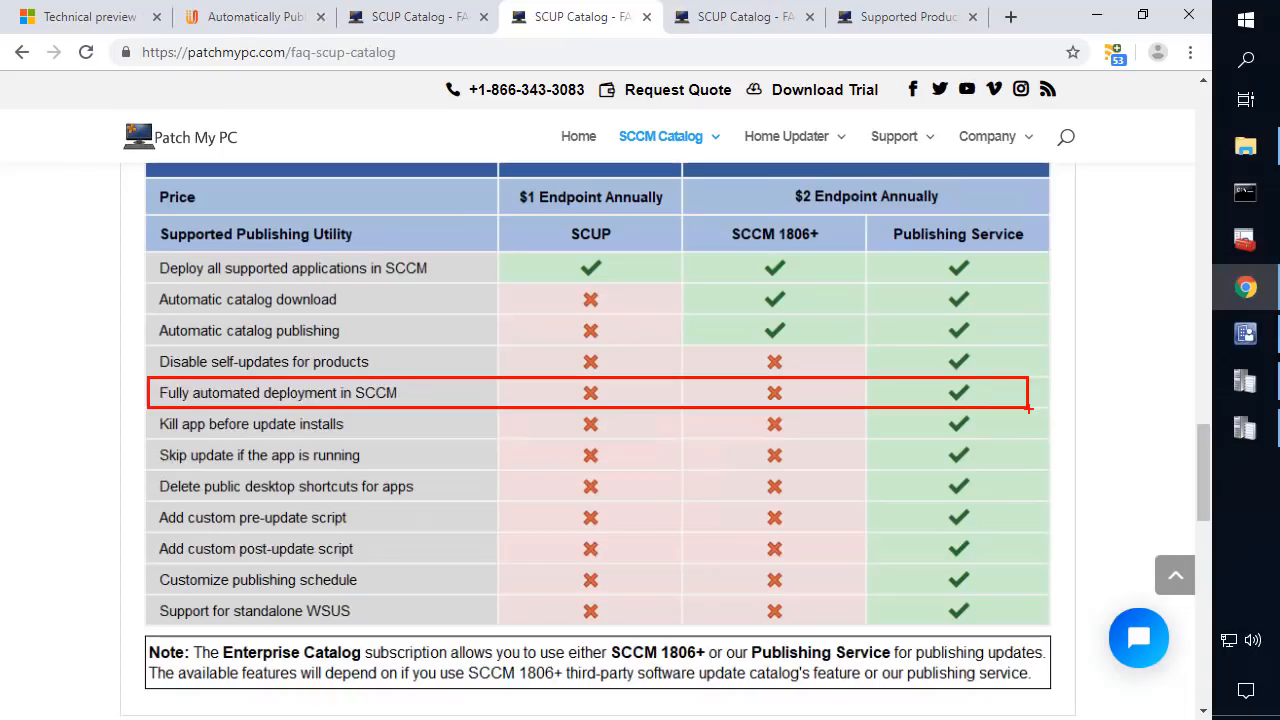
mouse_move(1012, 420)
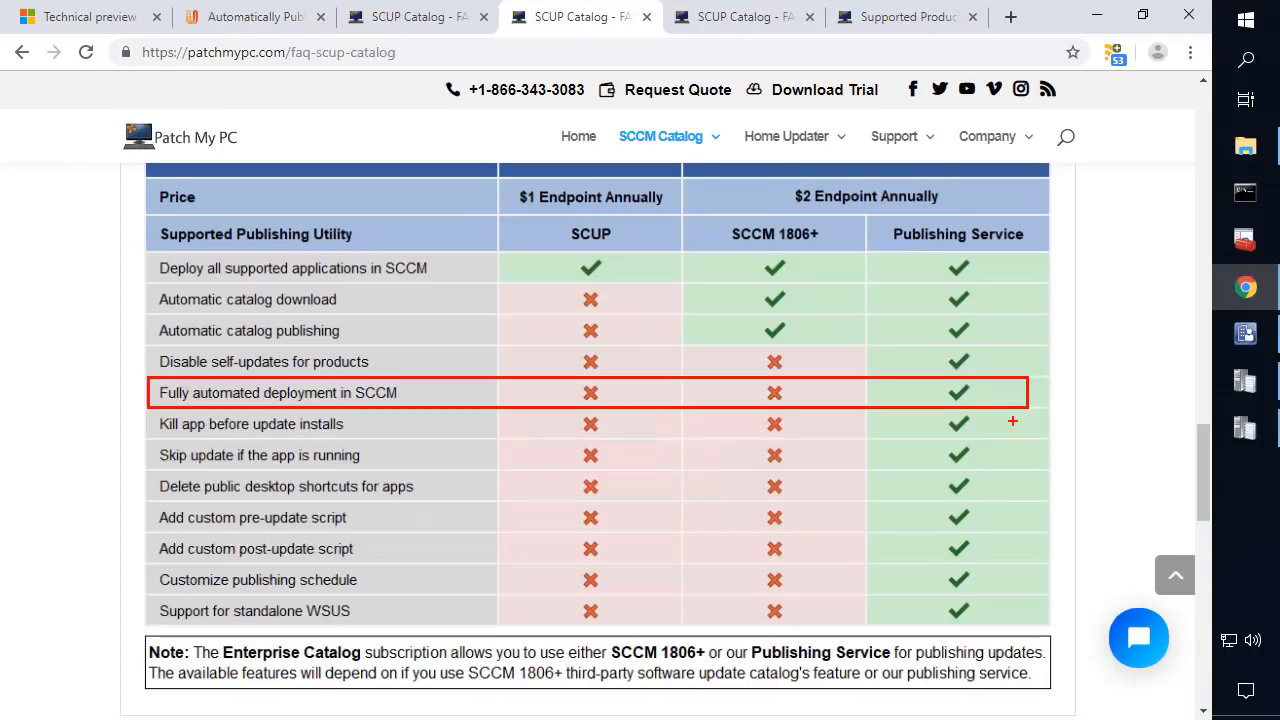
mouse_move(764, 442)
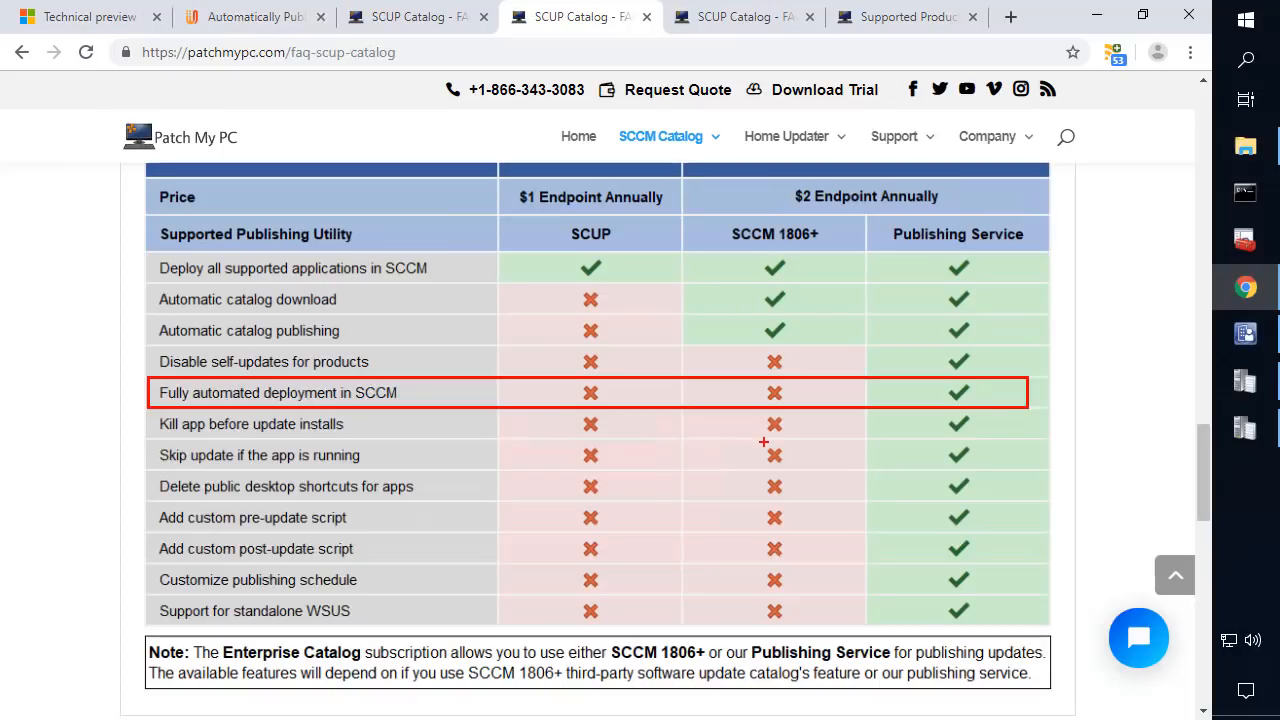
mouse_move(648, 536)
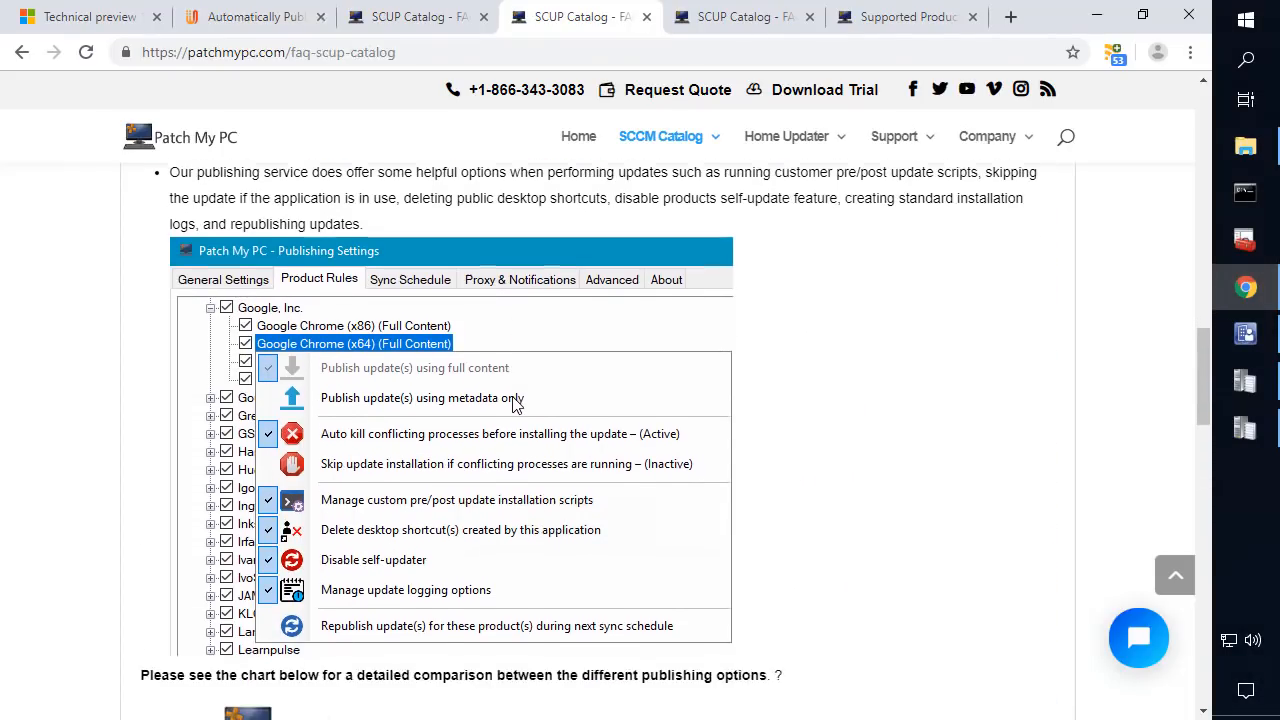
scroll(down, 3)
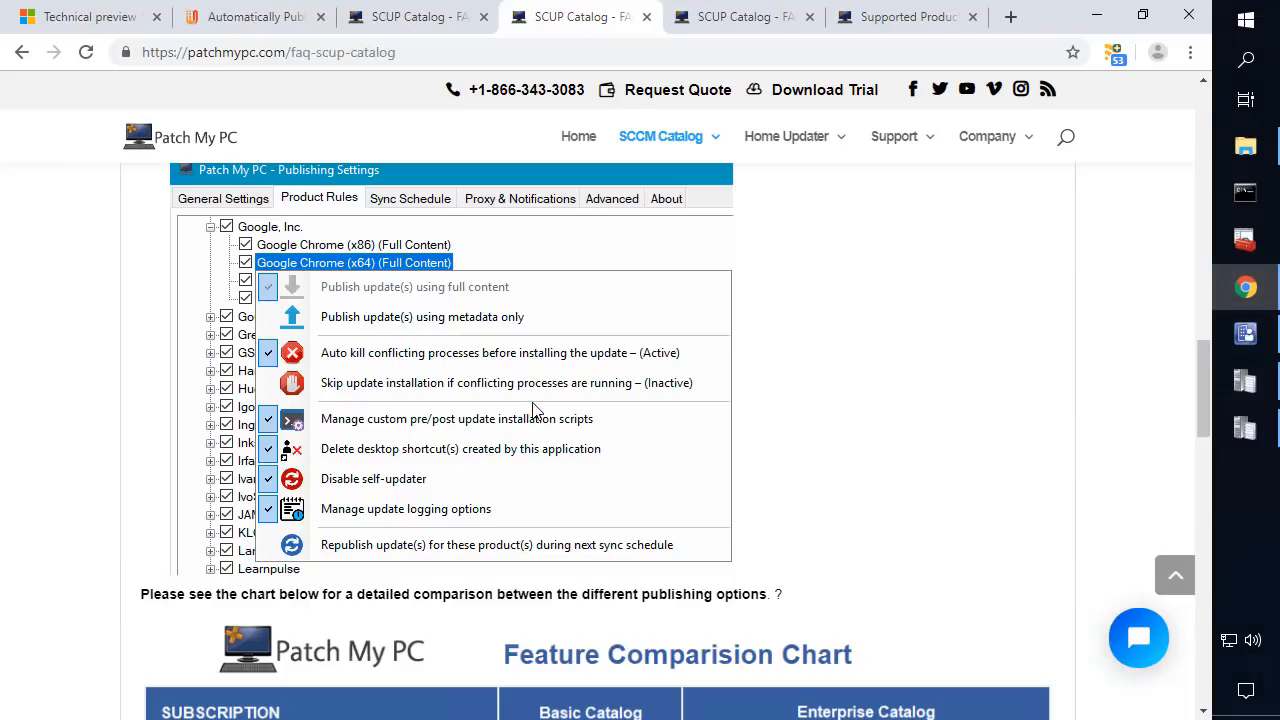
mouse_move(544, 404)
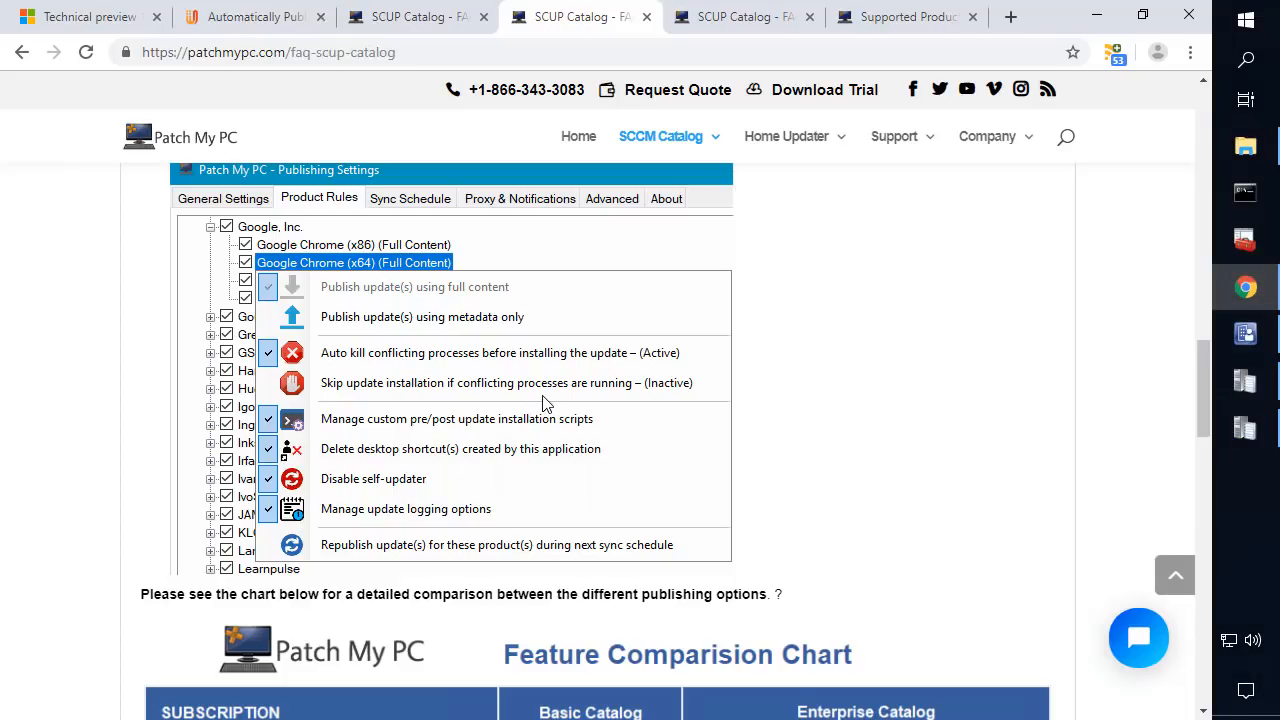